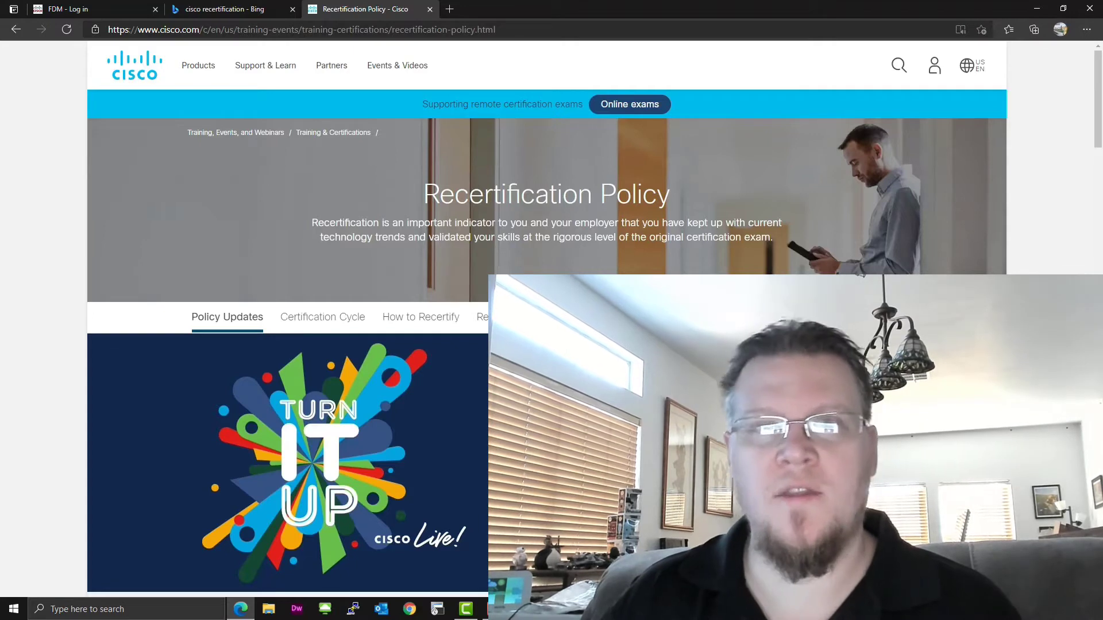
mouse_move(272, 83)
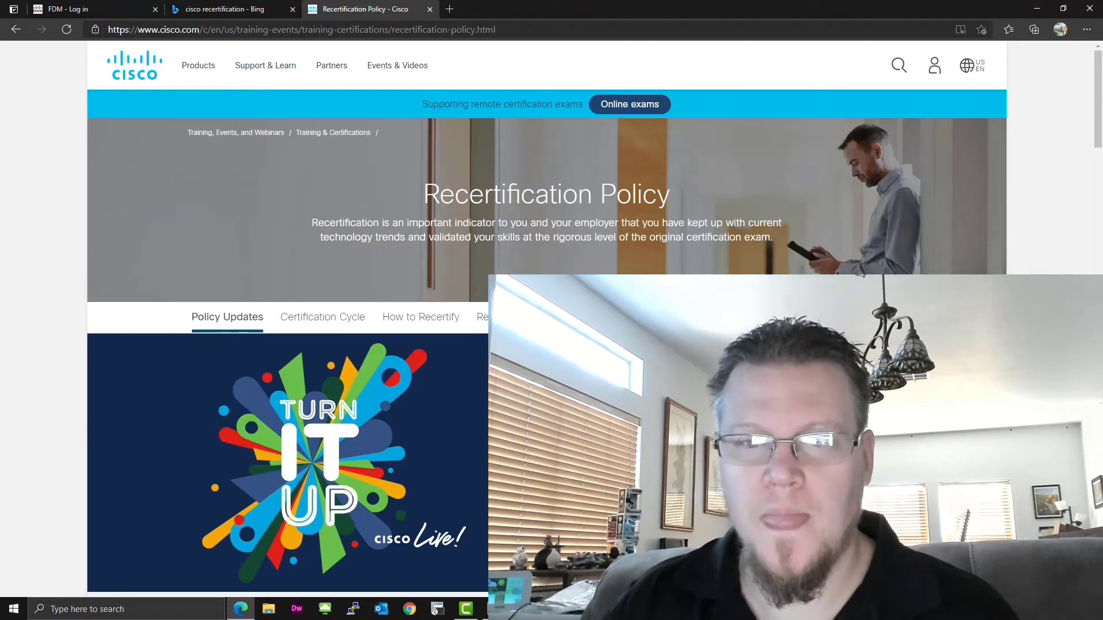
Reach the Recertification policy update options and highlight 'Complete instructor-led training'.
scroll("down", 3)
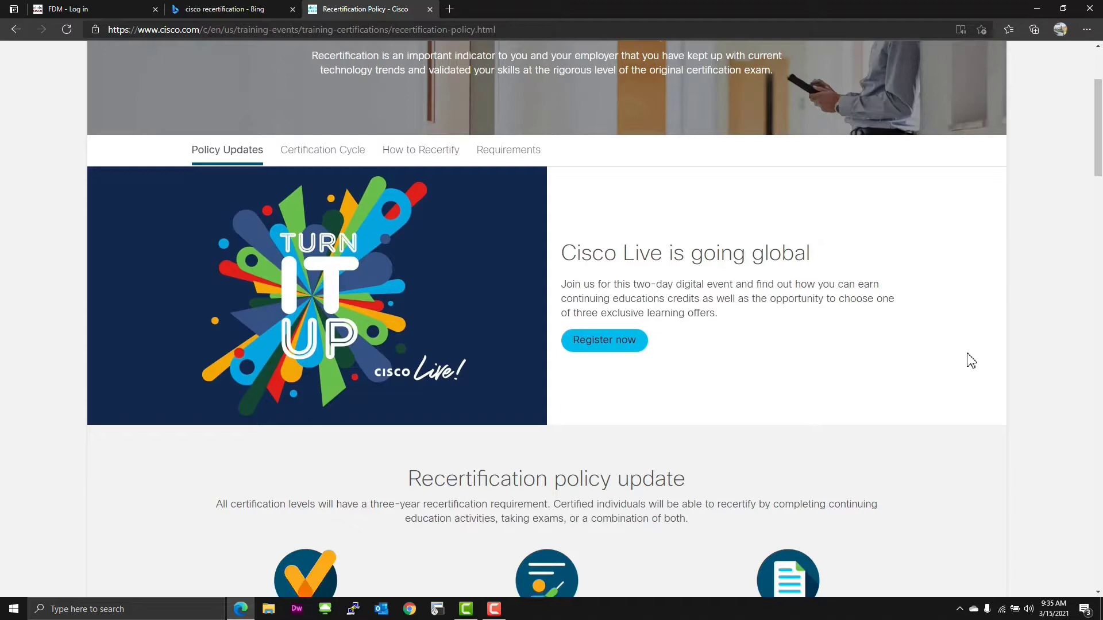
mouse_move(958, 393)
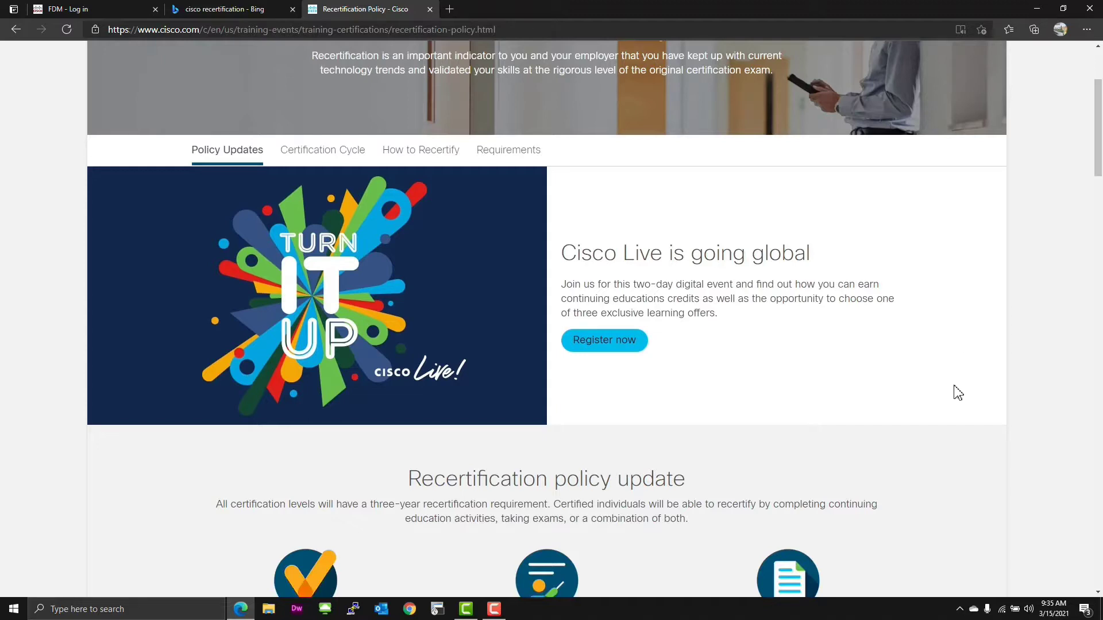
scroll("down", 3)
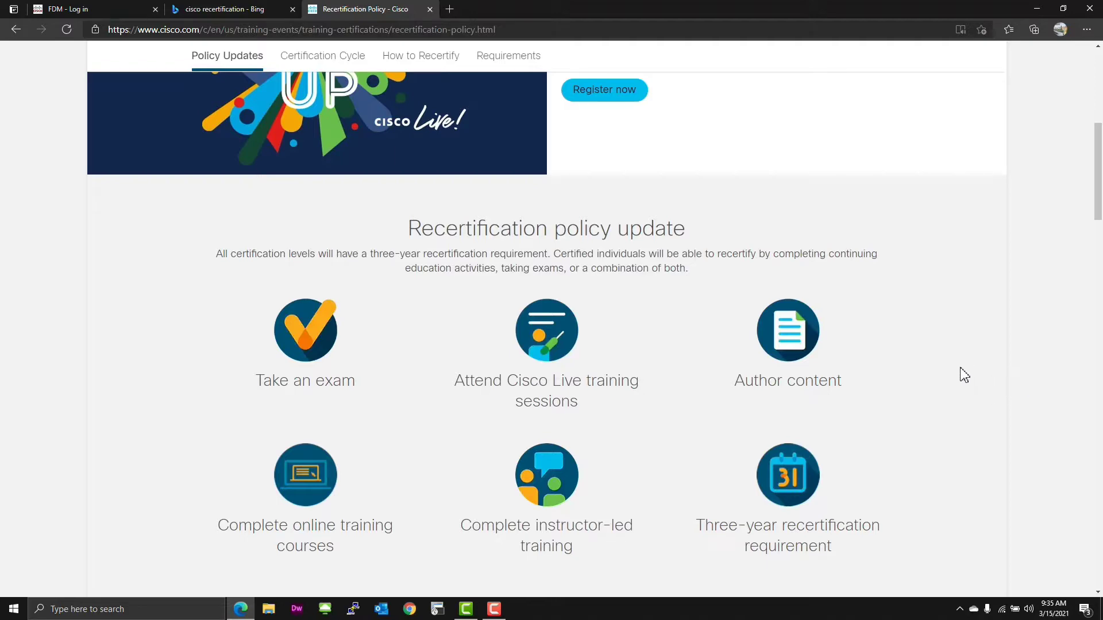
scroll("down", 3)
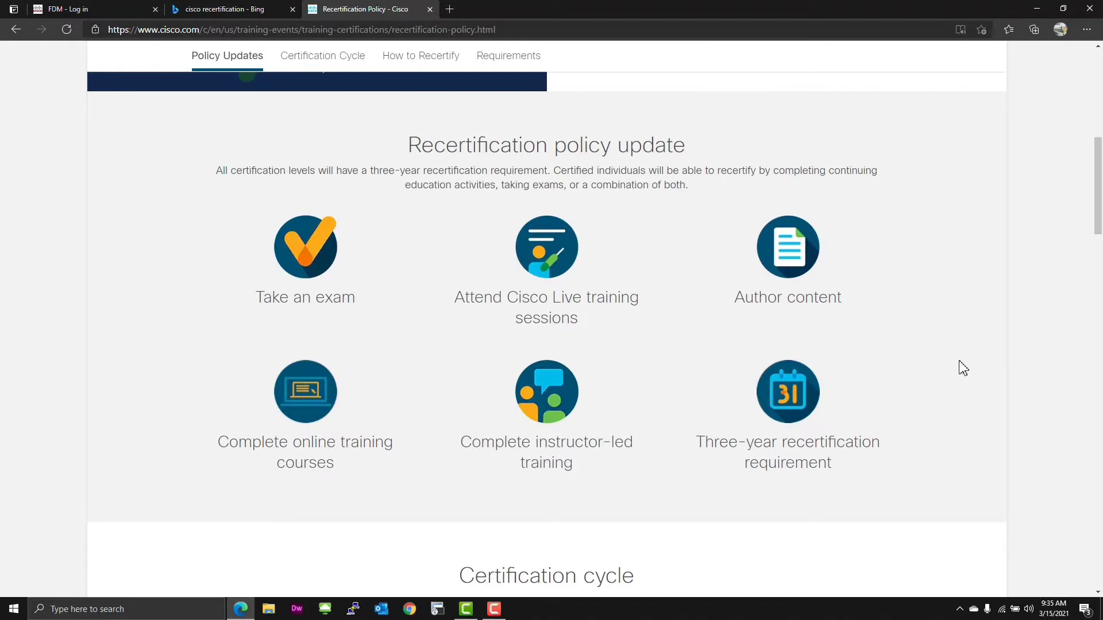
mouse_move(959, 374)
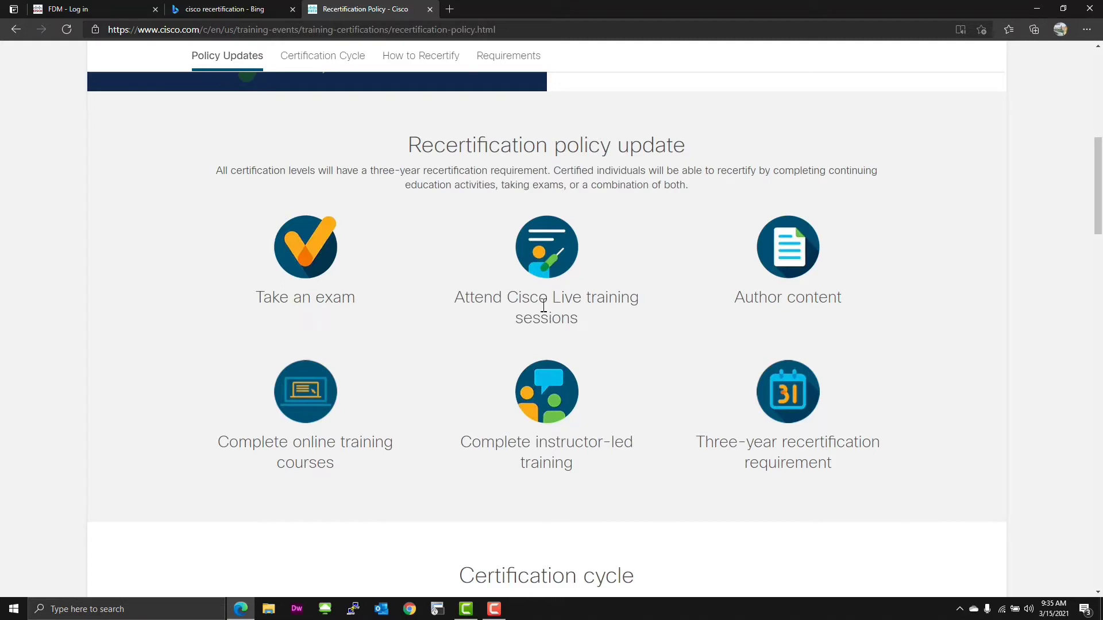
mouse_move(801, 291)
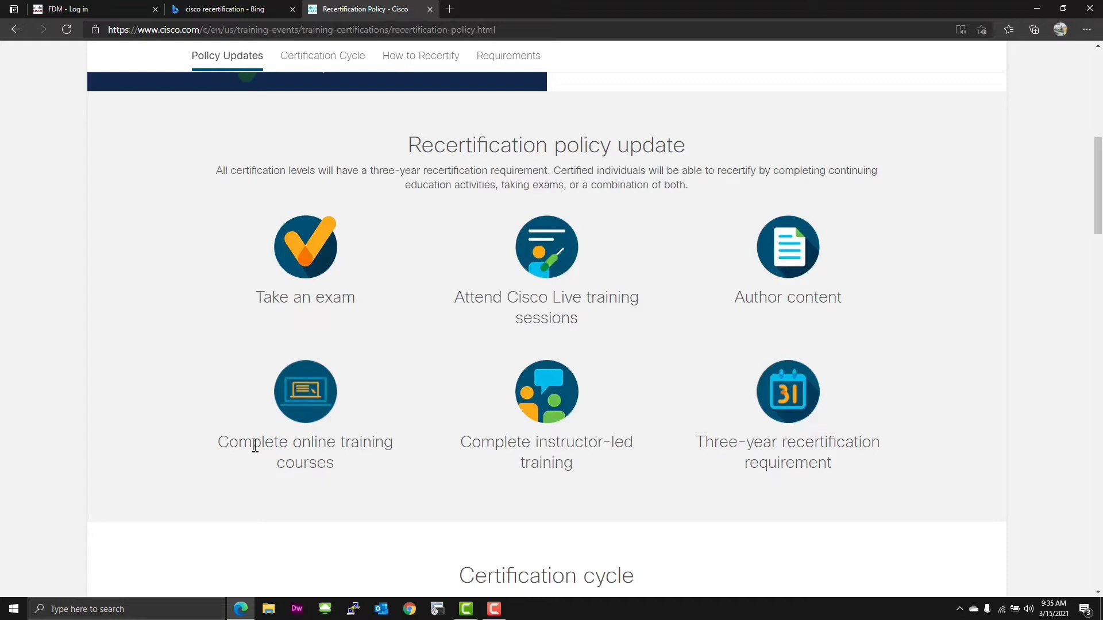
mouse_move(340, 489)
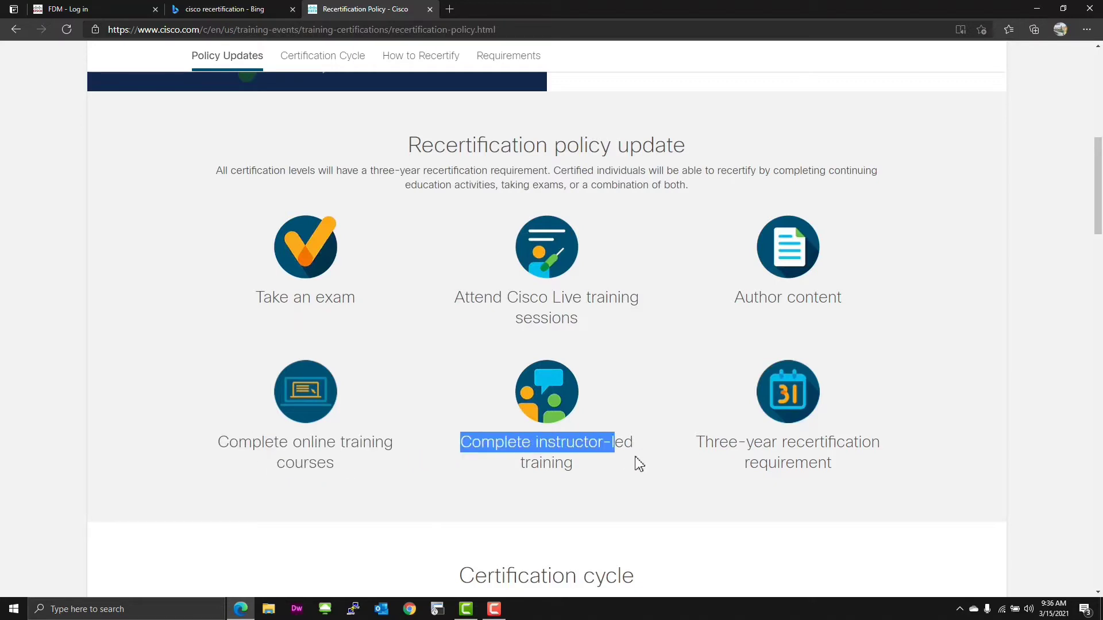
left_click_drag(461, 441, 573, 463)
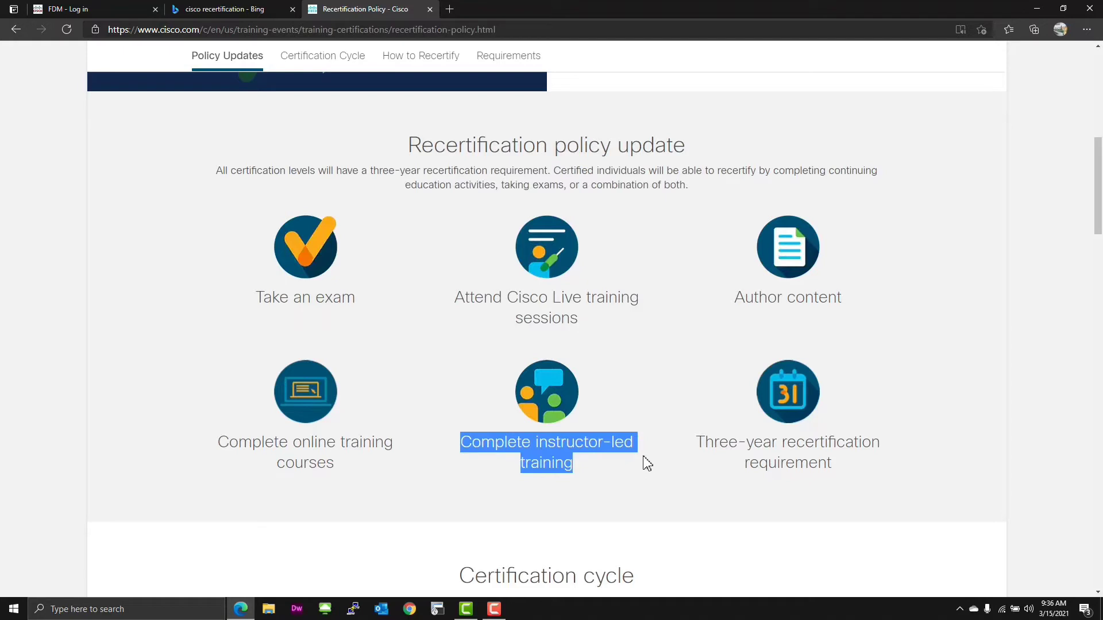
mouse_move(711, 475)
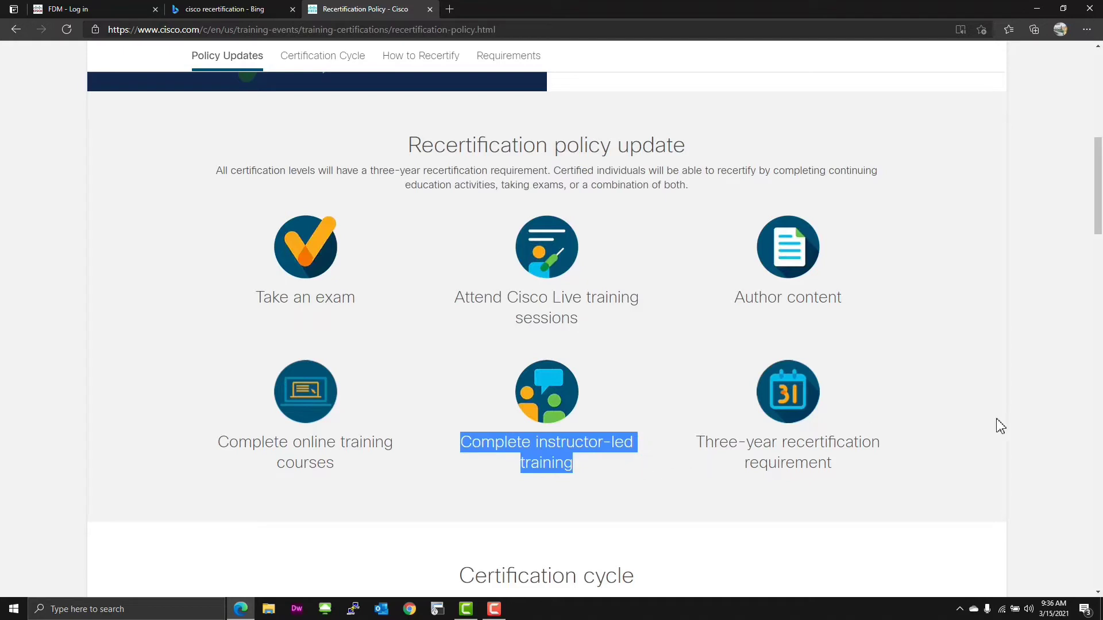
mouse_move(1008, 421)
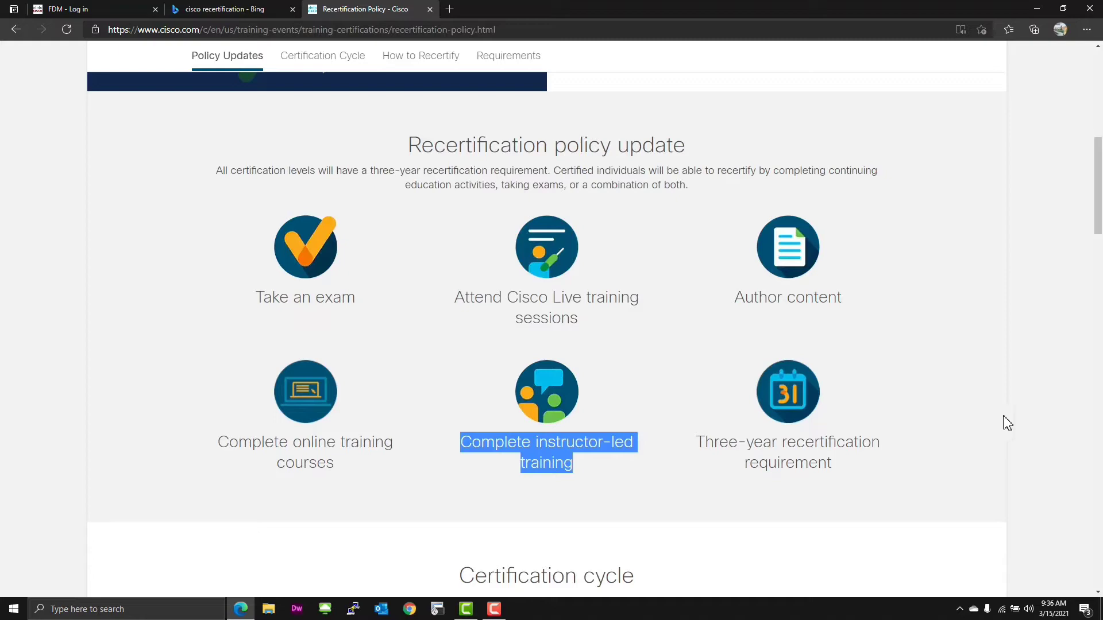
scroll("down", 3)
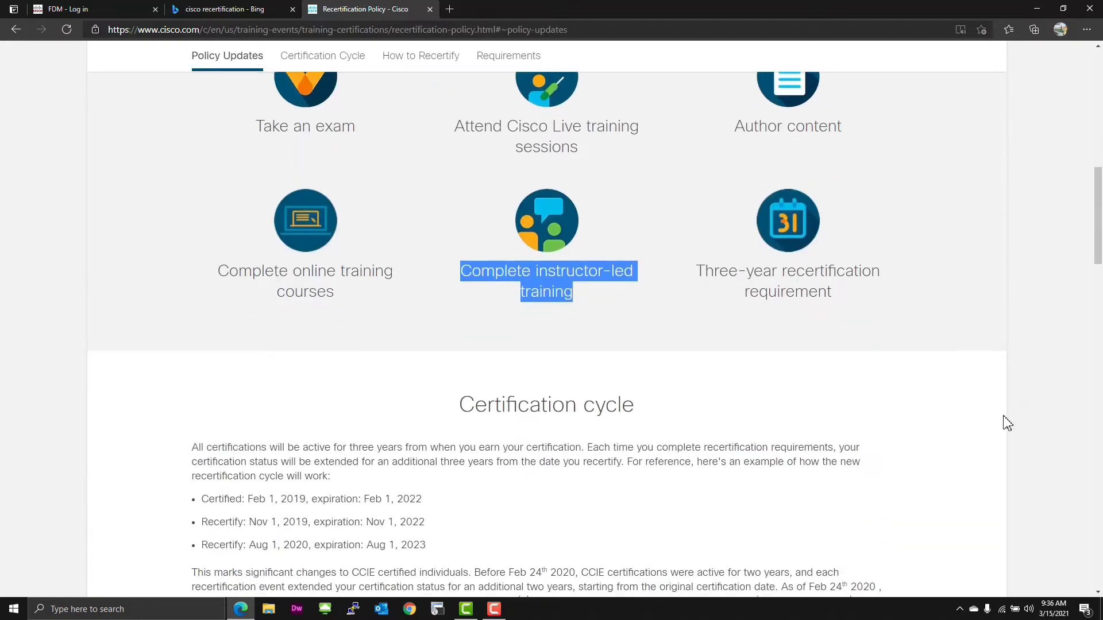
scroll("down", 3)
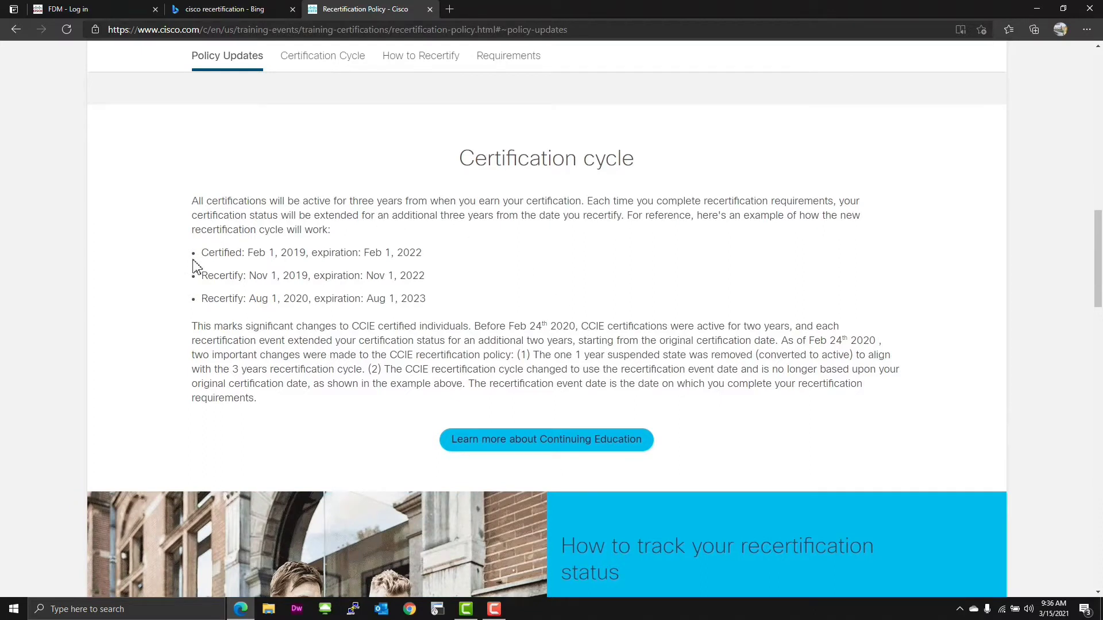
mouse_move(337, 217)
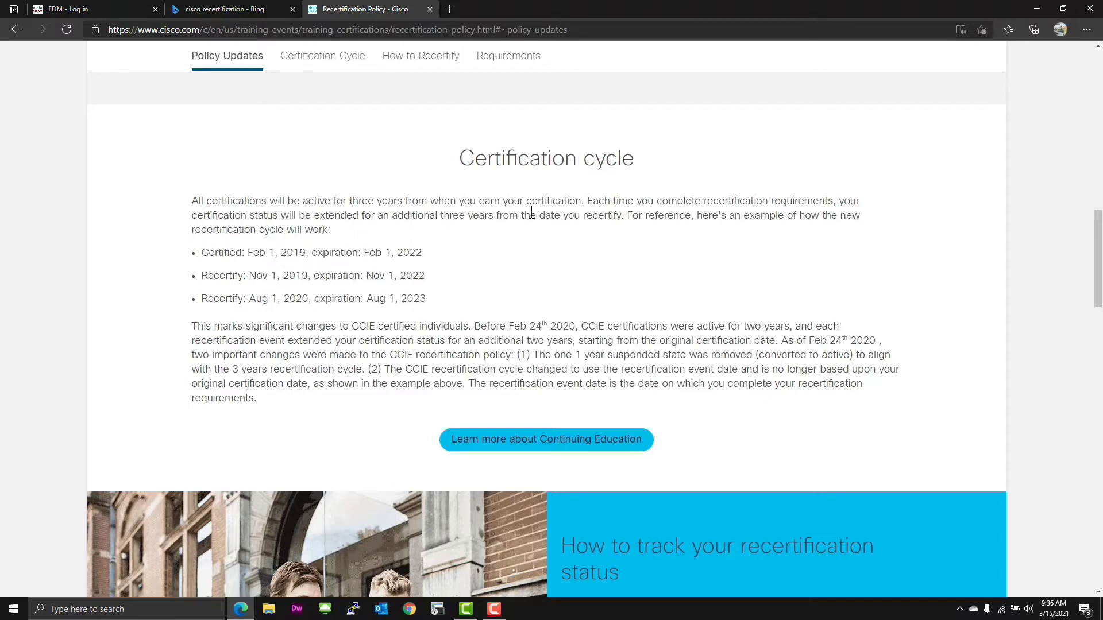
mouse_move(705, 208)
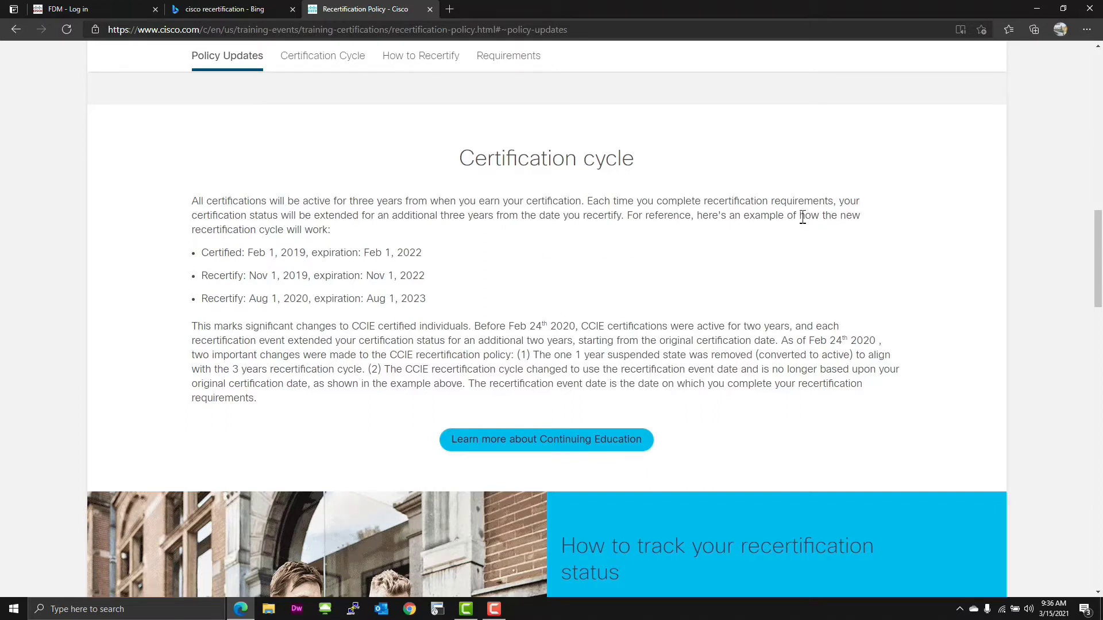
mouse_move(373, 211)
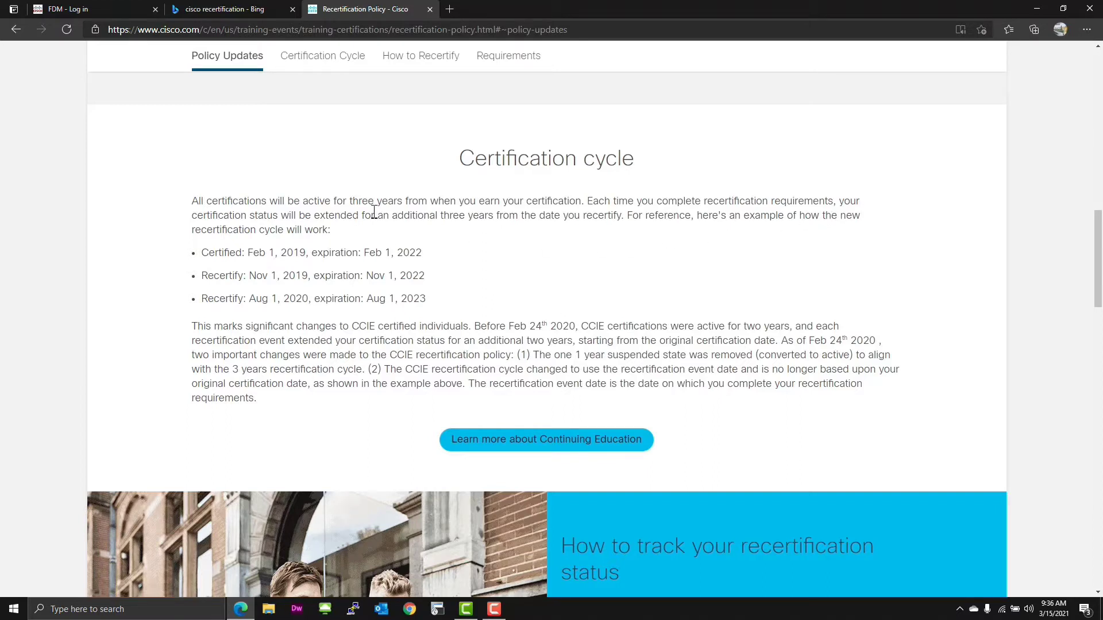
mouse_move(470, 303)
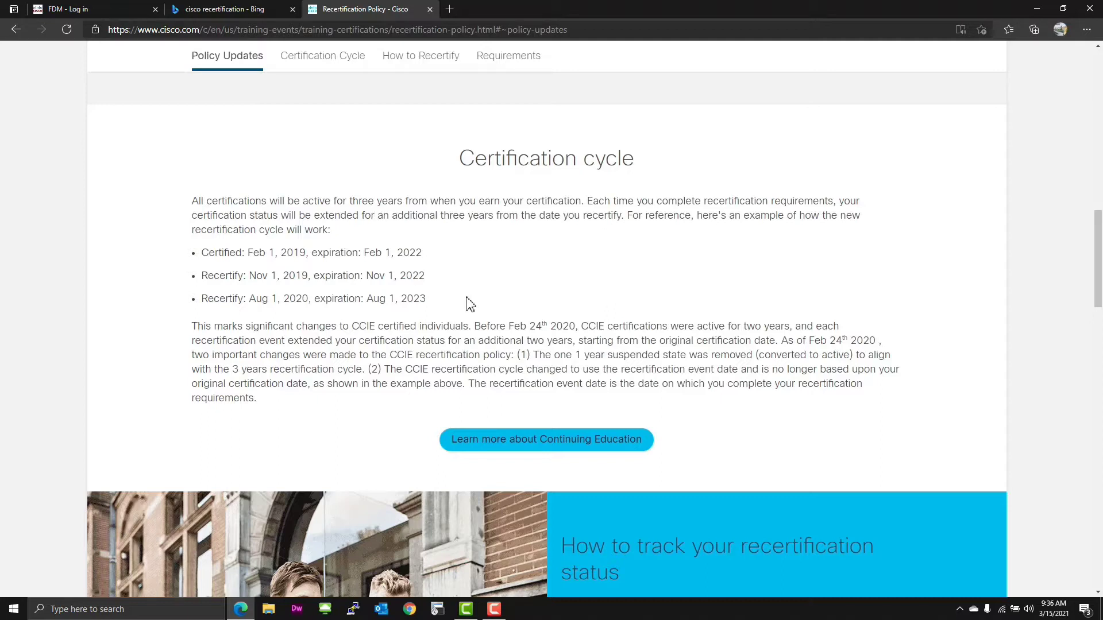
mouse_move(550, 286)
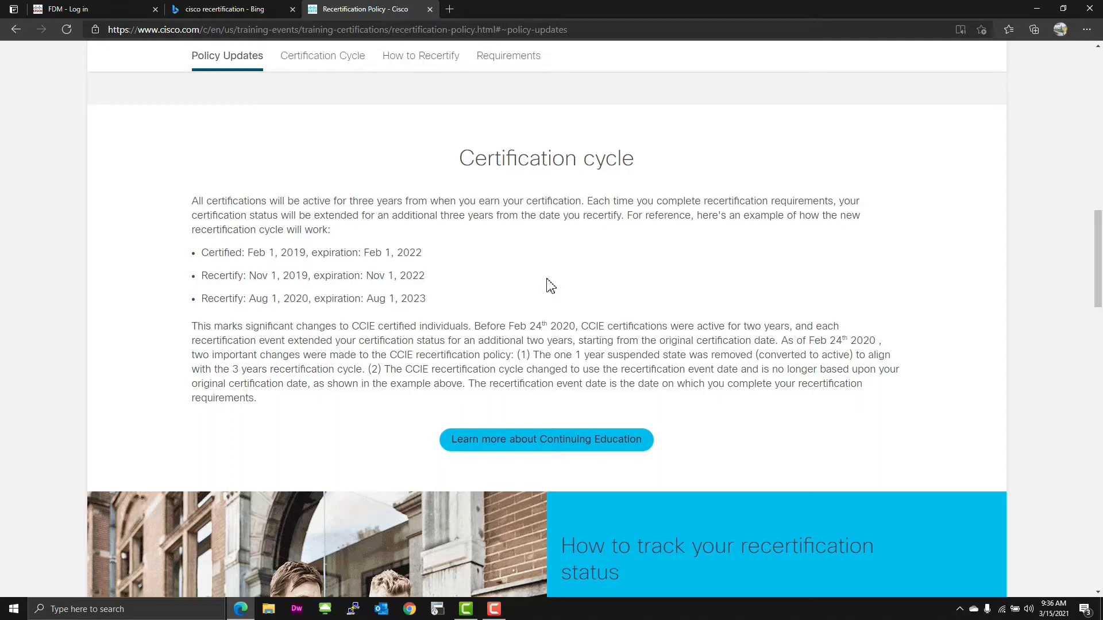
mouse_move(248, 315)
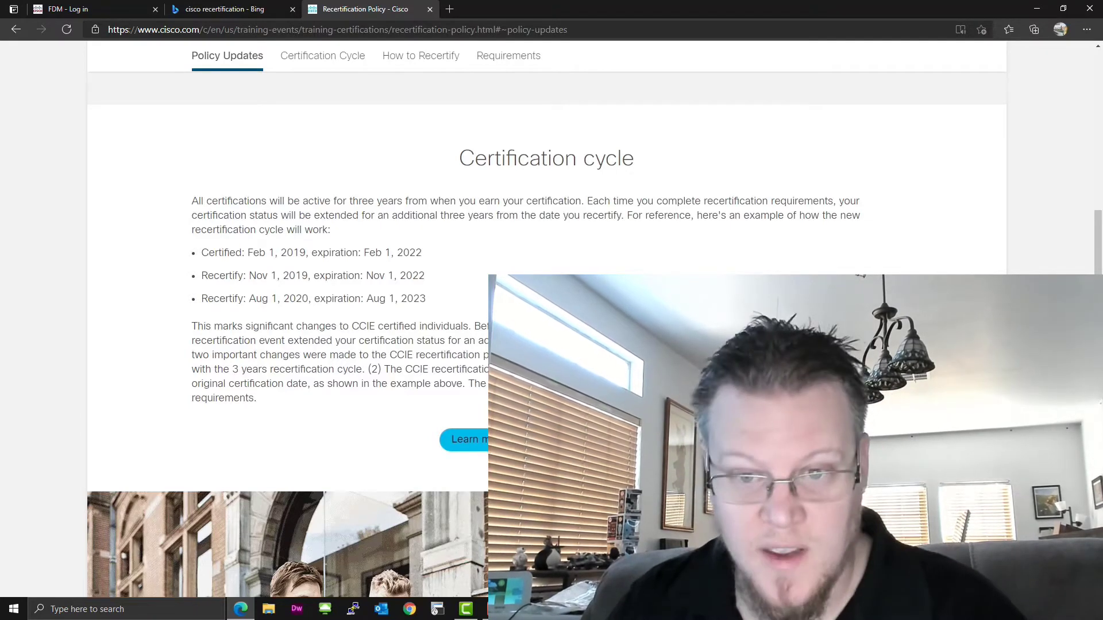
Jump through Certification Cycle and Requirements to the How to Recertify section.
left_click(321, 55)
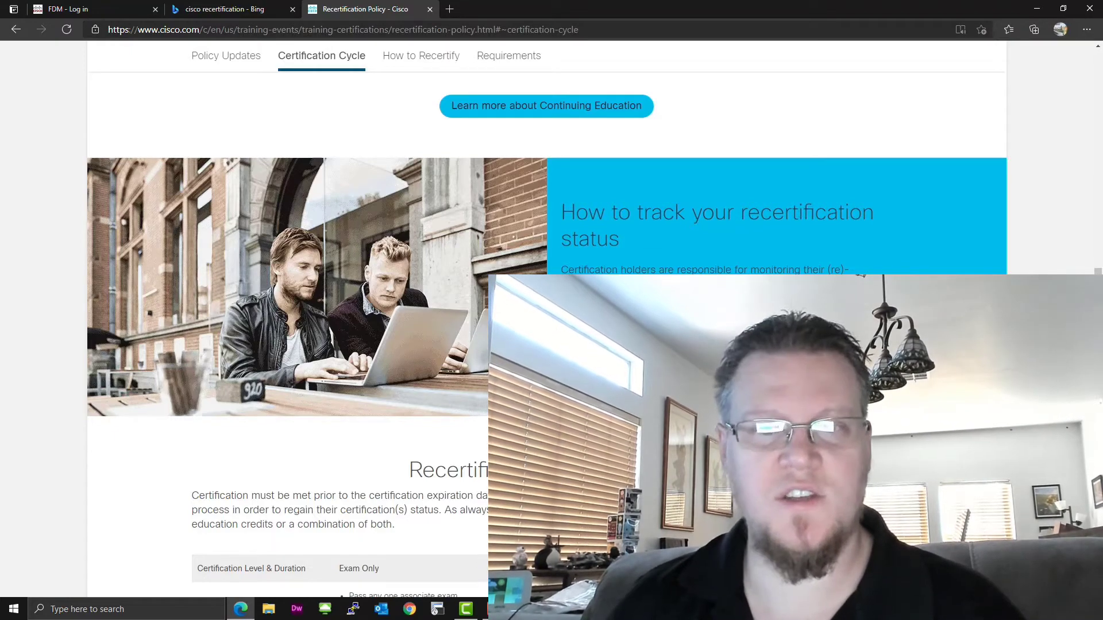
left_click(508, 55)
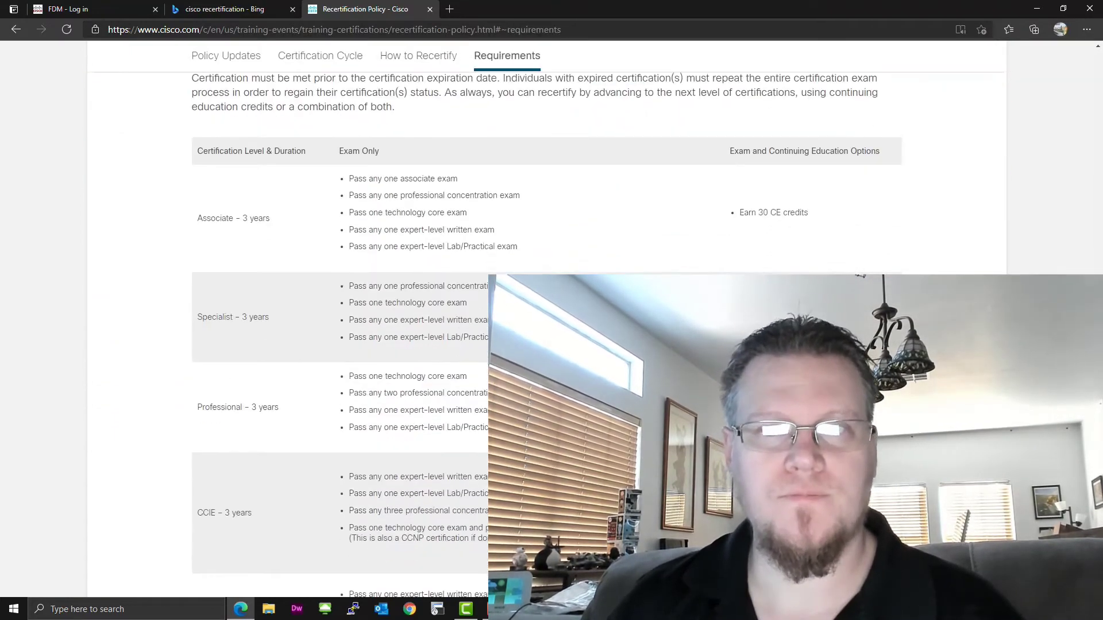
left_click(419, 55)
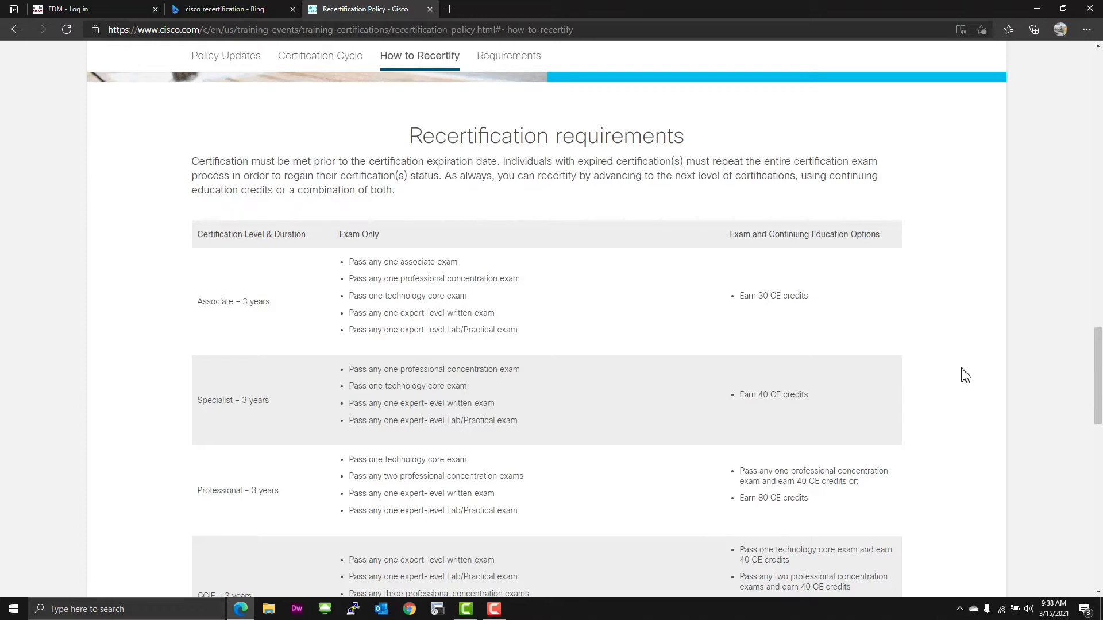
Show the requirements table and highlight the 'Earn 80 CE credits' option.
left_click(506, 55)
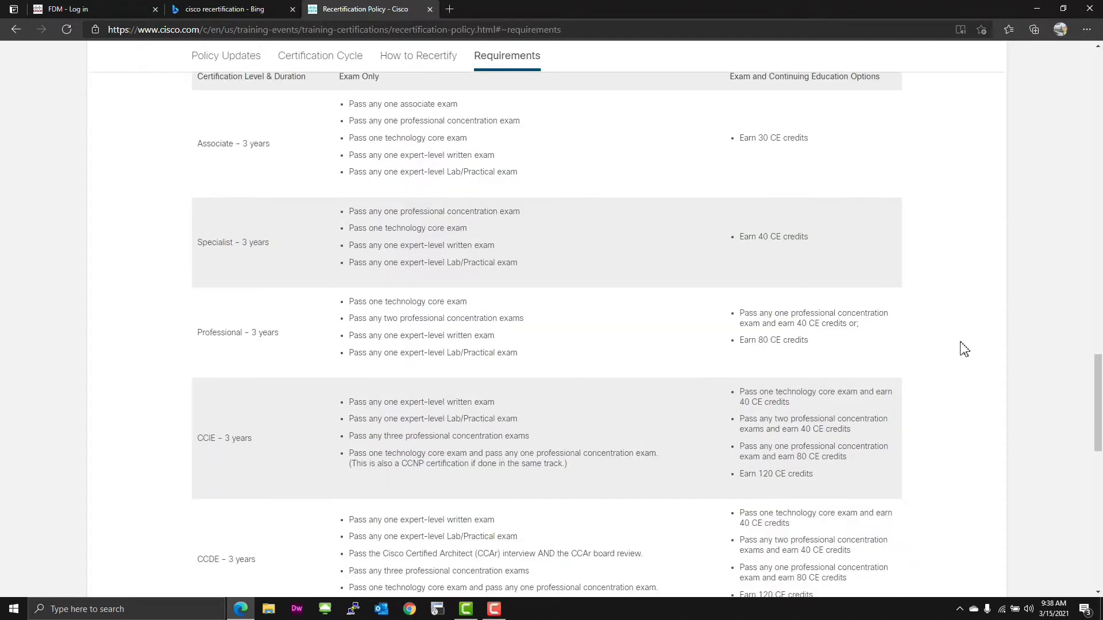
scroll("down", 3)
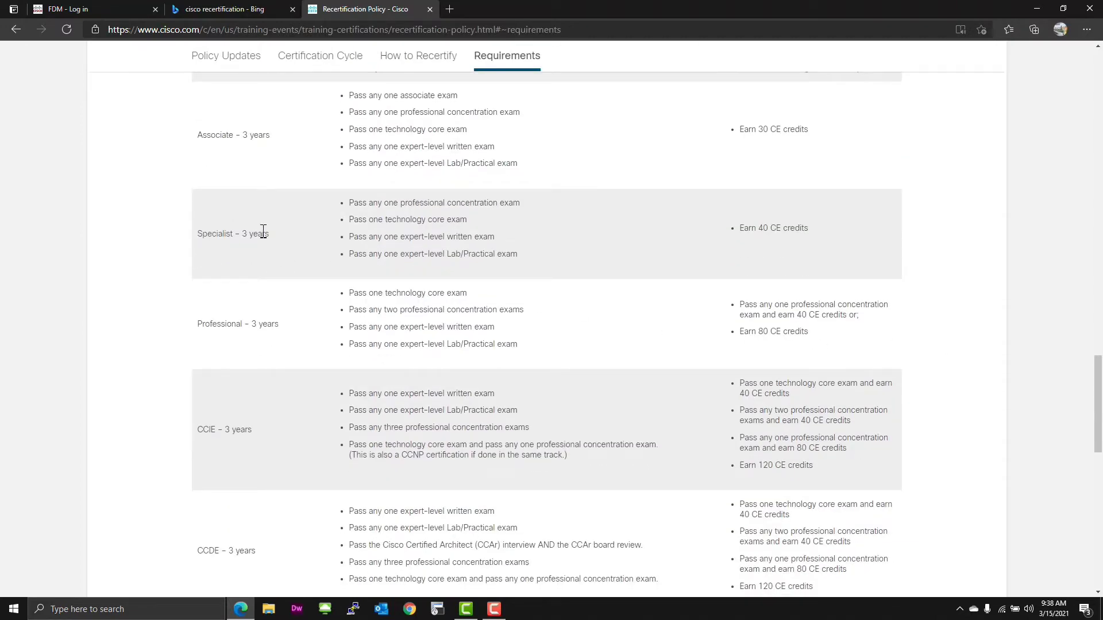
mouse_move(748, 225)
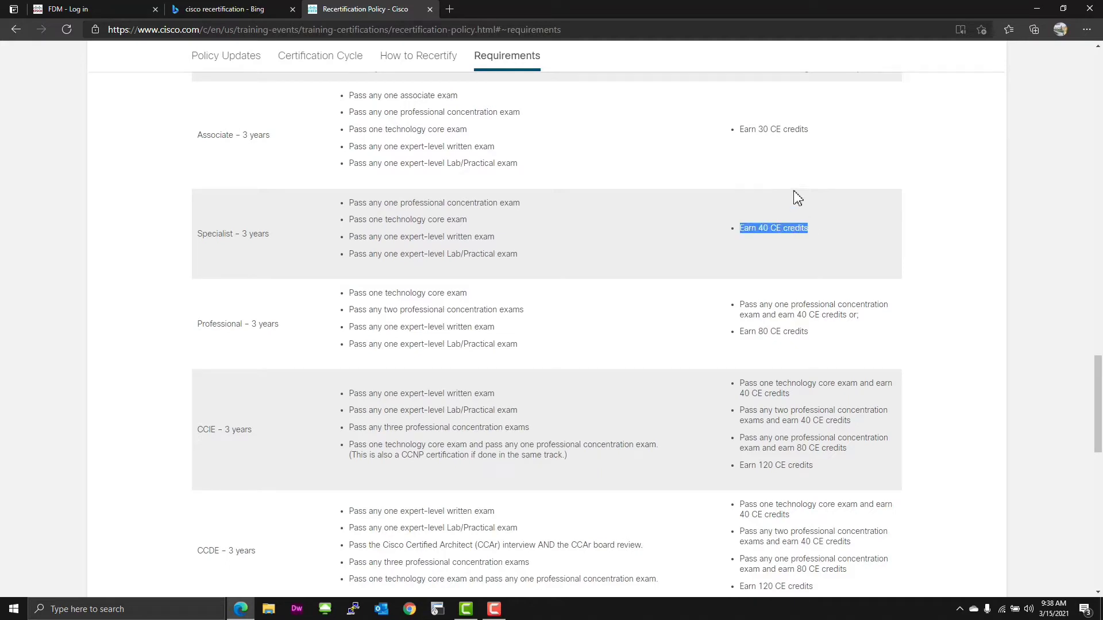
mouse_move(421, 205)
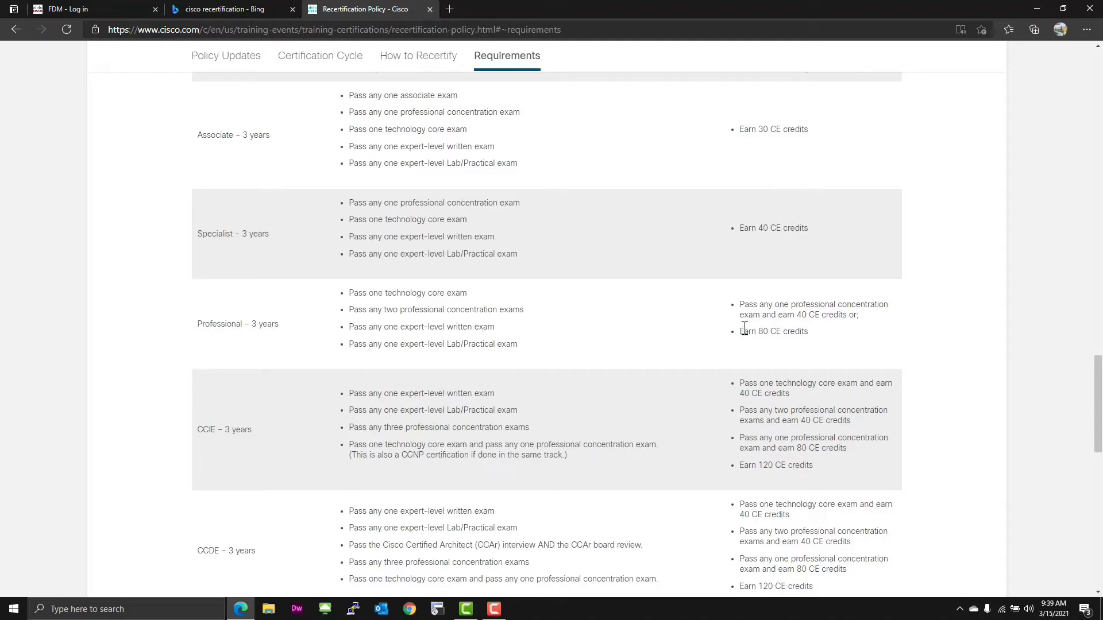
mouse_move(812, 344)
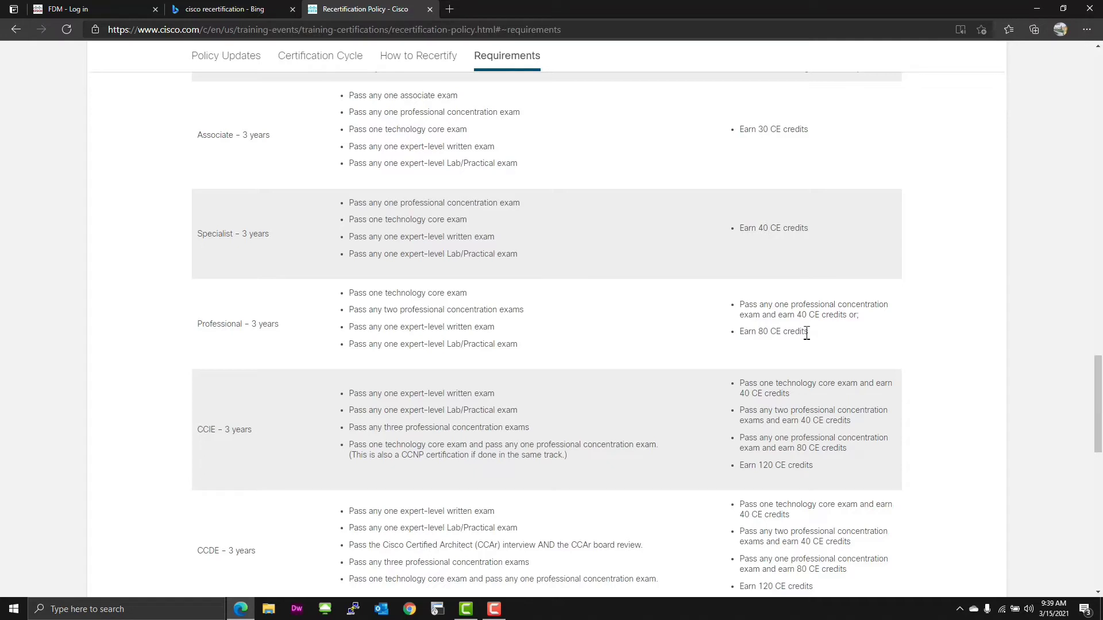
double_click(407, 293)
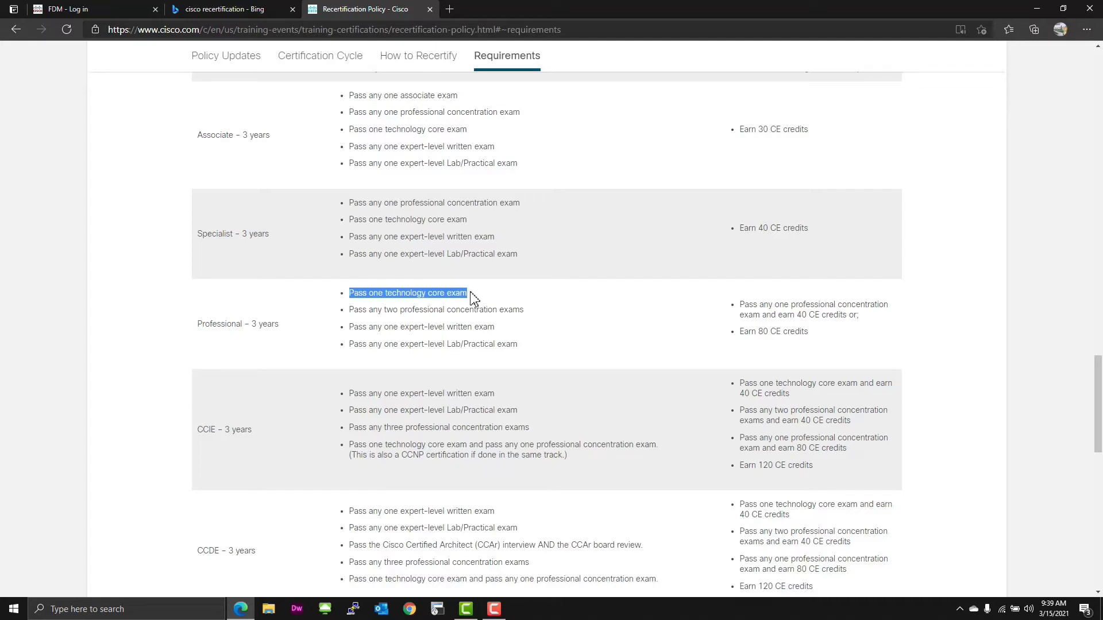
mouse_move(366, 309)
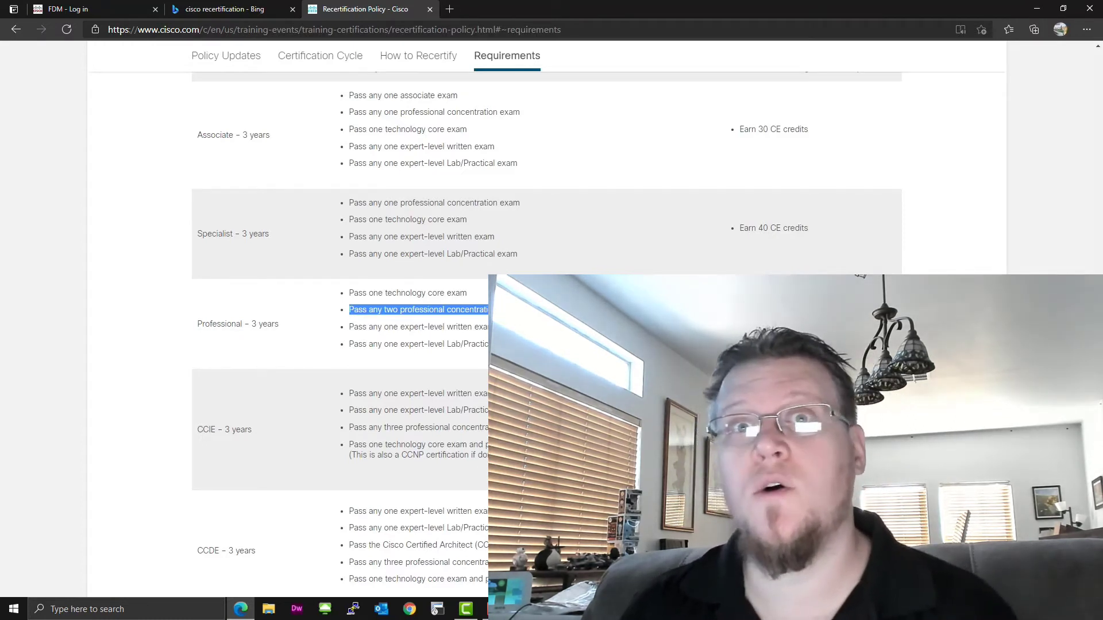
scroll("down", 3)
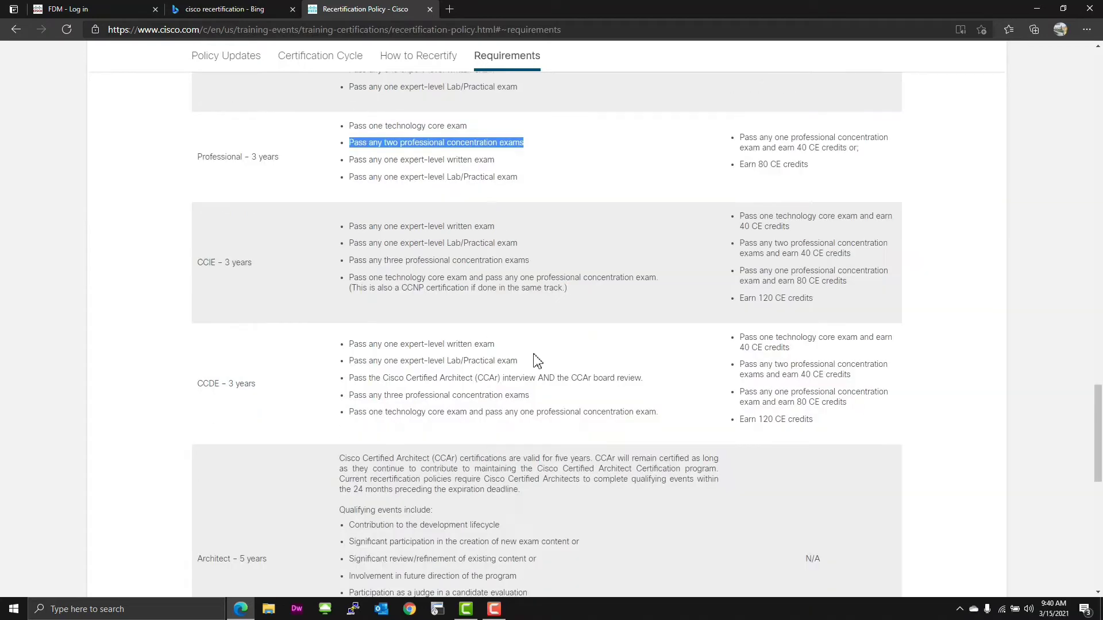
mouse_move(436, 334)
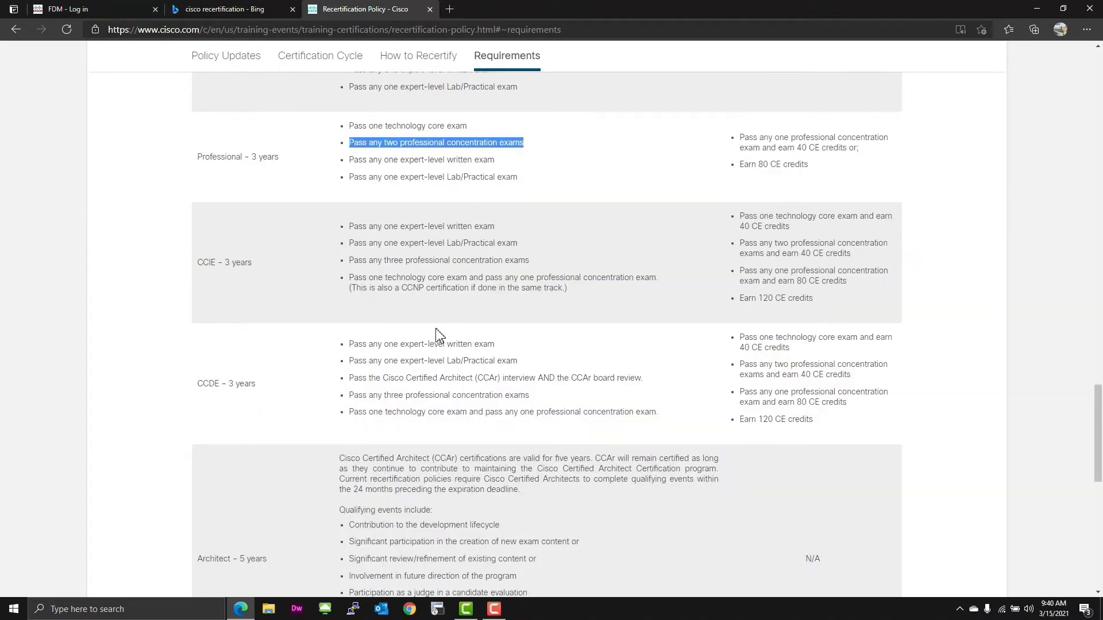
mouse_move(248, 372)
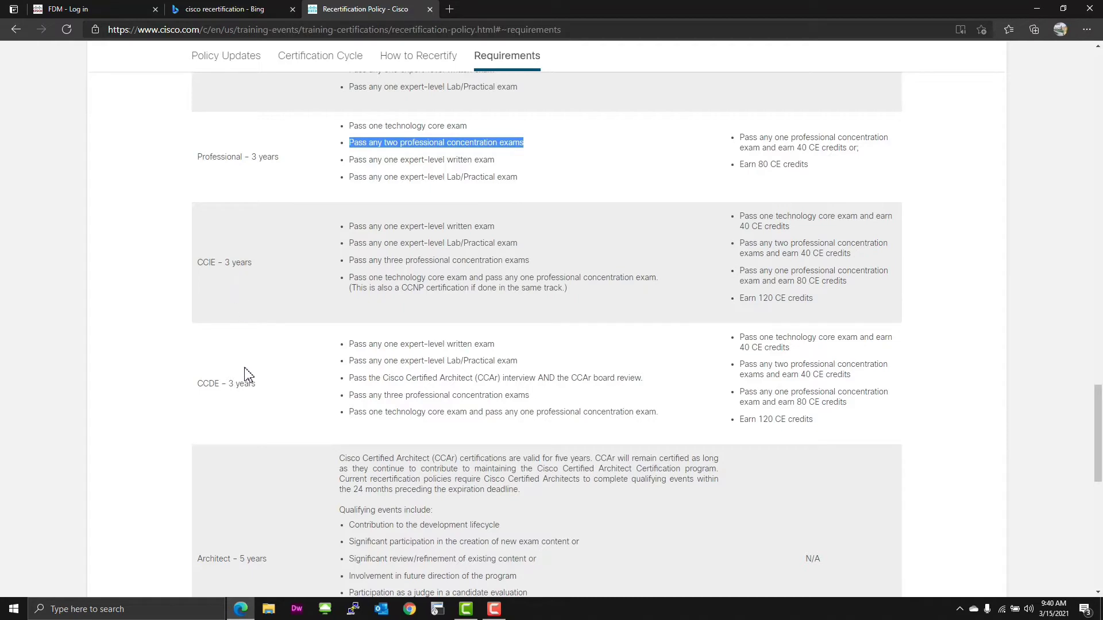
mouse_move(232, 259)
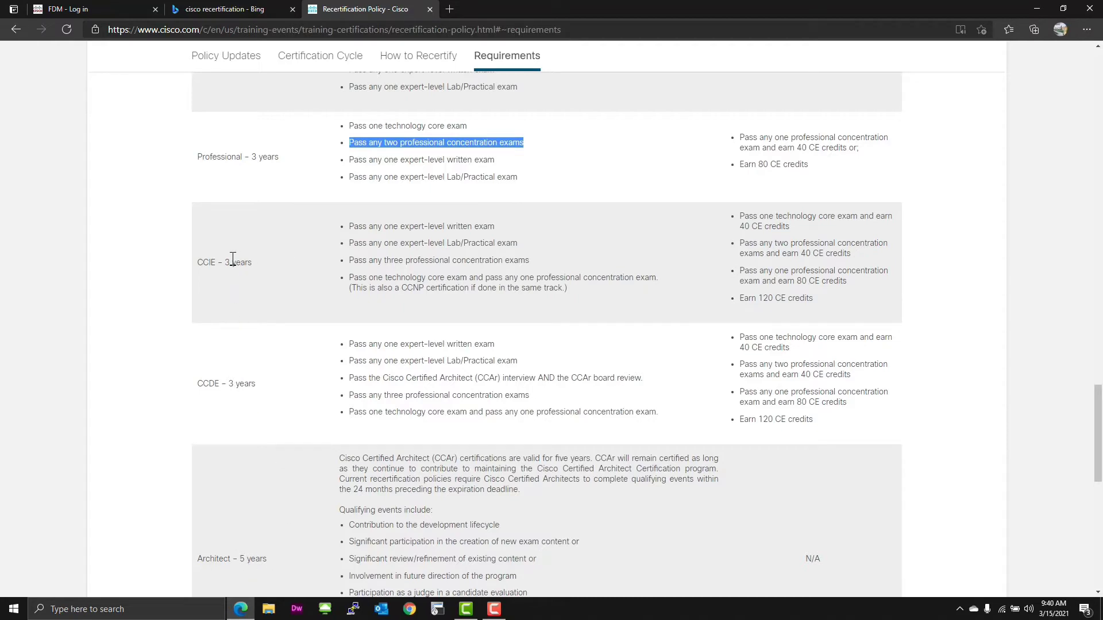
mouse_move(330, 242)
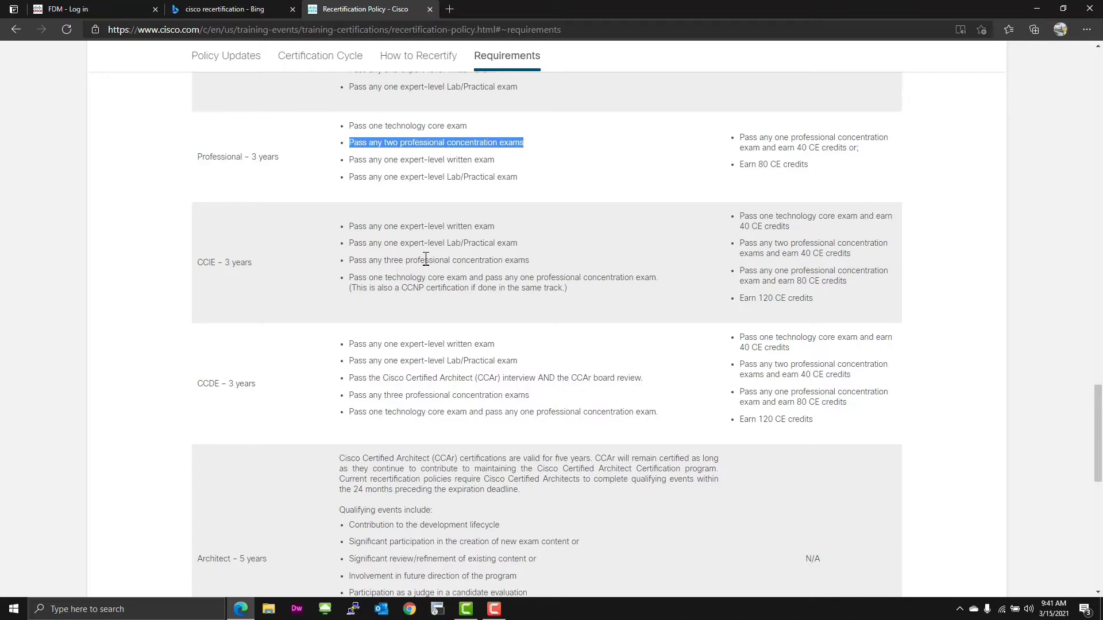
mouse_move(734, 345)
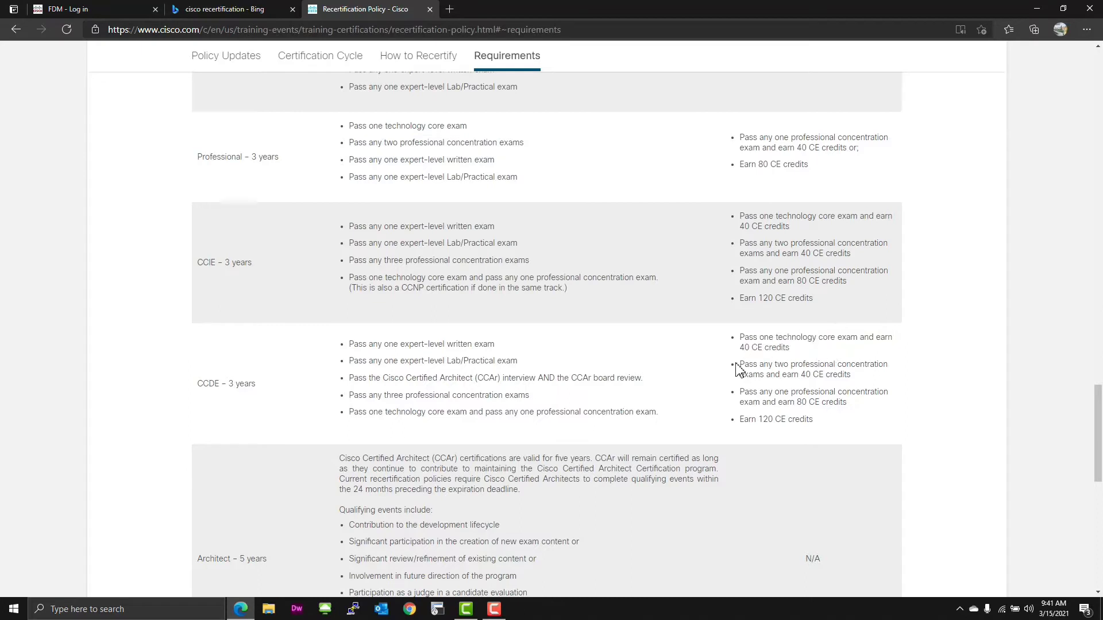
left_click_drag(738, 364, 849, 374)
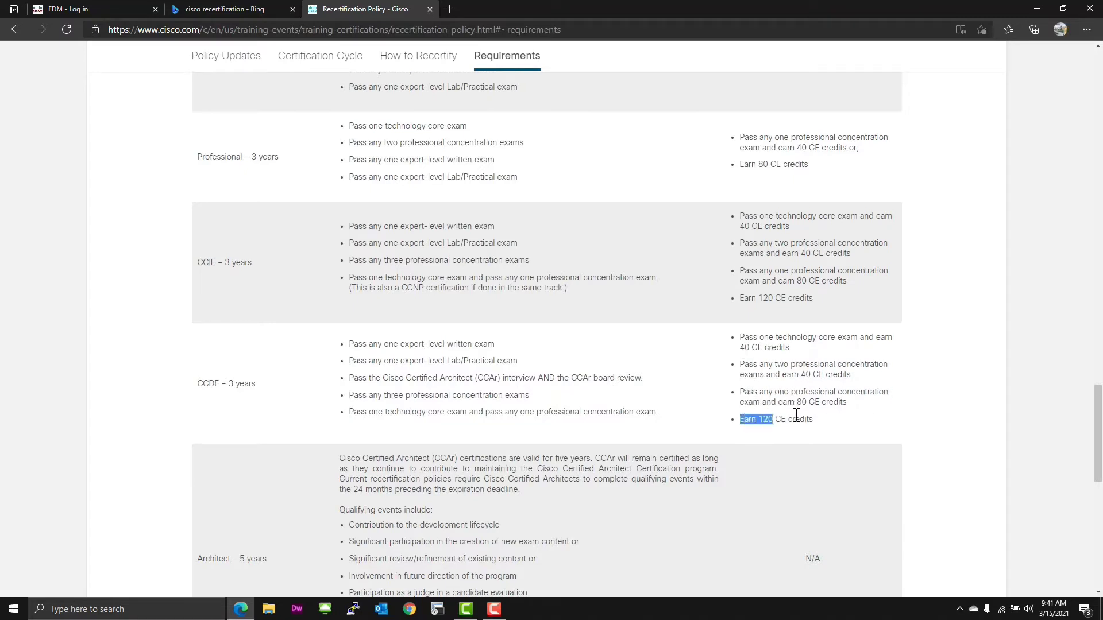
left_click(931, 428)
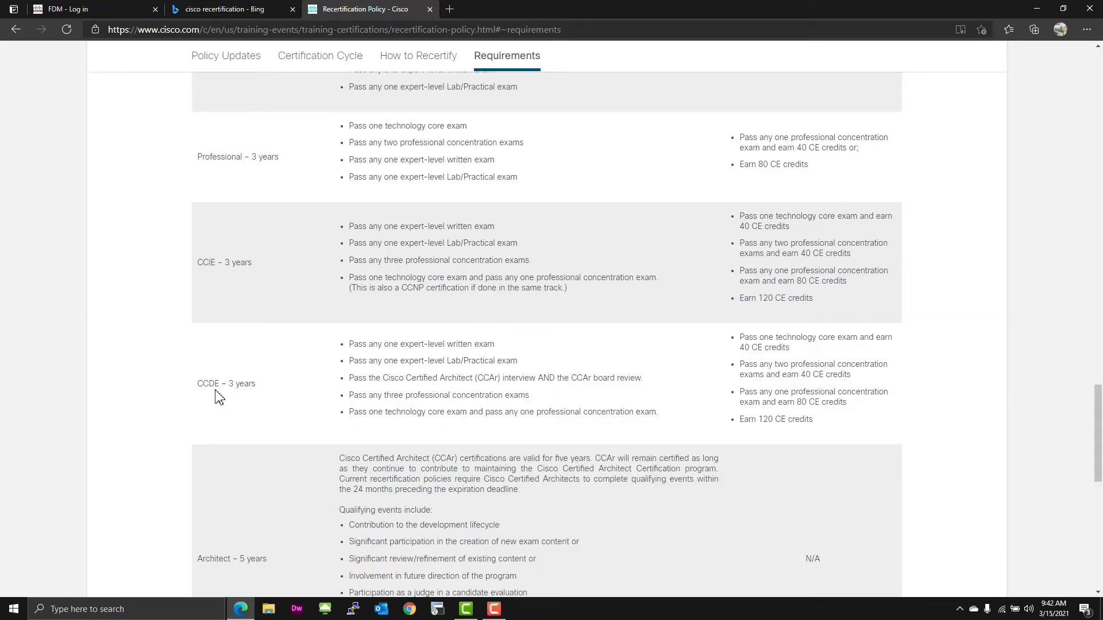
mouse_move(437, 414)
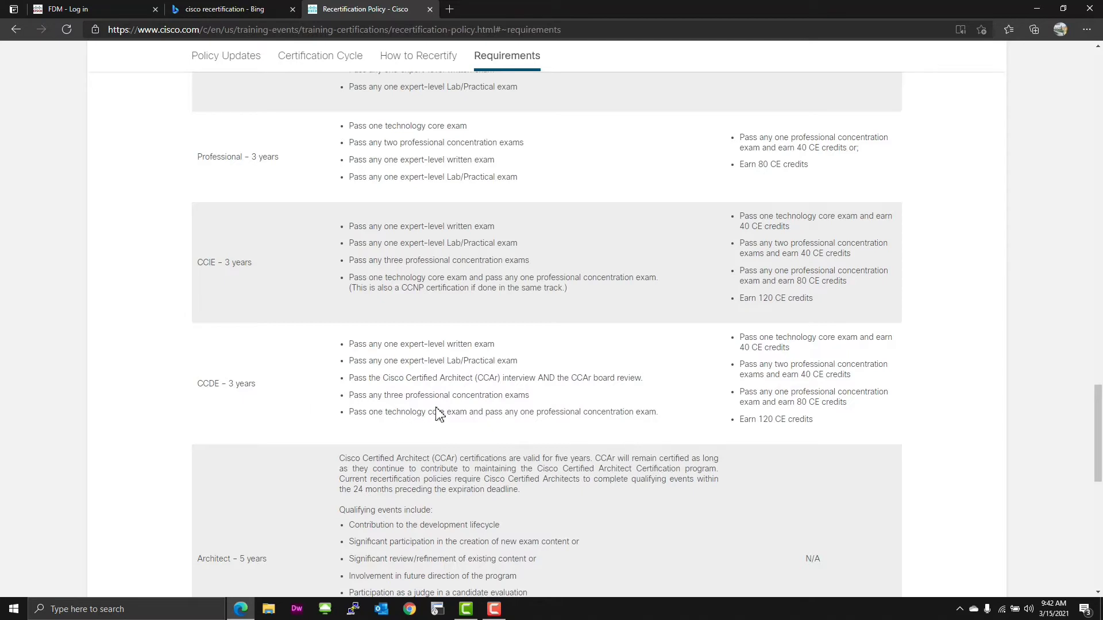
mouse_move(352, 382)
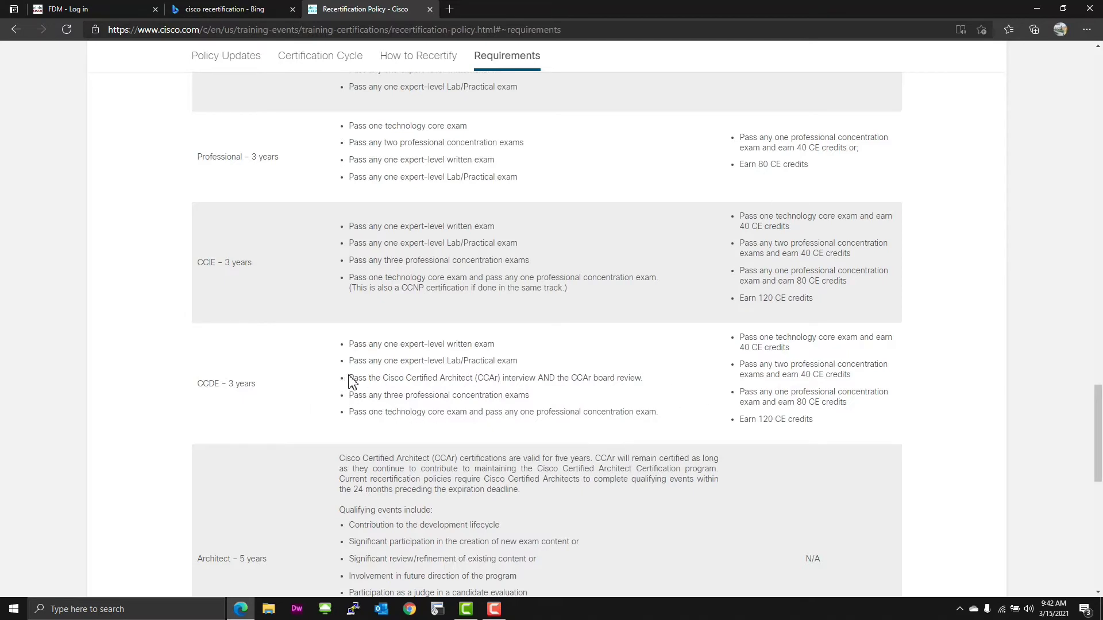
left_click_drag(348, 378, 640, 378)
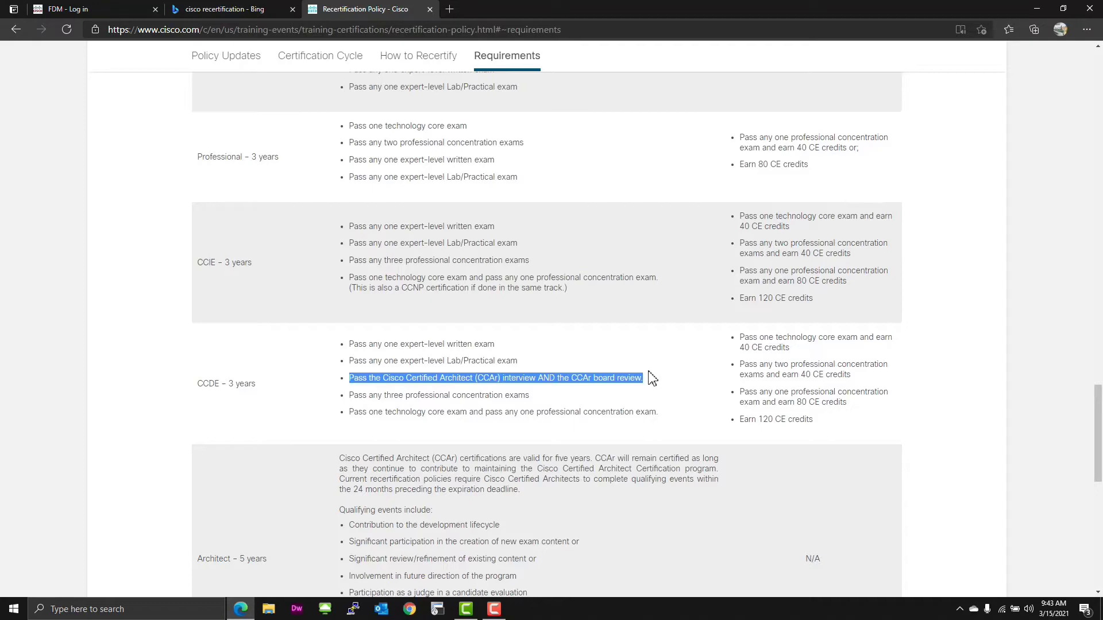
scroll("down", 3)
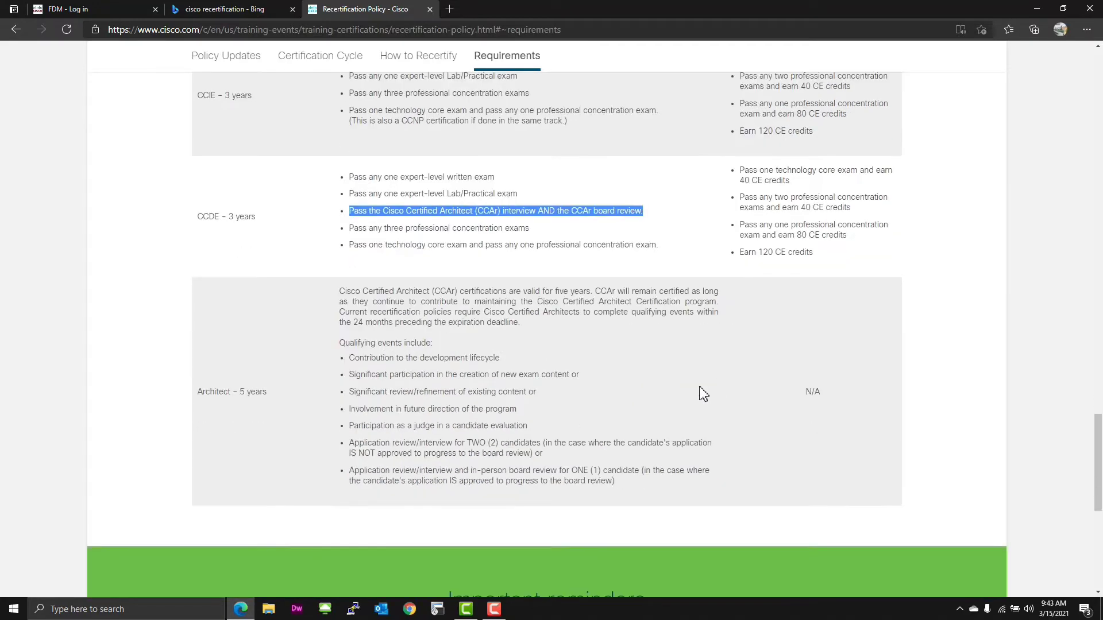
mouse_move(517, 351)
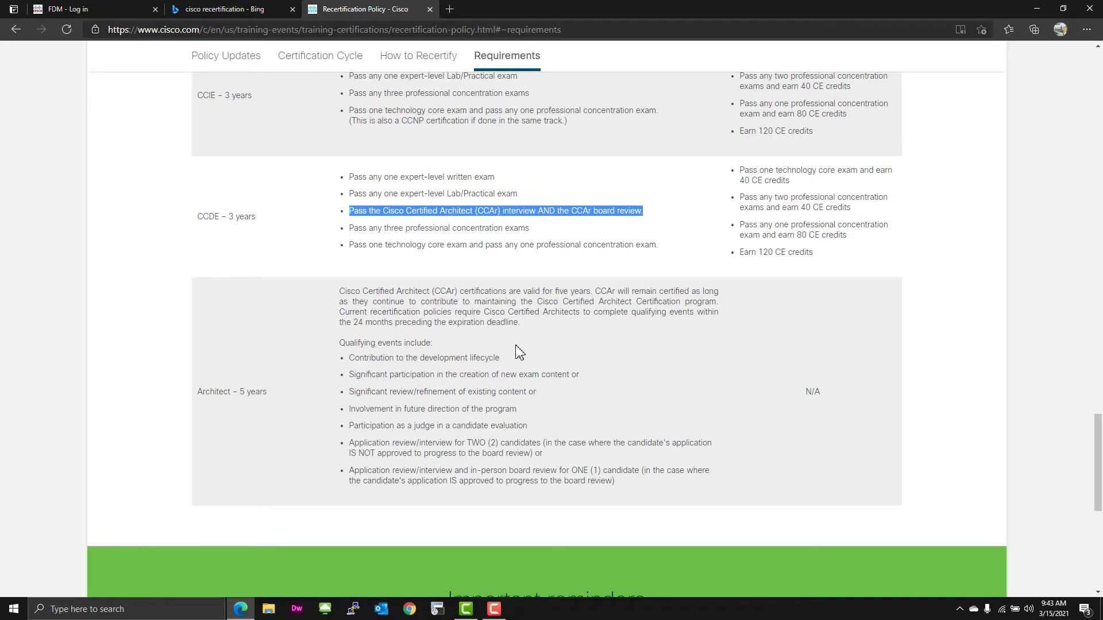
mouse_move(661, 390)
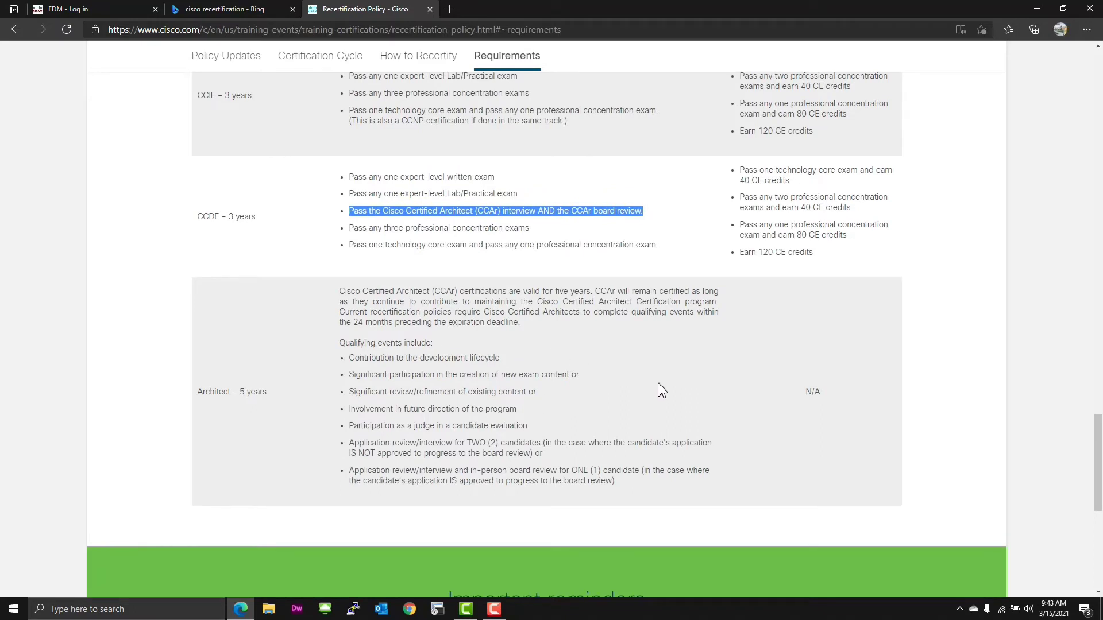
mouse_move(657, 371)
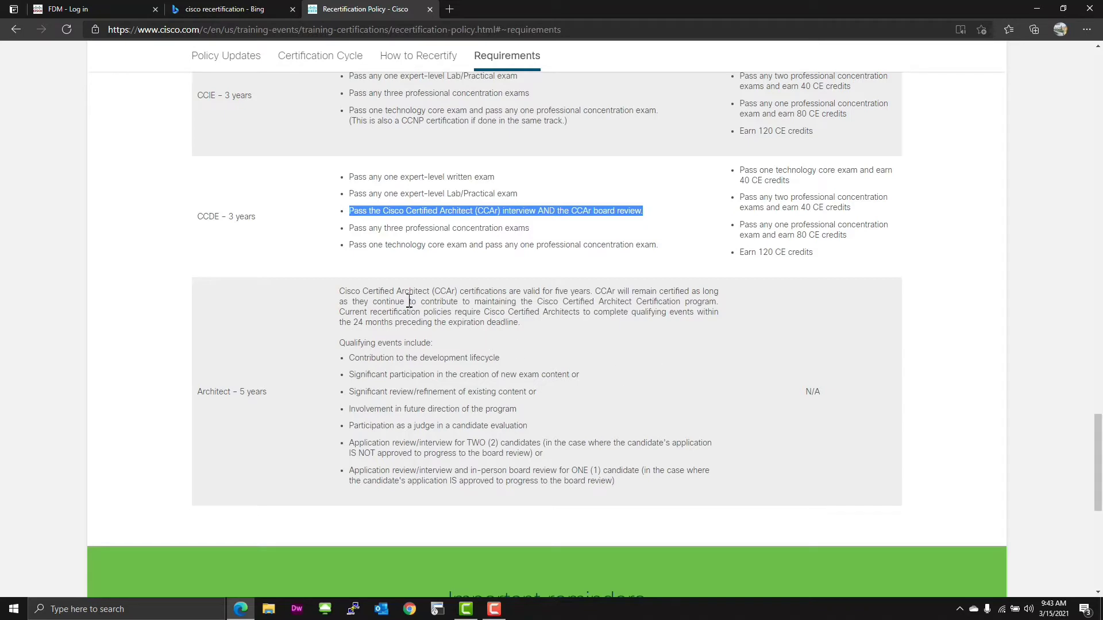
mouse_move(586, 302)
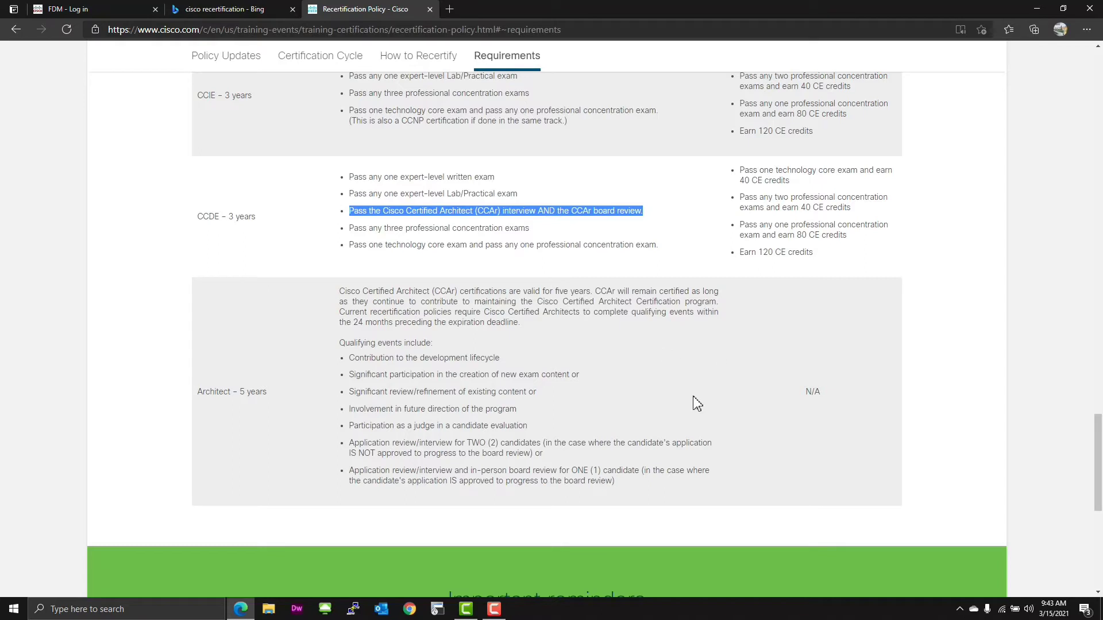
mouse_move(701, 393)
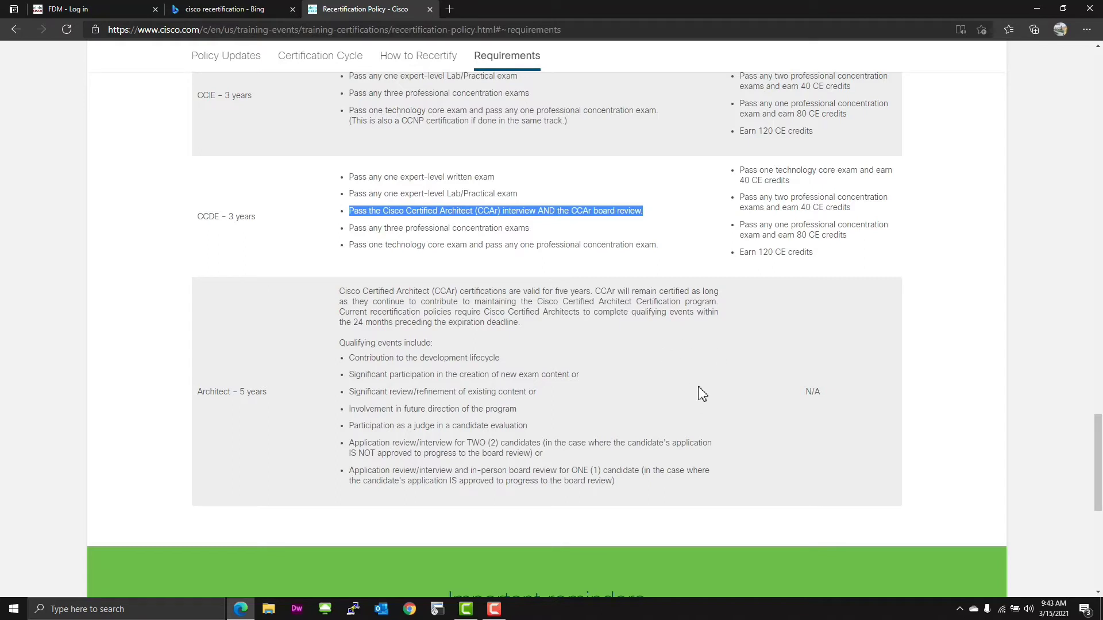
mouse_move(725, 403)
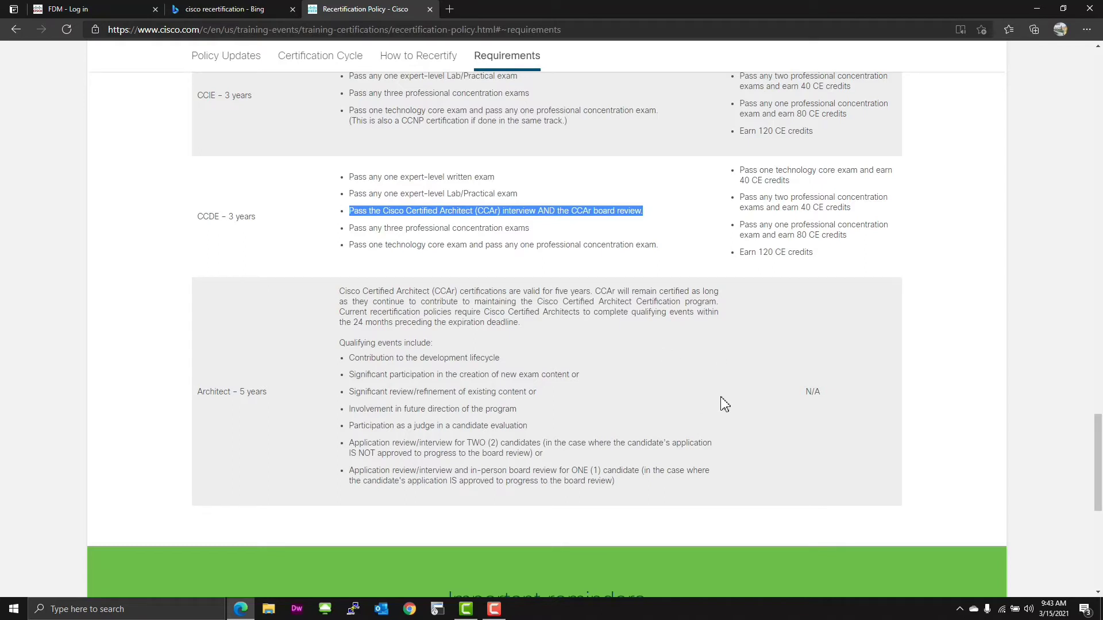
mouse_move(728, 414)
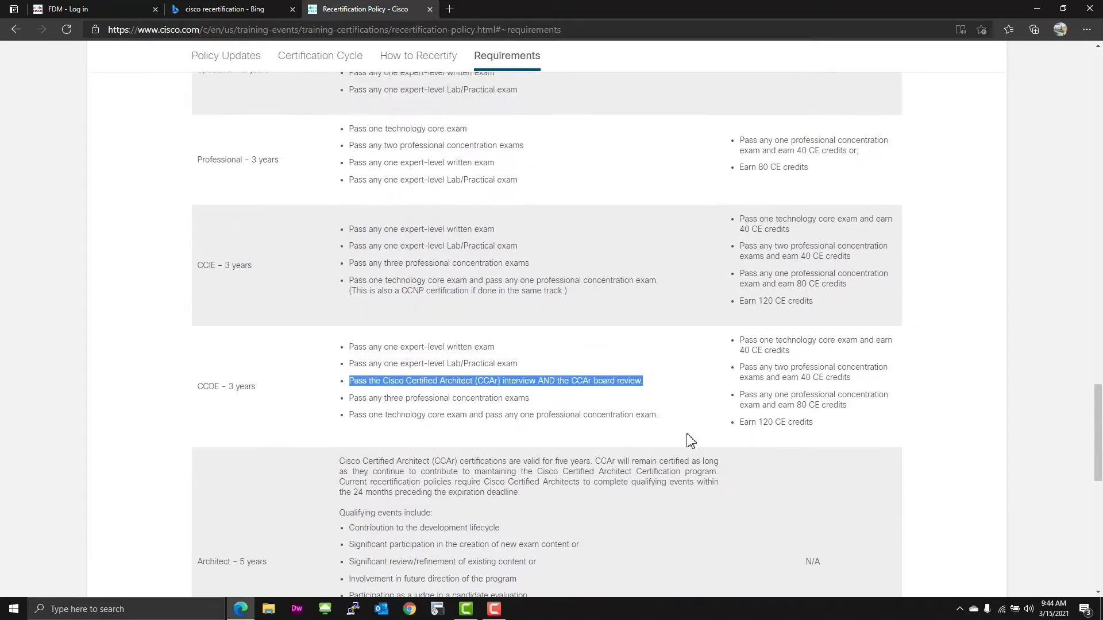
From the certification cycle section, follow 'Learn more about Continuing Education' to the CE program page.
left_click(321, 56)
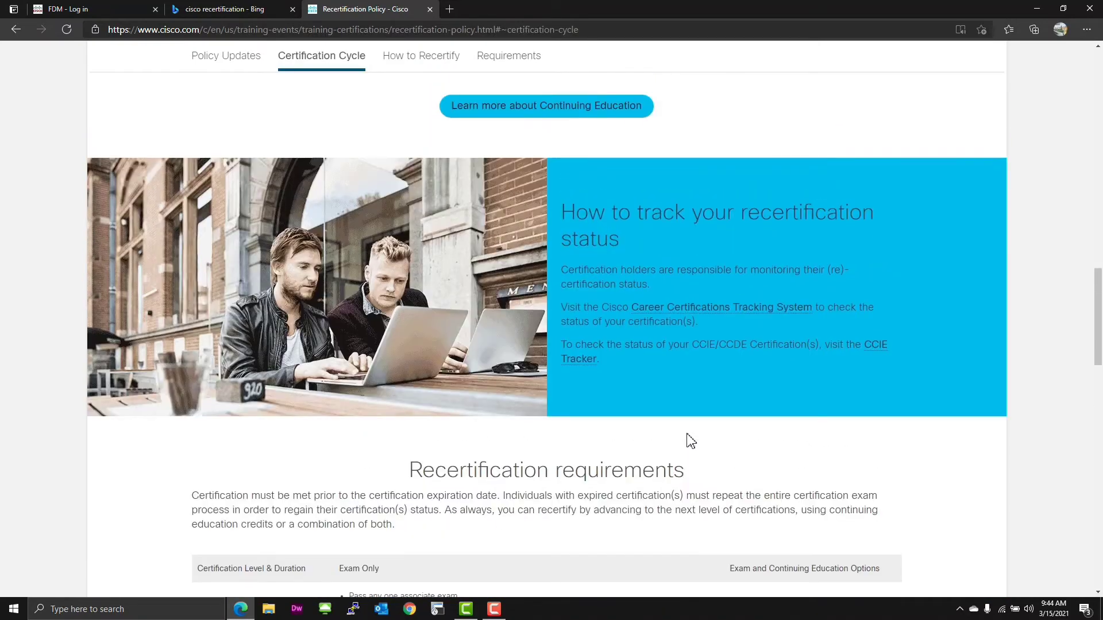
left_click(227, 55)
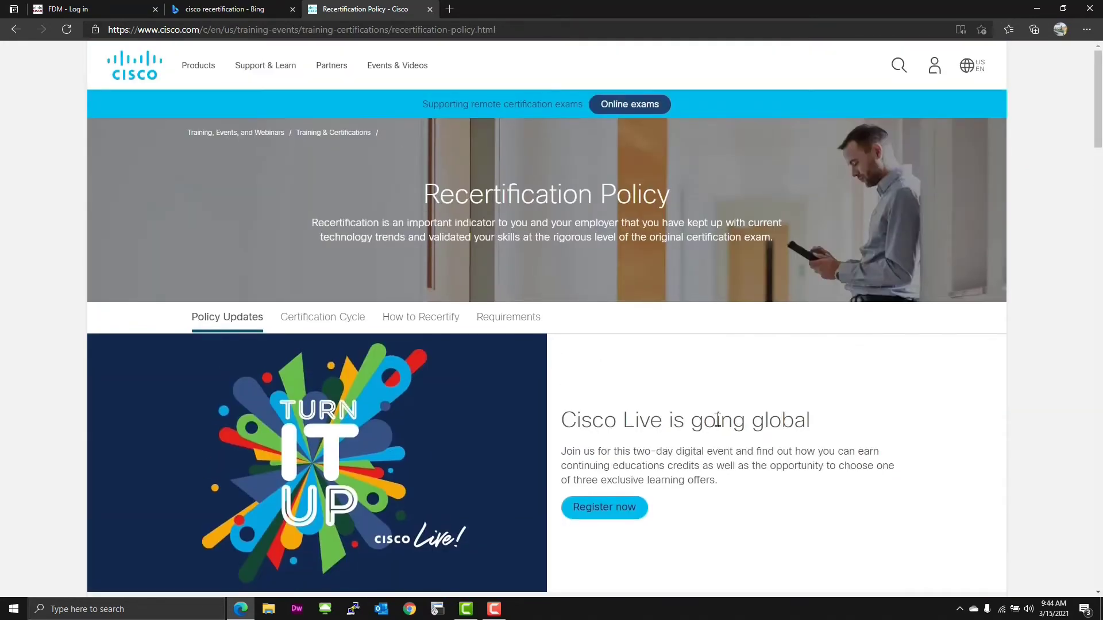
left_click(321, 317)
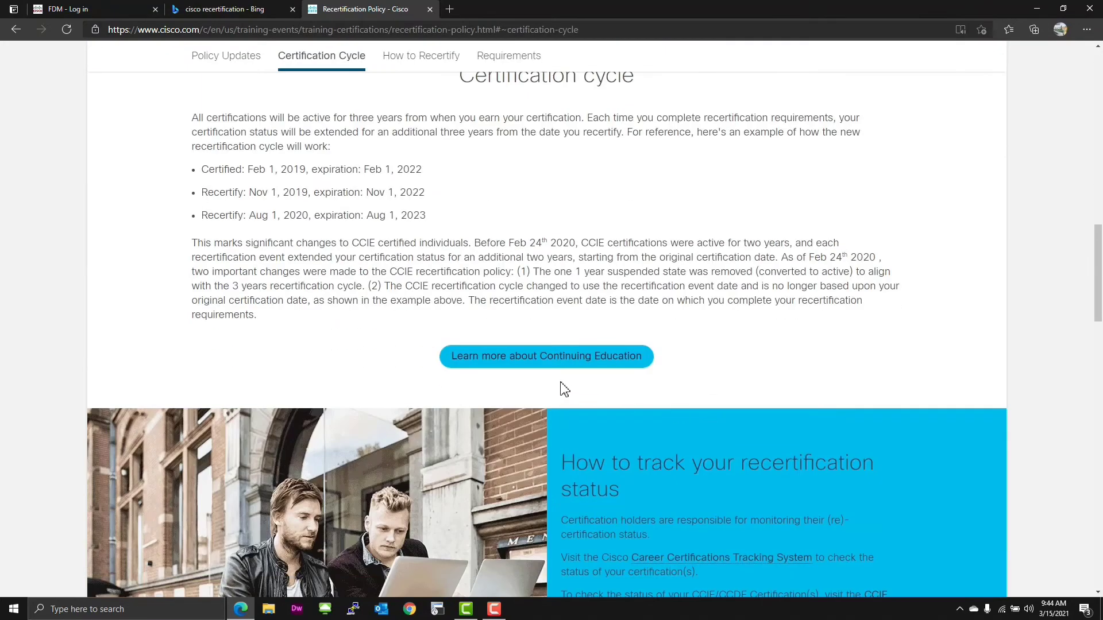
left_click(546, 356)
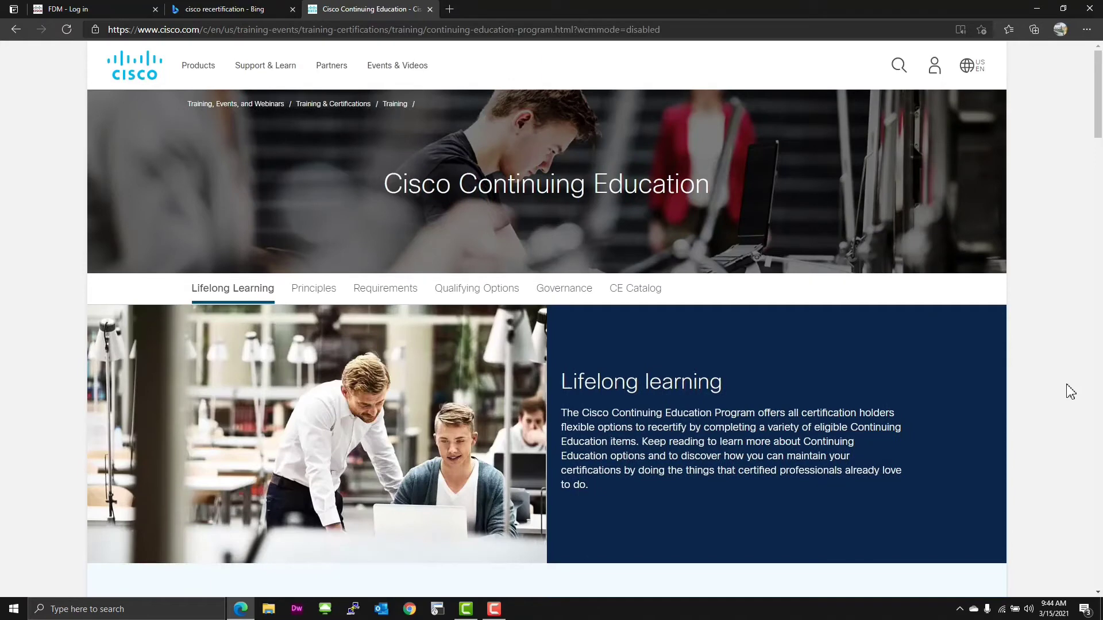
mouse_move(1061, 394)
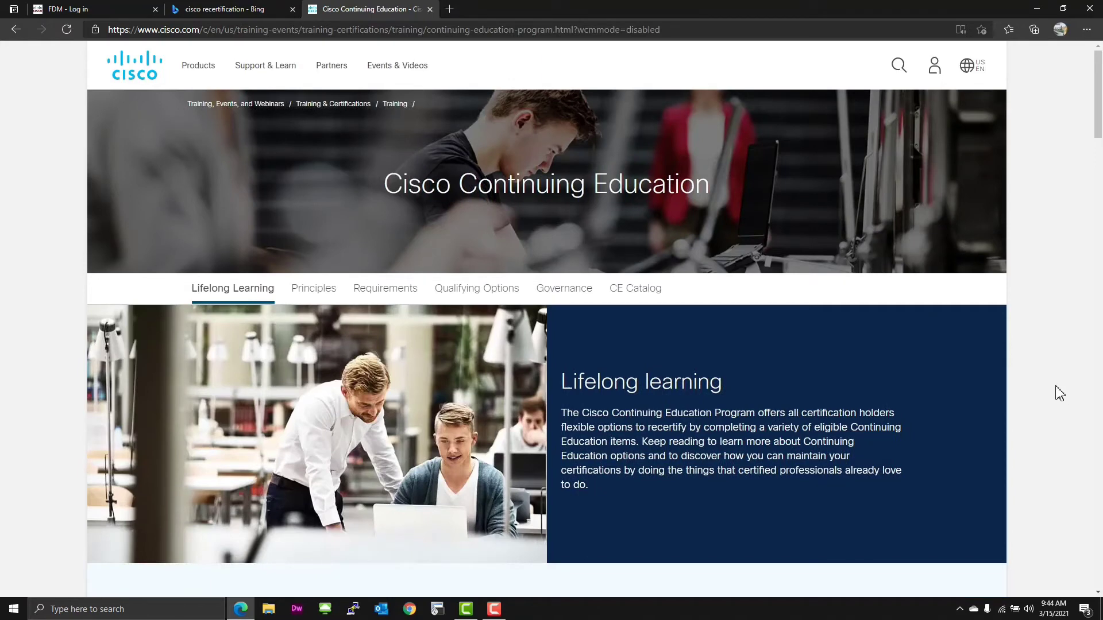
Move to the Continuing Education principles and the steps for recertifying via CE.
scroll("down", 3)
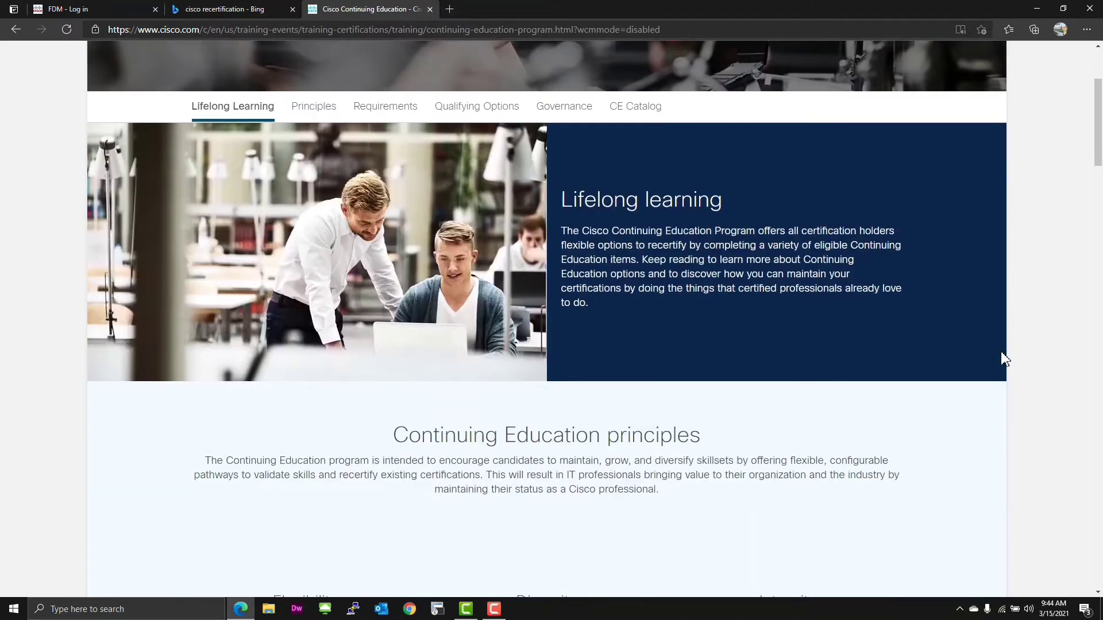
left_click(313, 106)
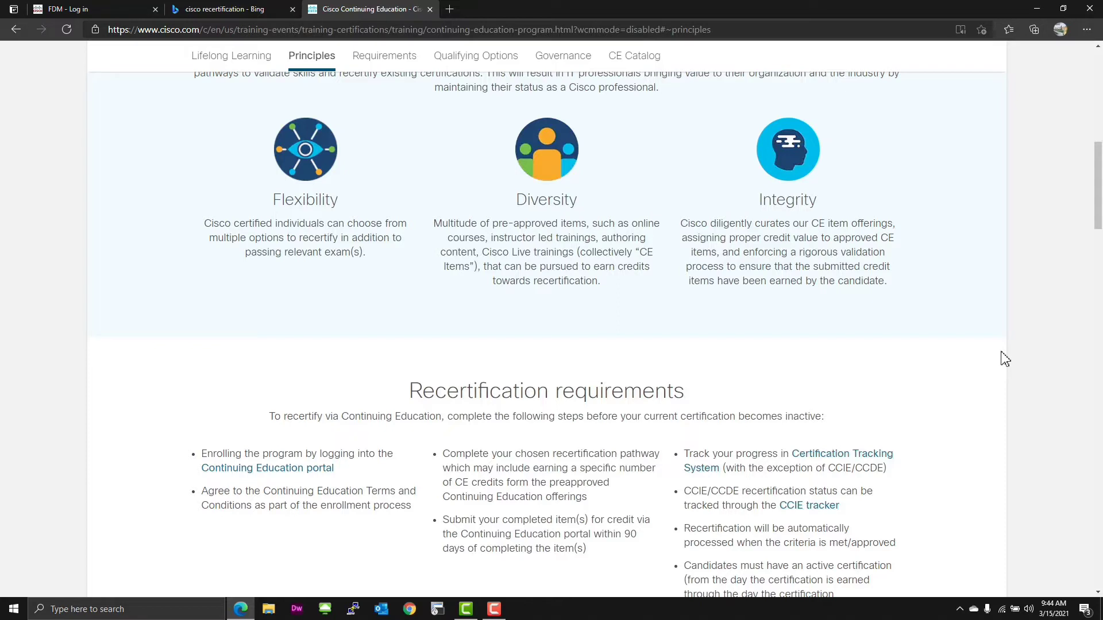
mouse_move(1029, 371)
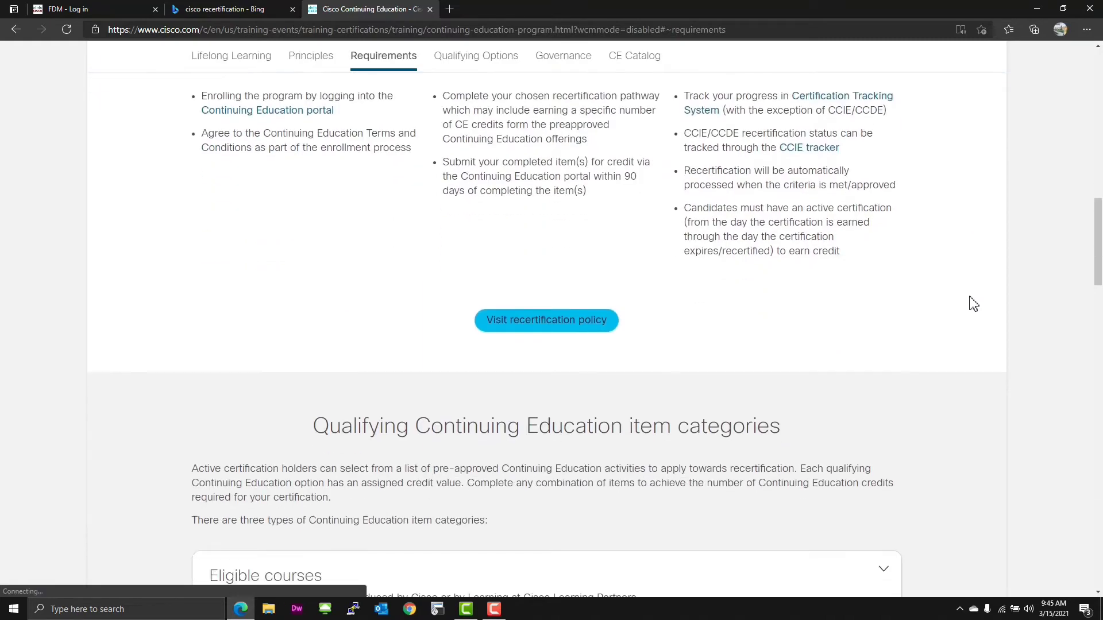
Navigate past Qualifying Options and Governance to the CE catalog's training categories.
left_click(476, 55)
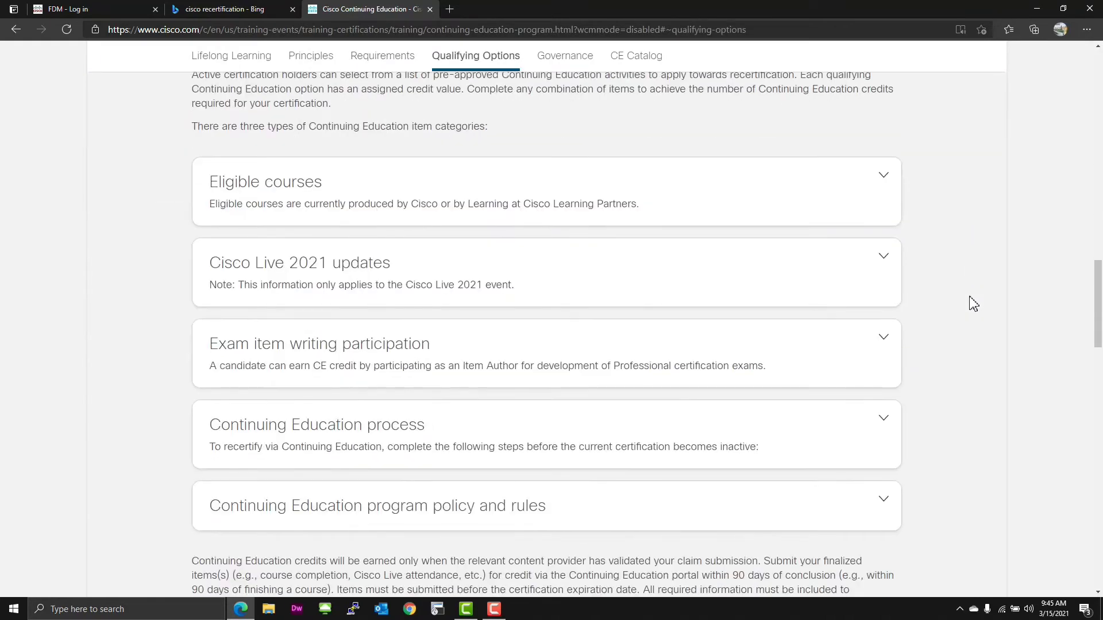
mouse_move(984, 314)
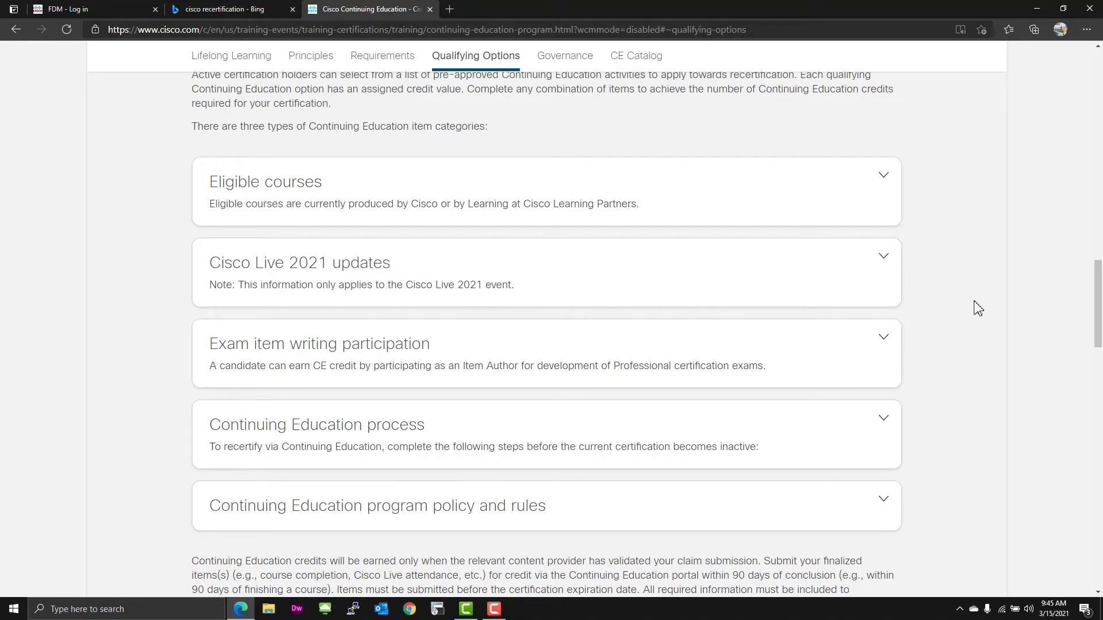
mouse_move(995, 308)
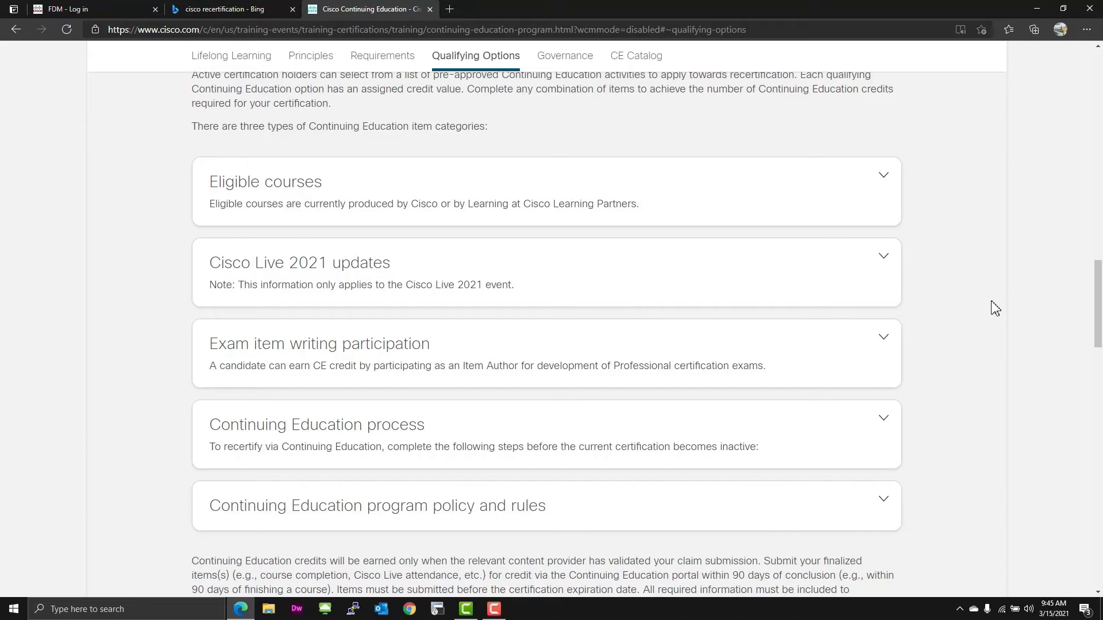
mouse_move(990, 334)
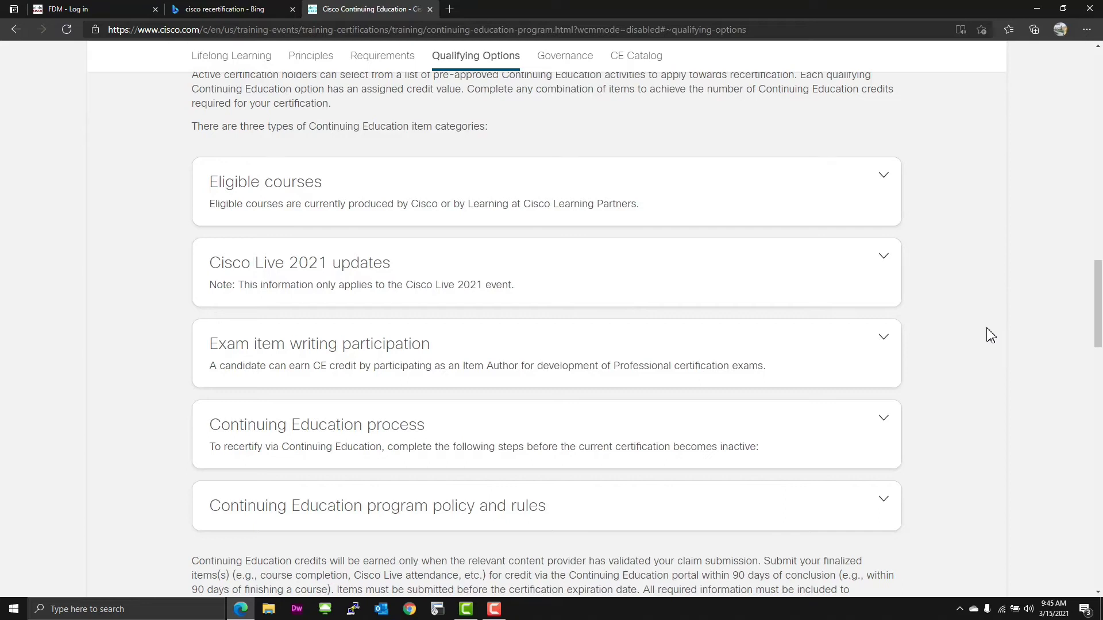
mouse_move(960, 395)
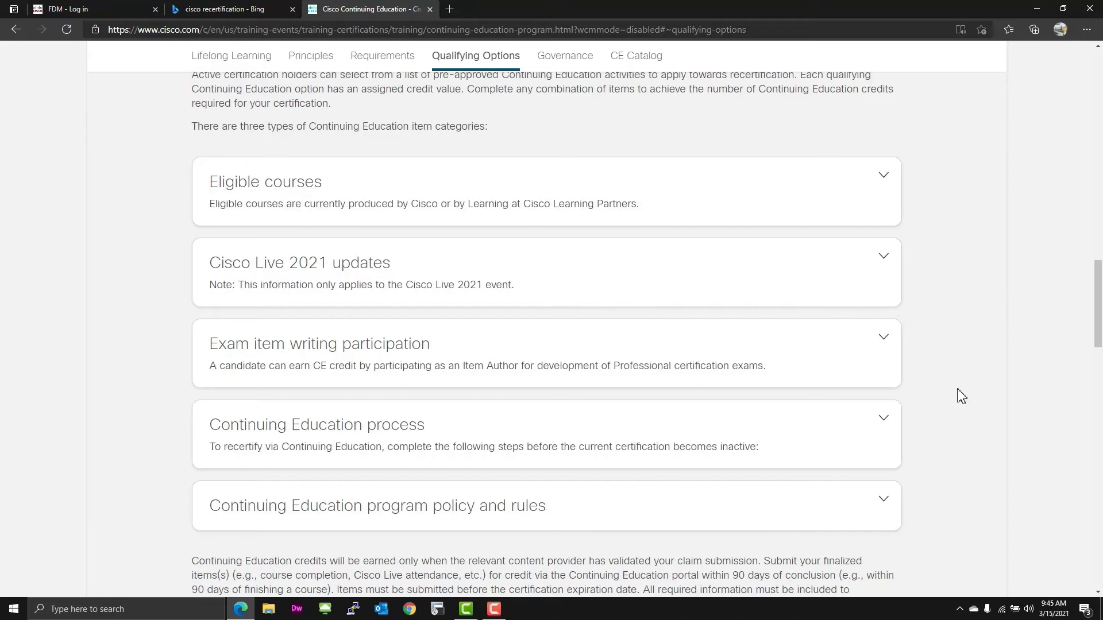
scroll("down", 3)
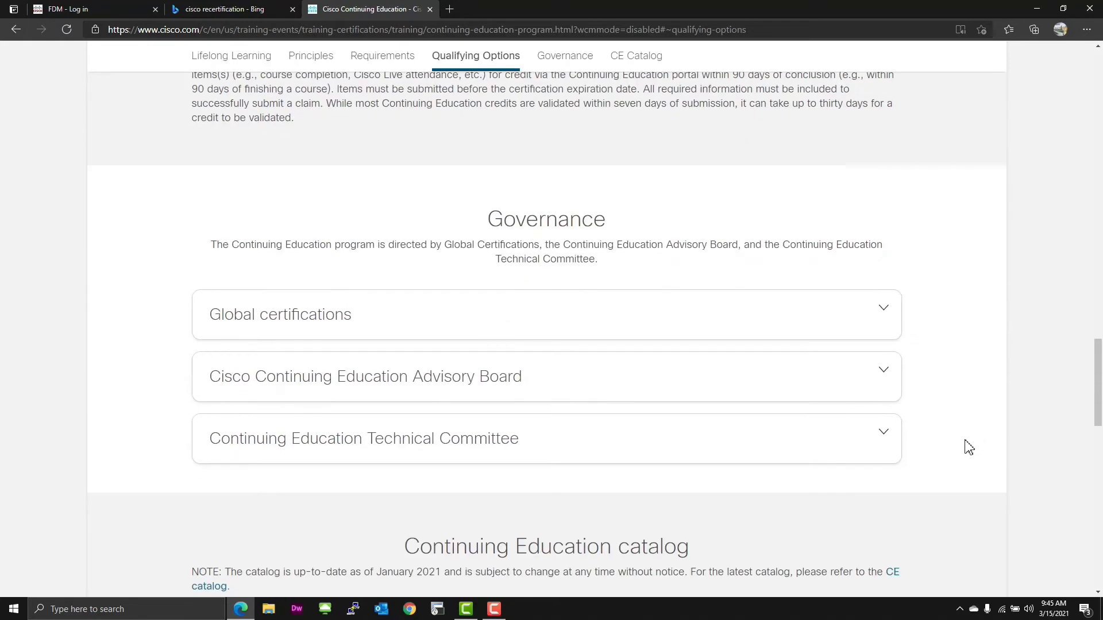
left_click(561, 55)
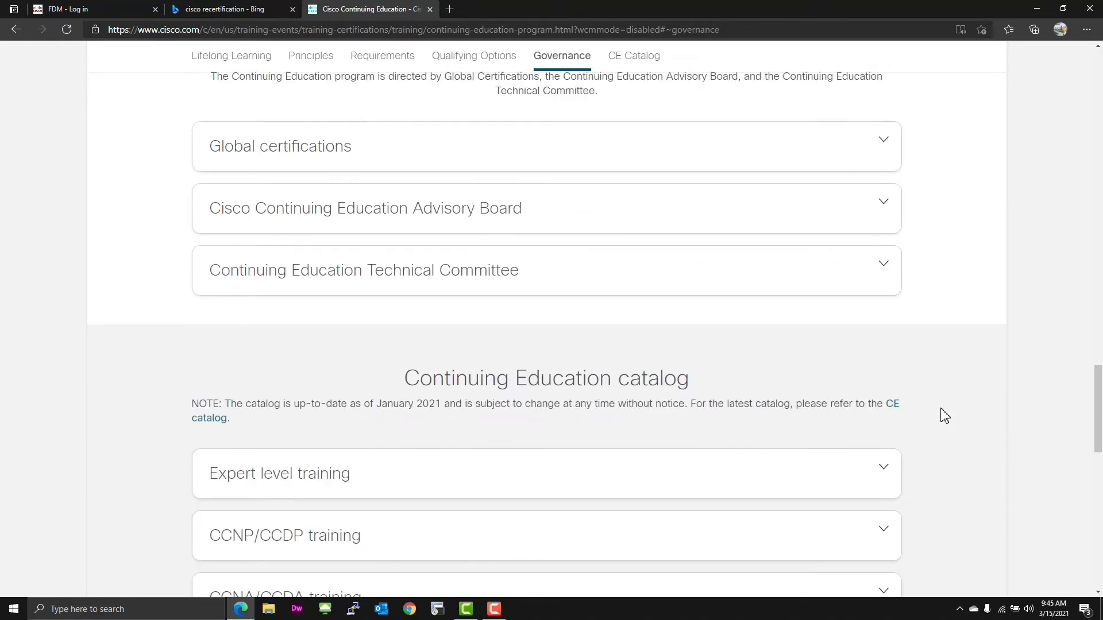
left_click(632, 55)
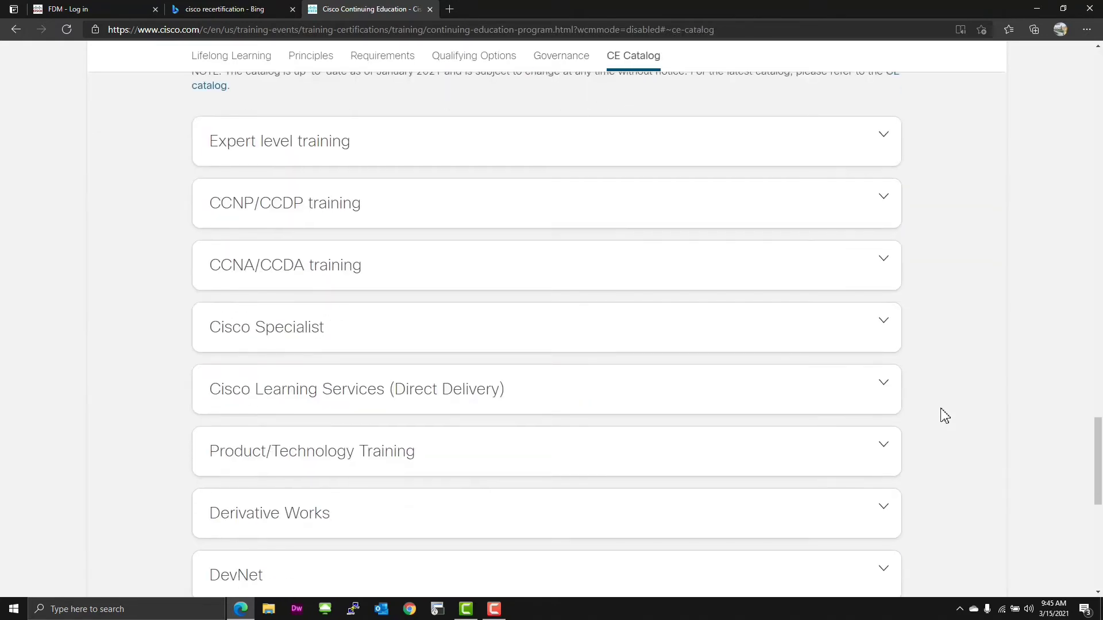
mouse_move(428, 208)
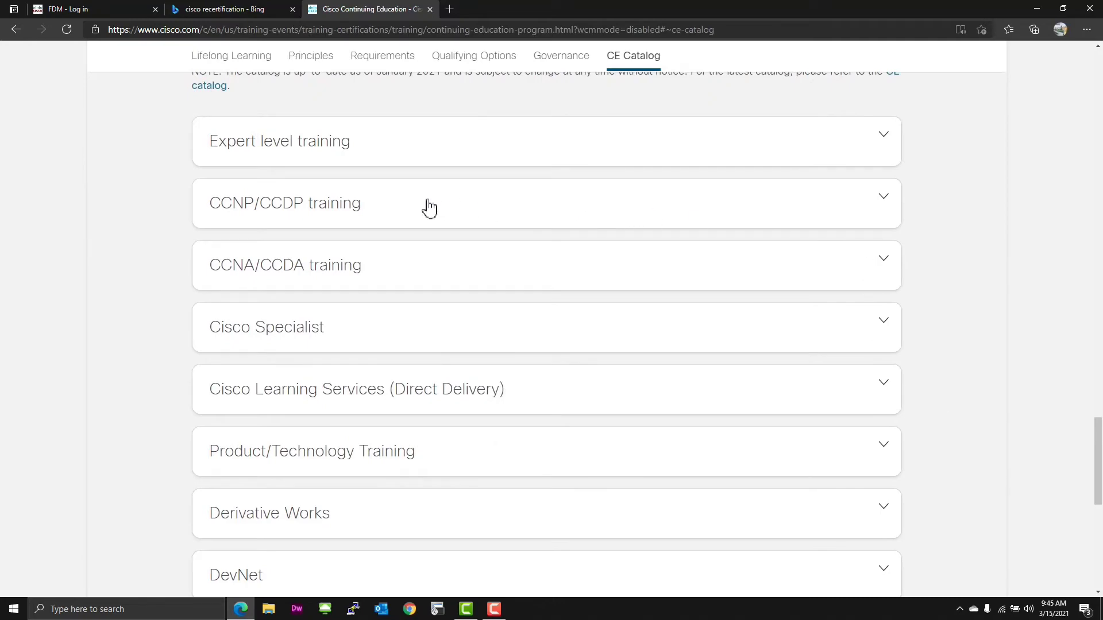
Expand the CCNP/CCDP training list and highlight the DCUCT course's credit value.
left_click(285, 202)
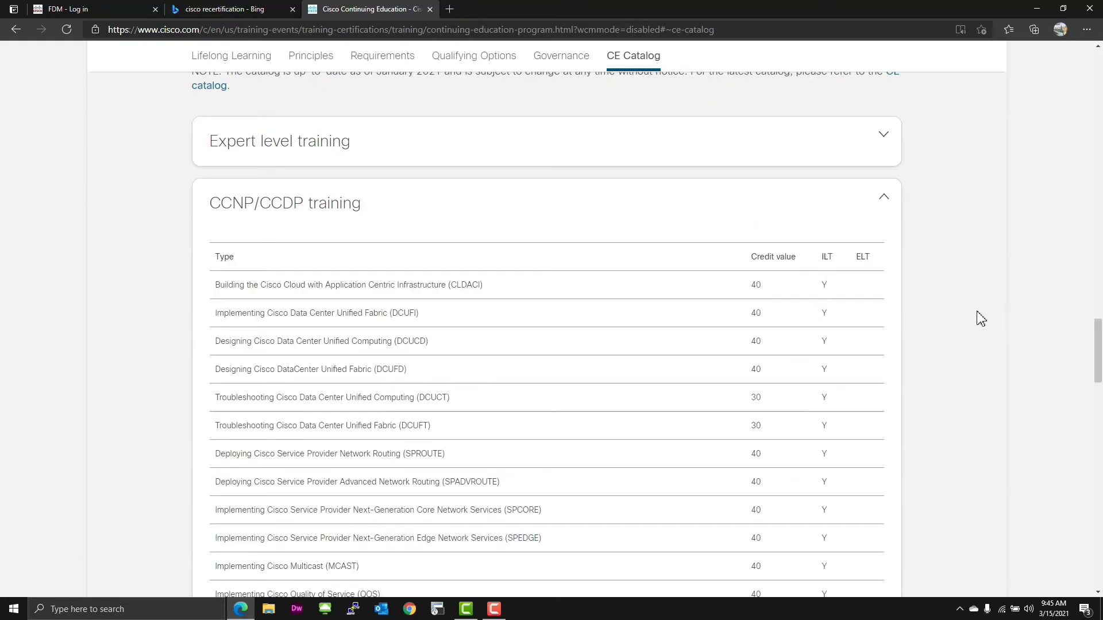
scroll("down", 3)
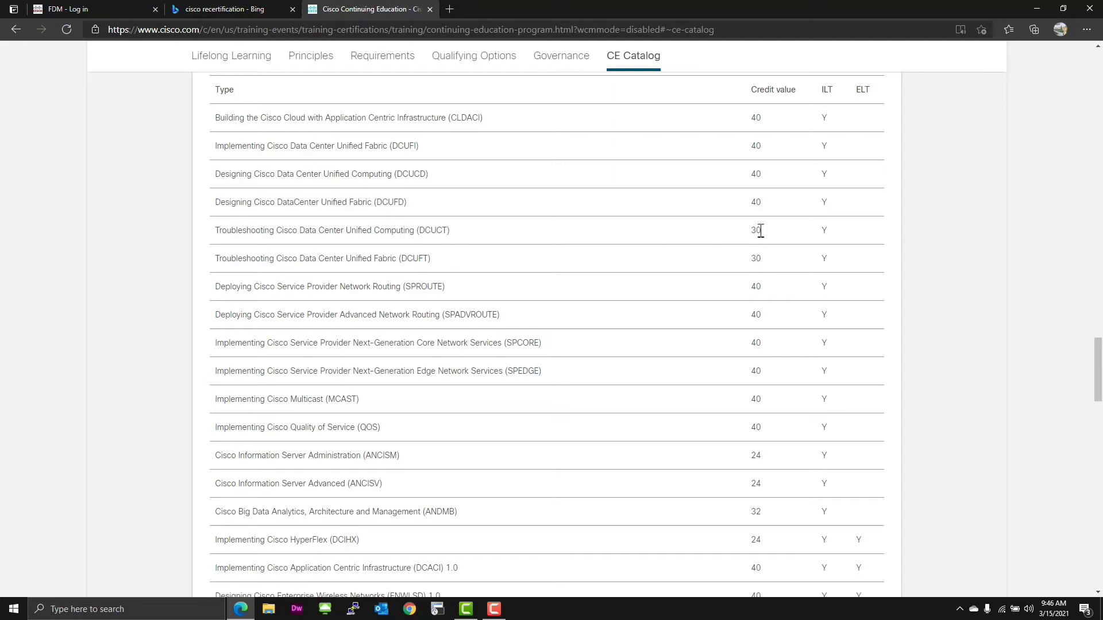
double_click(756, 230)
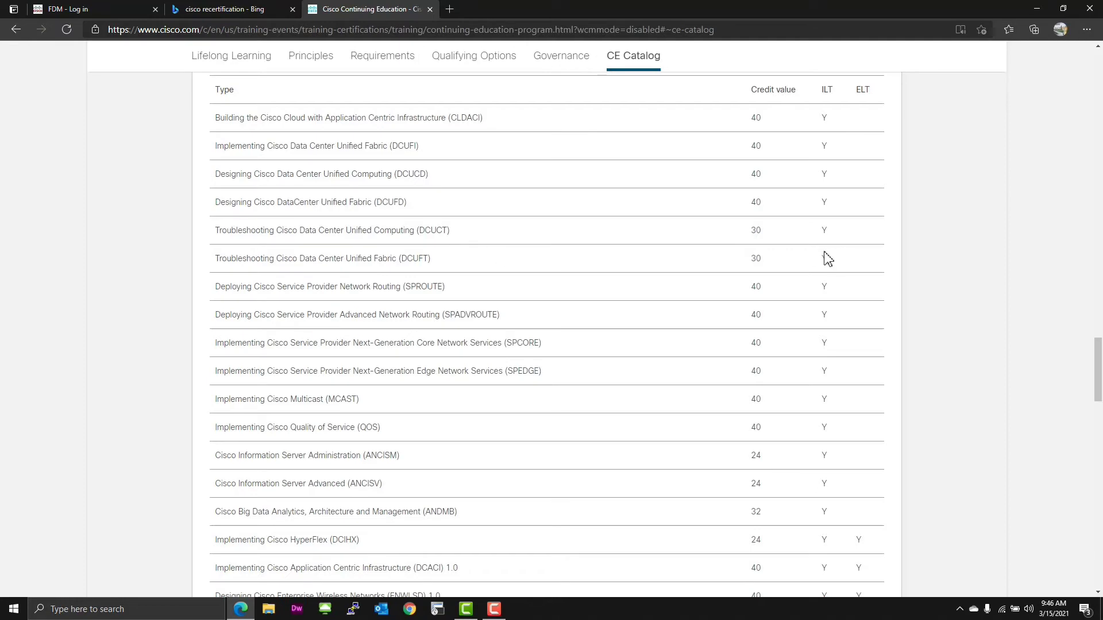
scroll("down", 3)
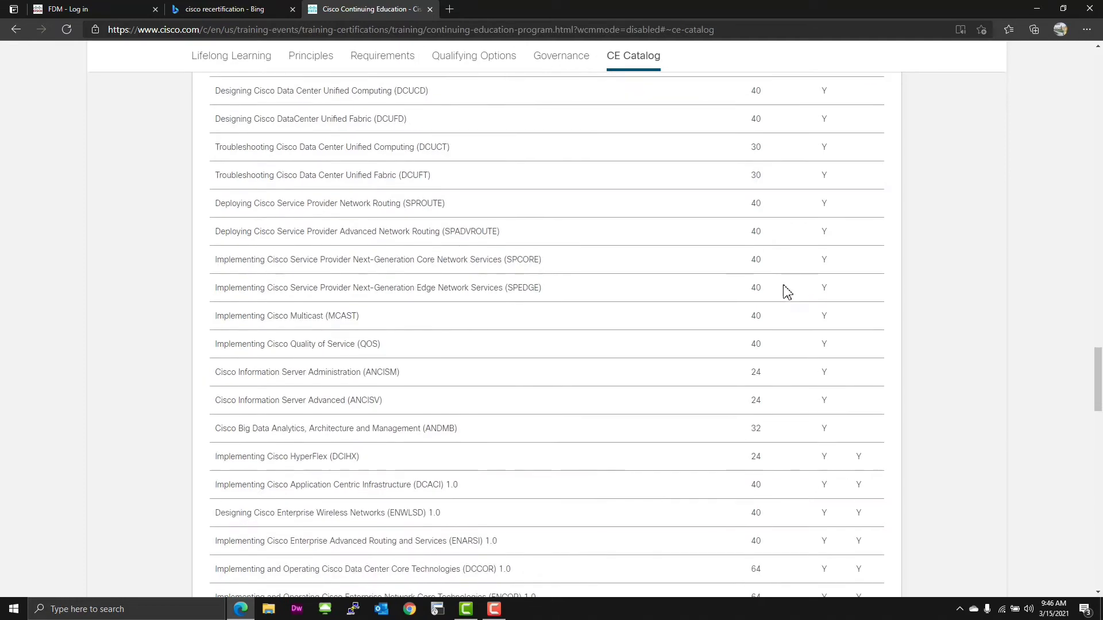
mouse_move(754, 329)
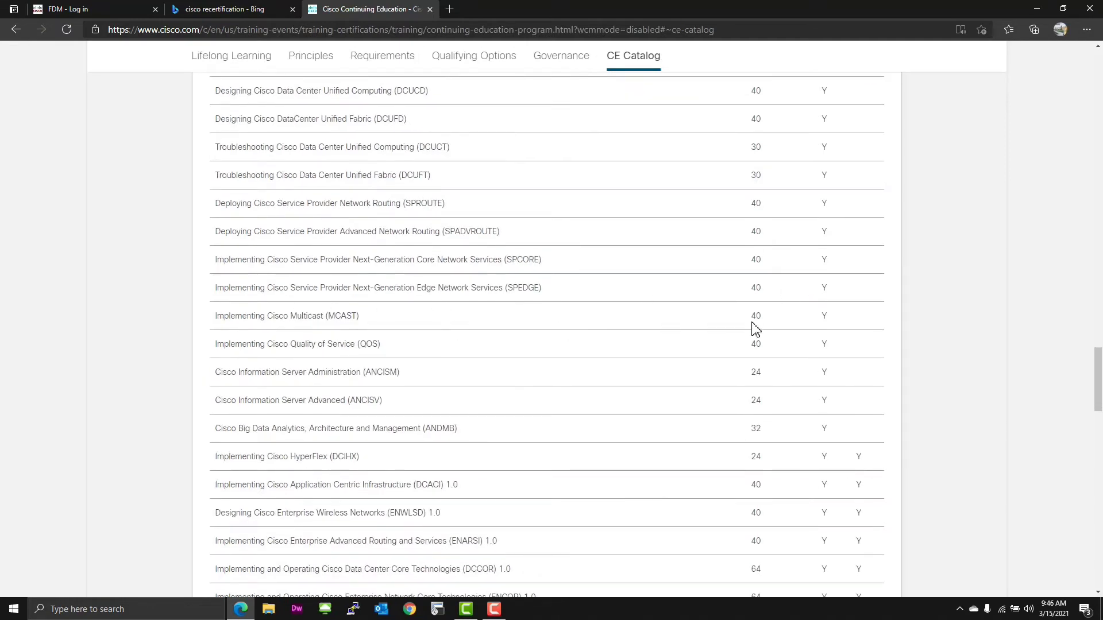
mouse_move(491, 378)
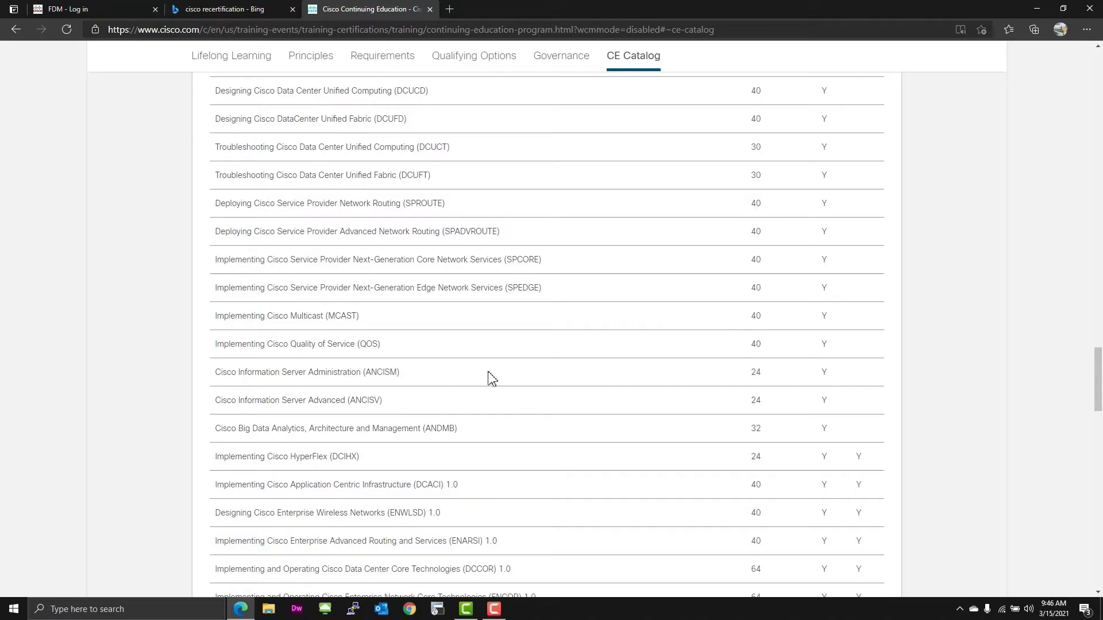
scroll("down", 3)
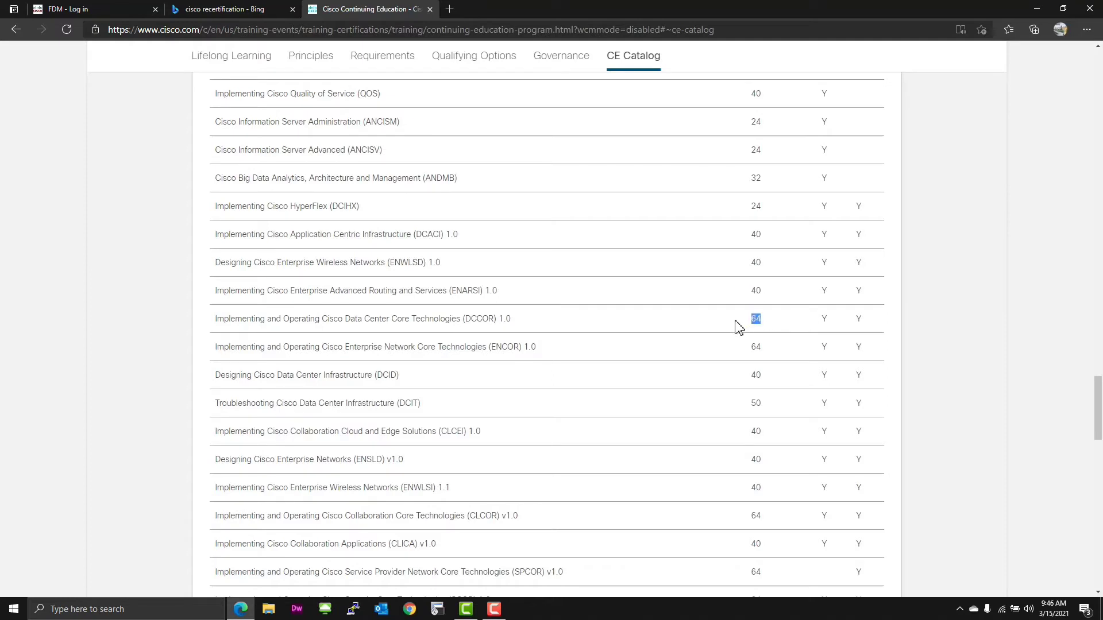
mouse_move(925, 390)
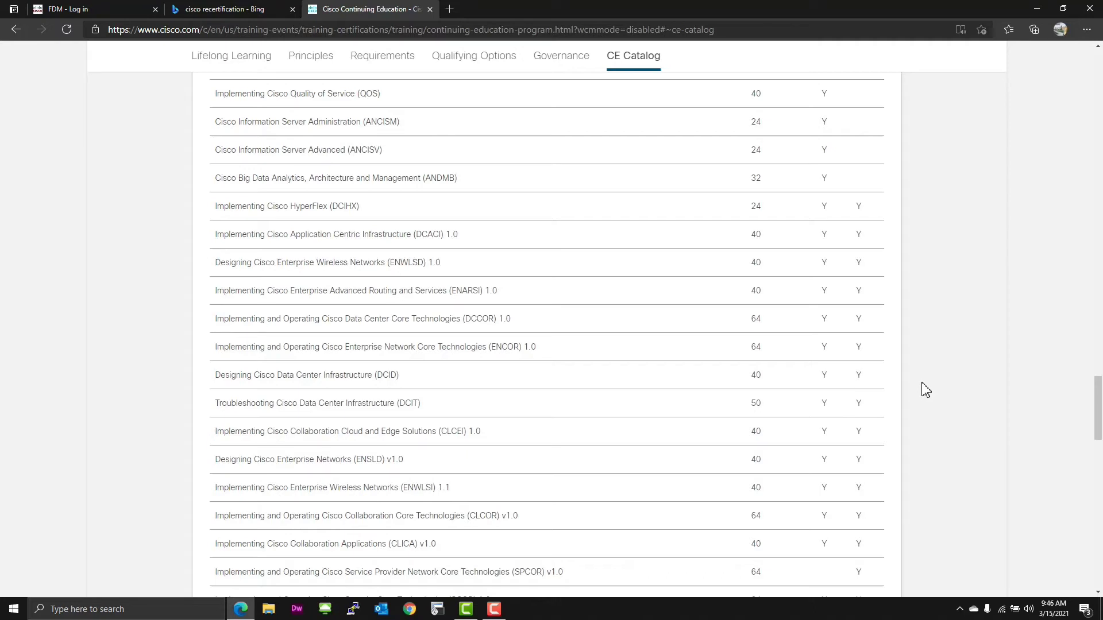
mouse_move(378, 345)
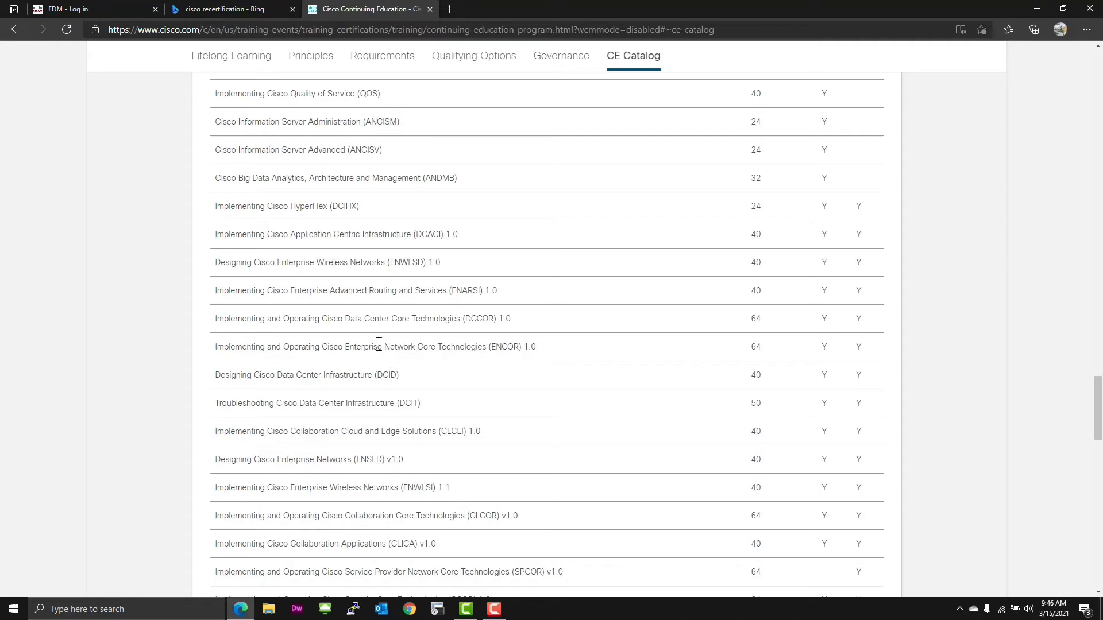
mouse_move(763, 352)
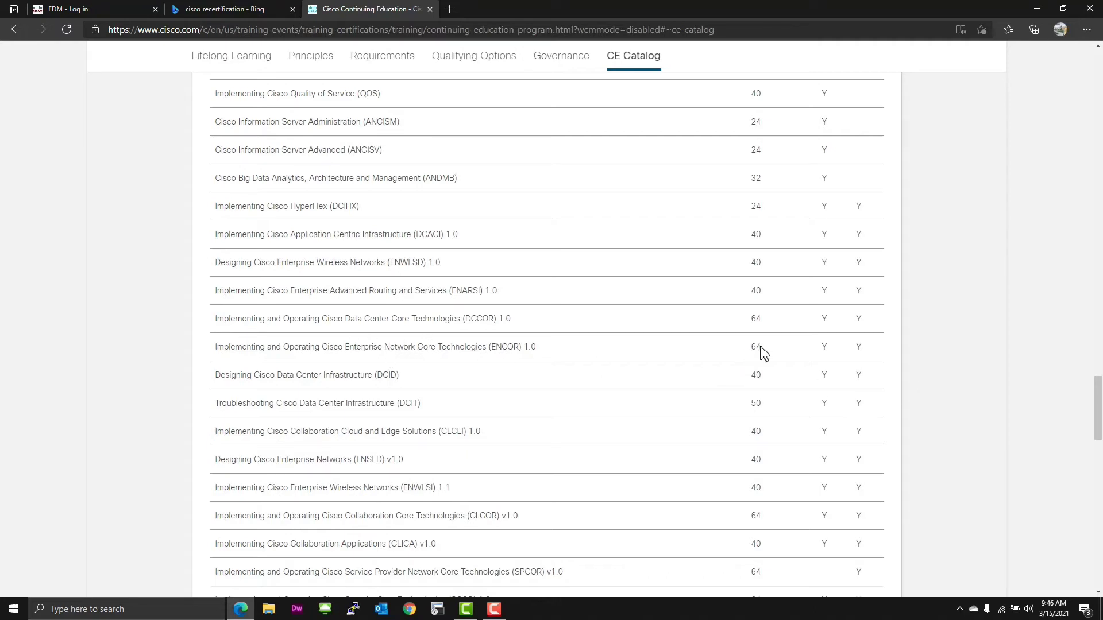
Highlight the ENCOR course's credit value and continue through the rest of the course table.
double_click(755, 346)
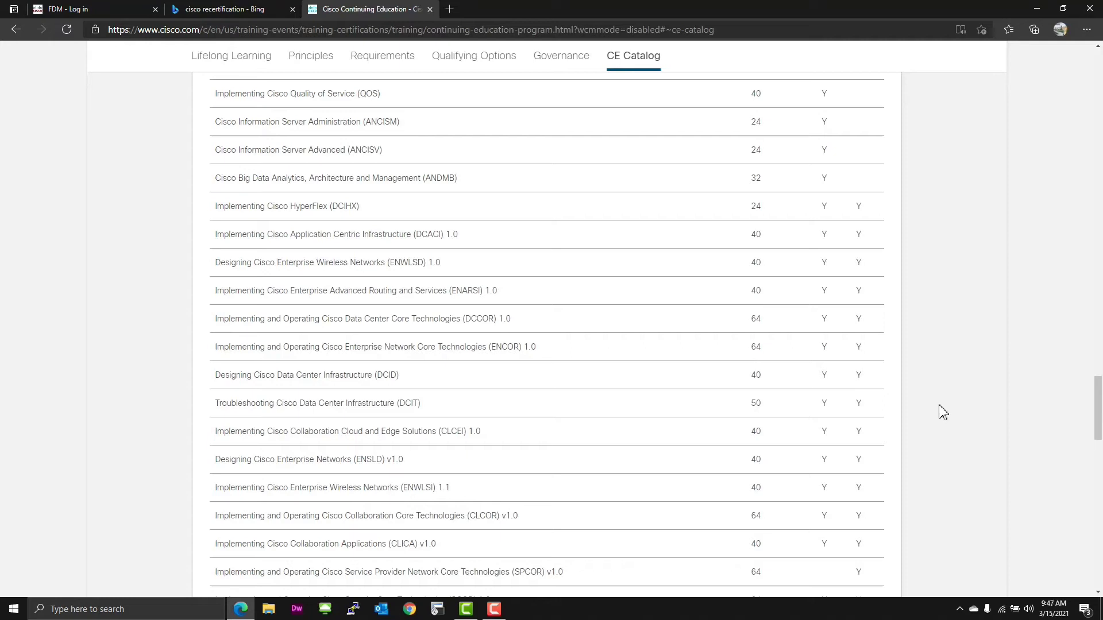
scroll("down", 3)
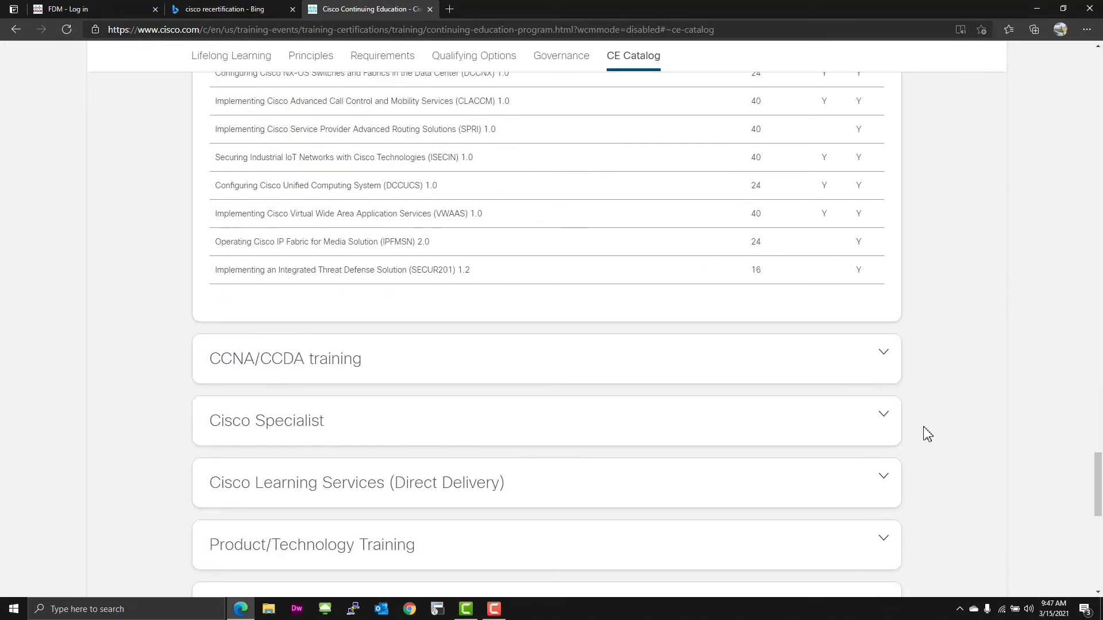
scroll("down", 3)
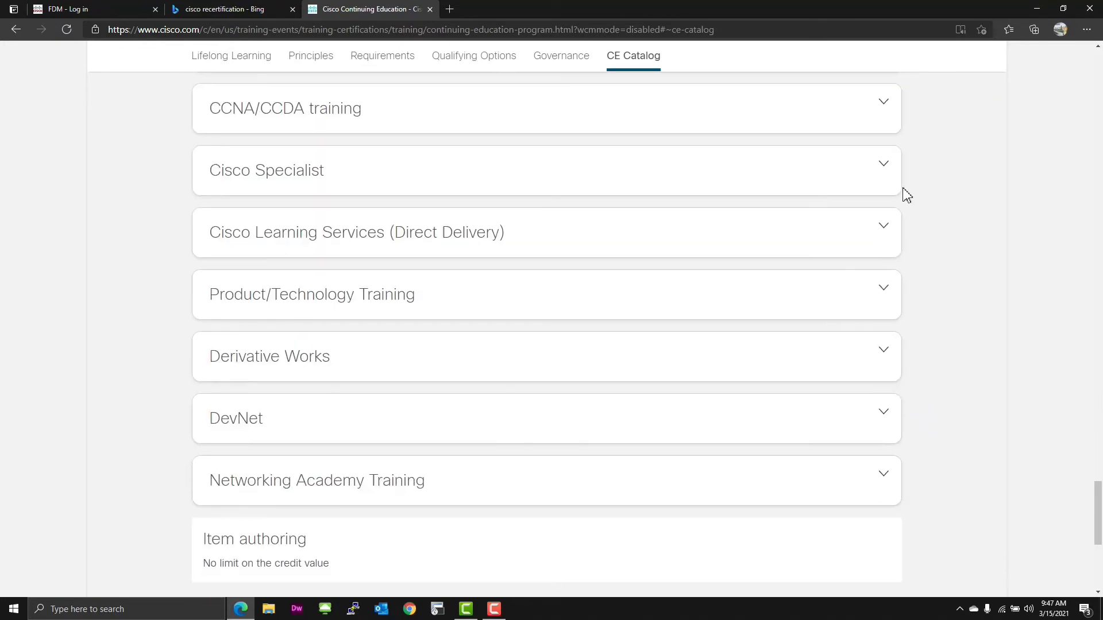
left_click(285, 108)
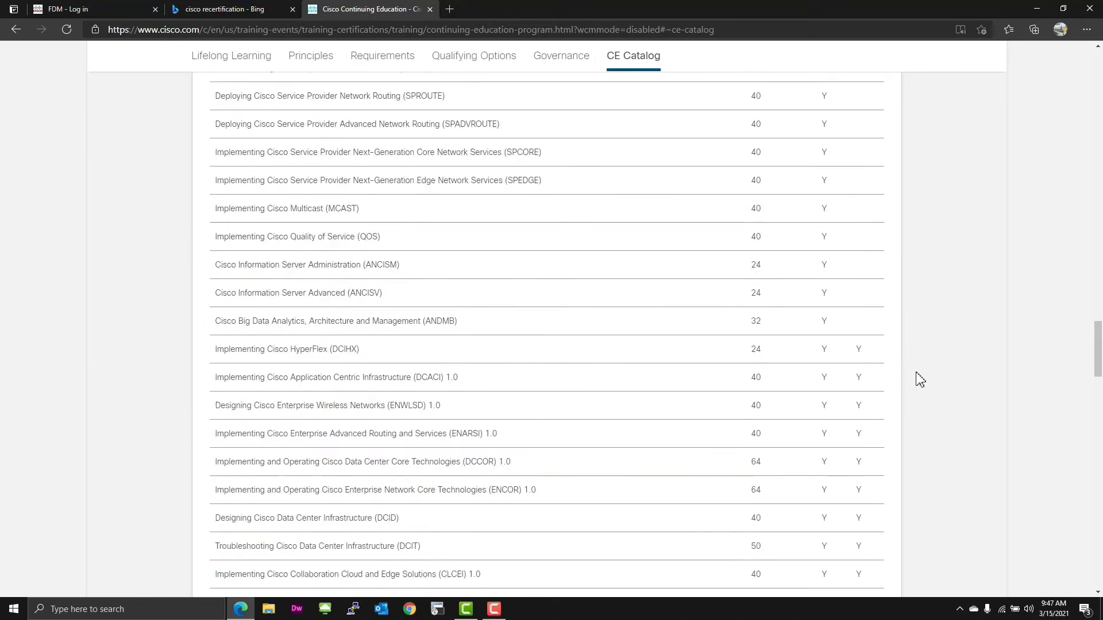
Return to Qualifying Options and expand the Eligible courses details.
left_click(475, 55)
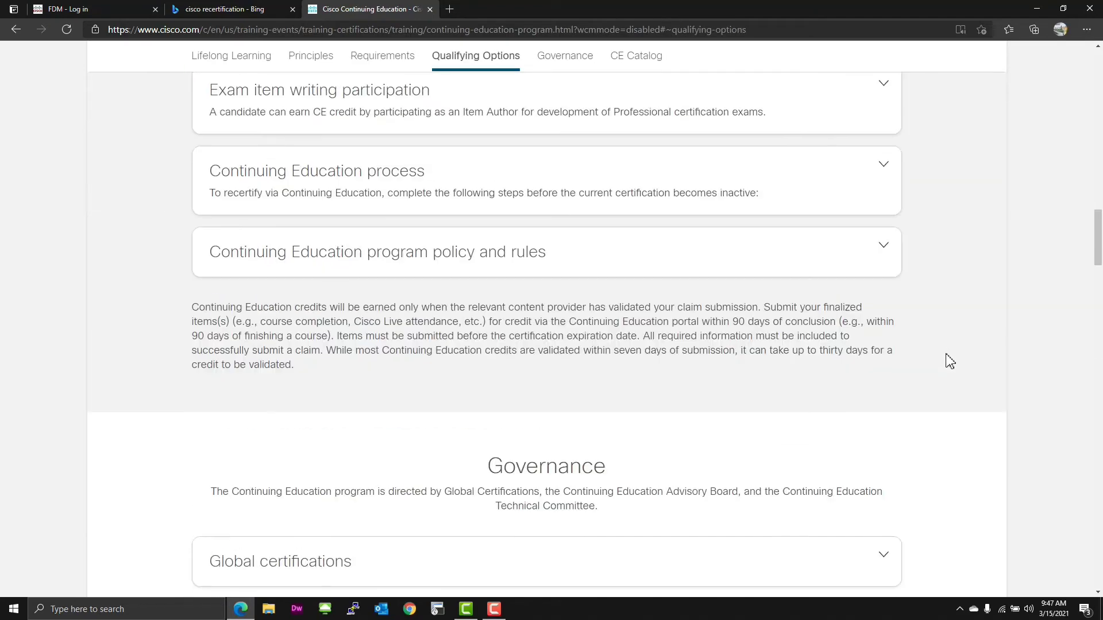
scroll("up", 3)
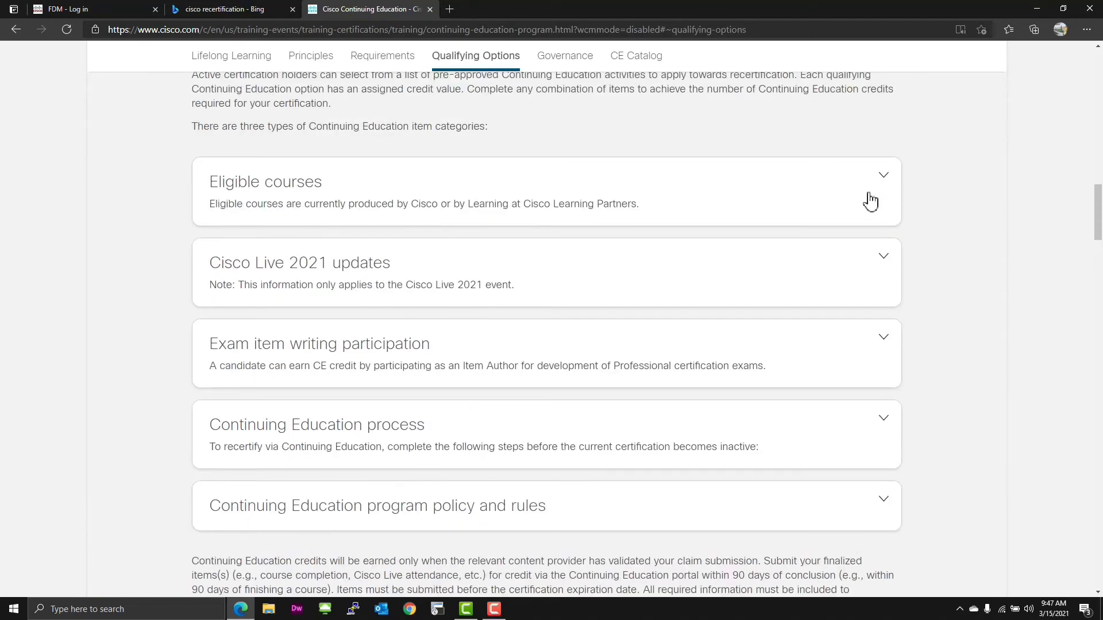
left_click(883, 175)
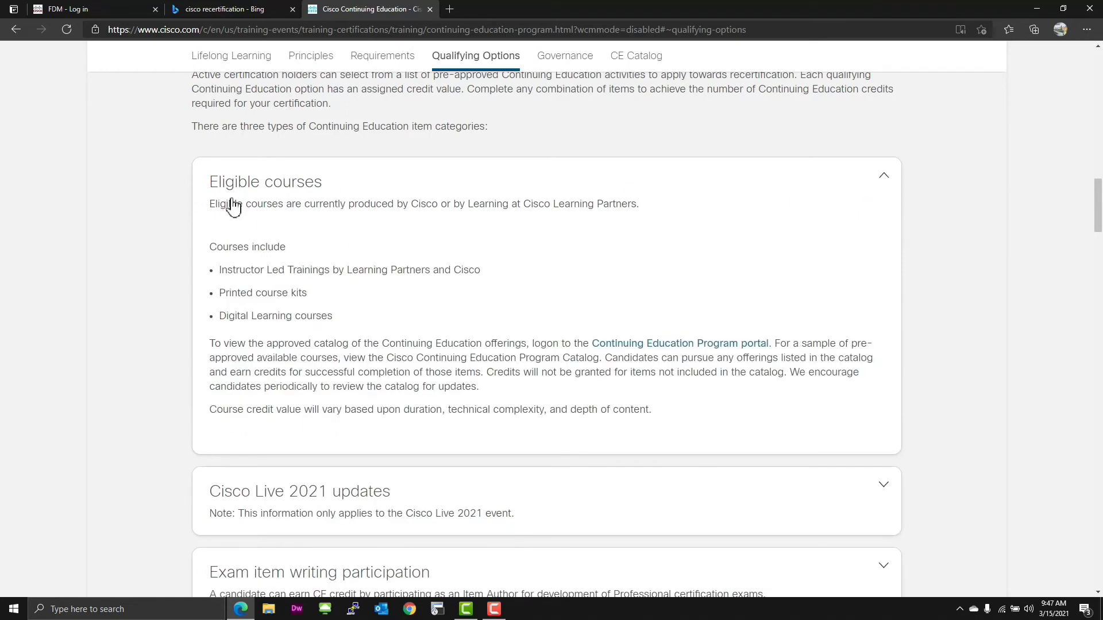
mouse_move(396, 271)
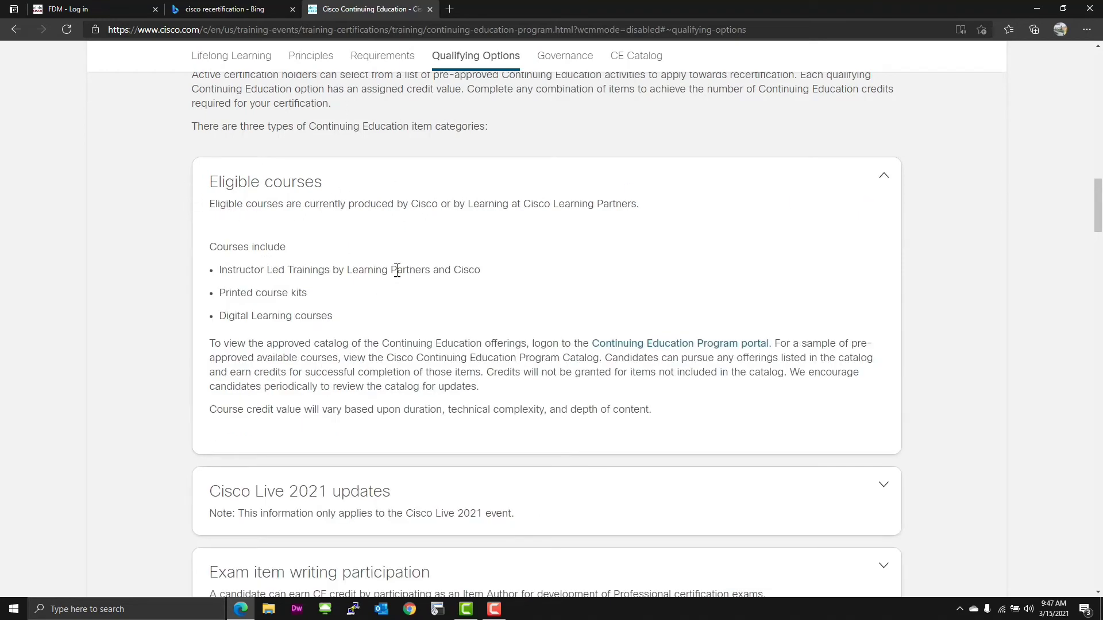
mouse_move(311, 300)
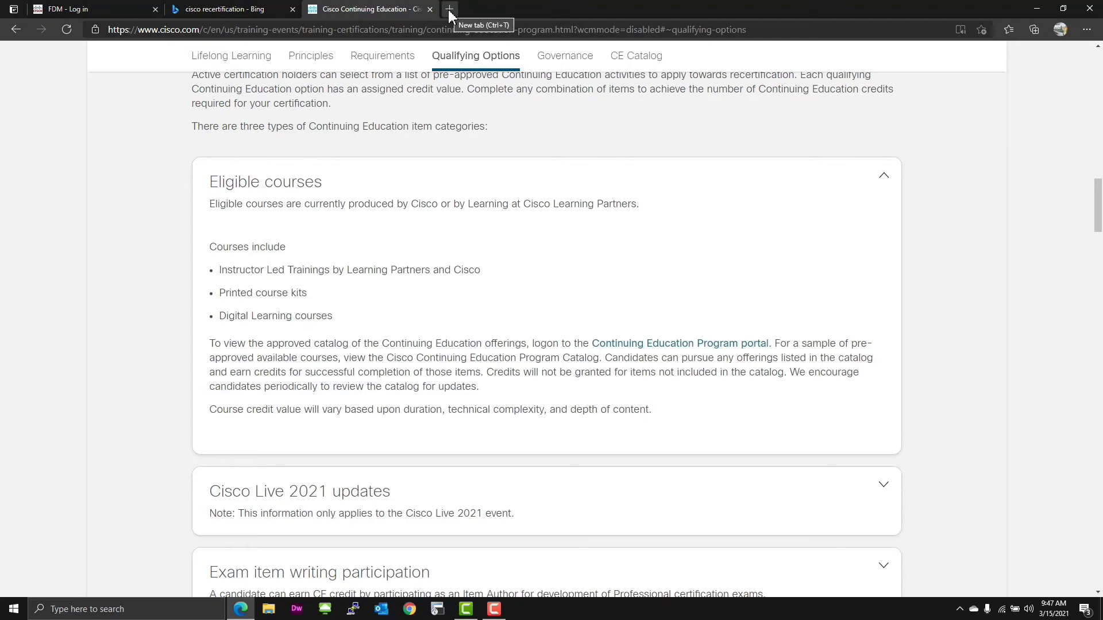
From the Learning Network Store, open the self-paced training and Learning Locator pages in new tabs.
left_click(448, 8)
type("https://learningnetworkstore.cisco.com")
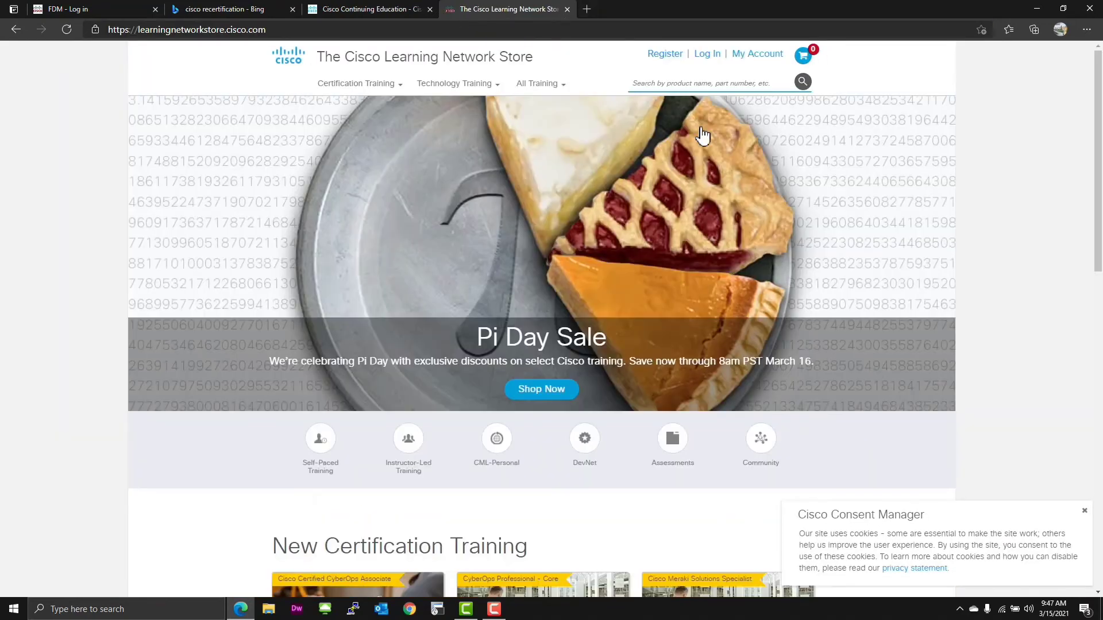
mouse_move(657, 228)
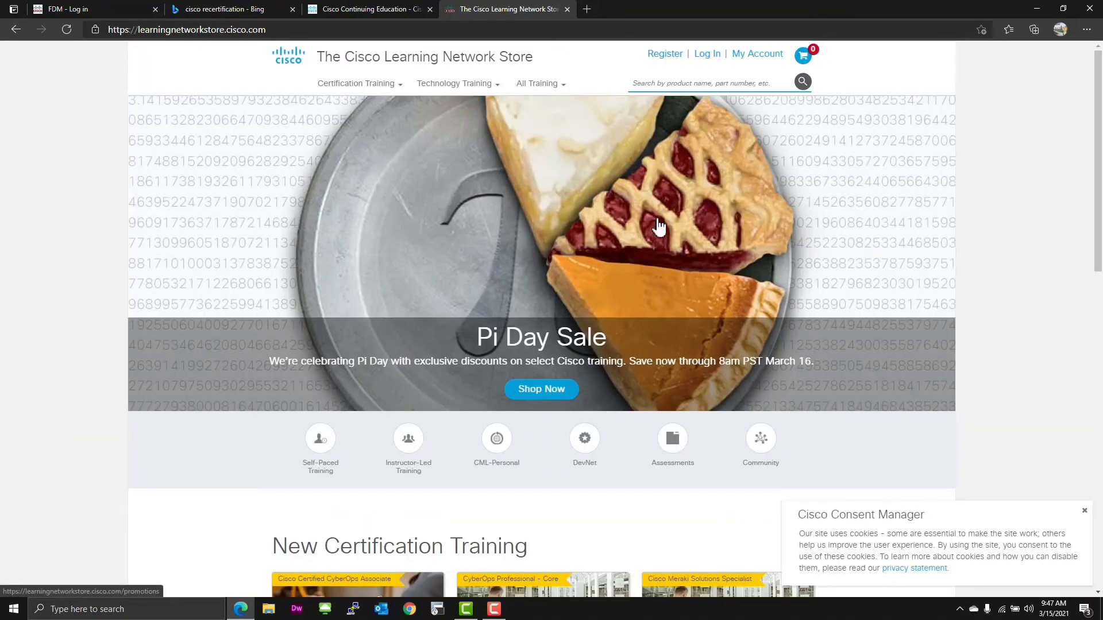
mouse_move(320, 437)
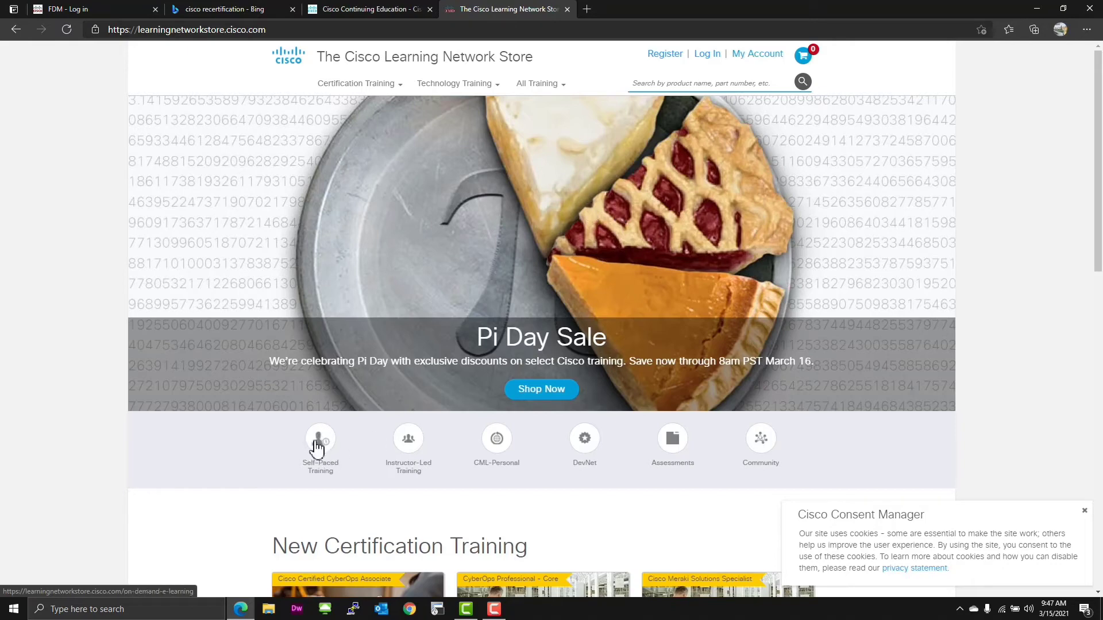
mouse_move(496, 444)
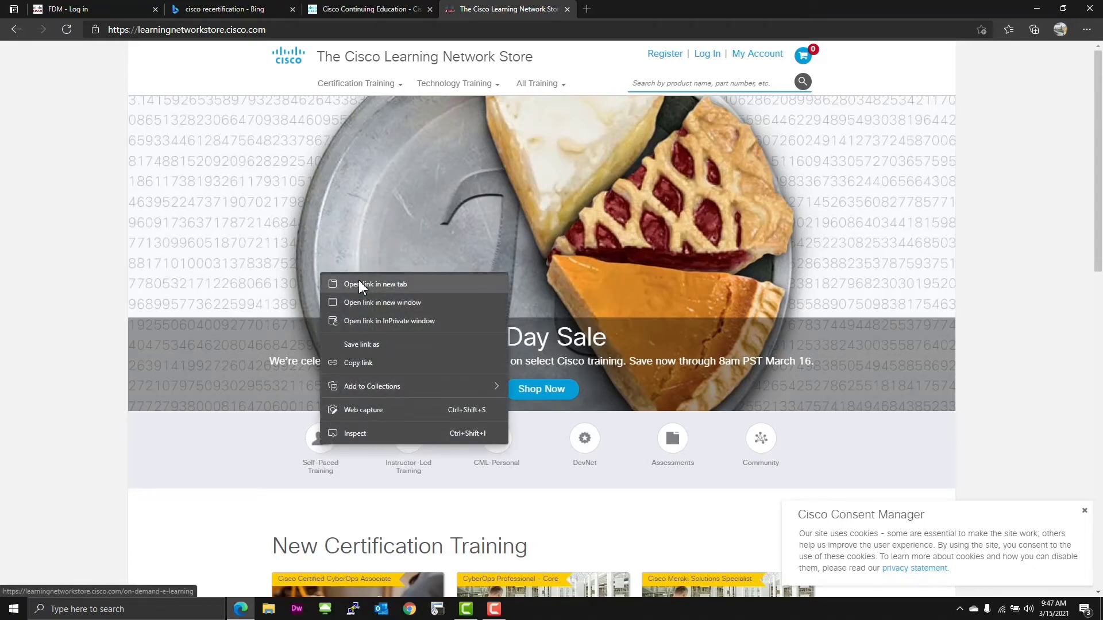
left_click(374, 284)
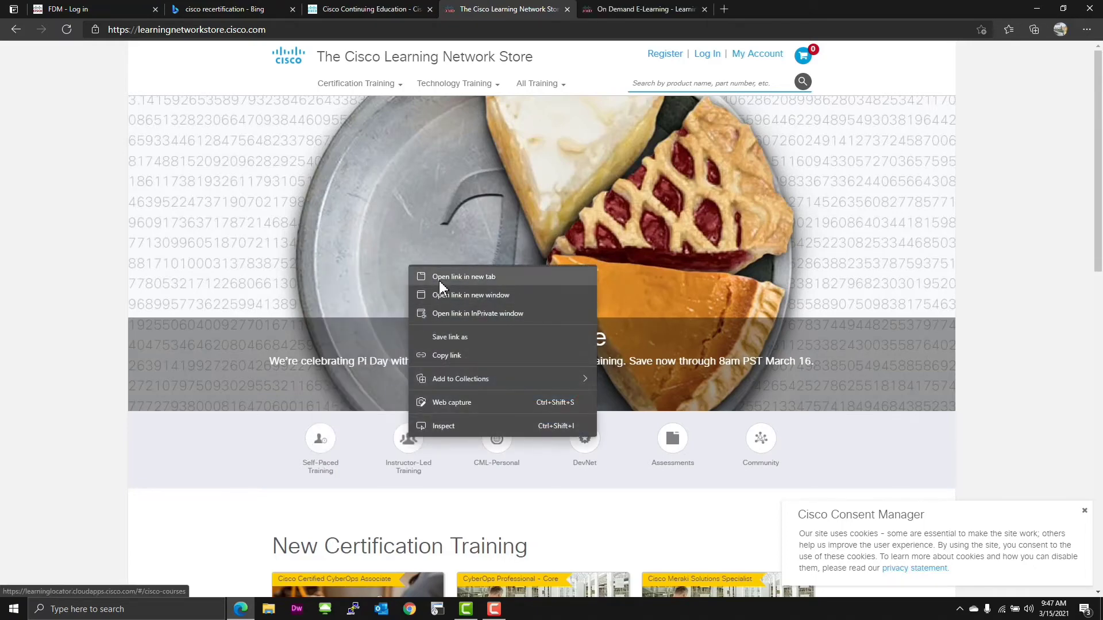
left_click(463, 277)
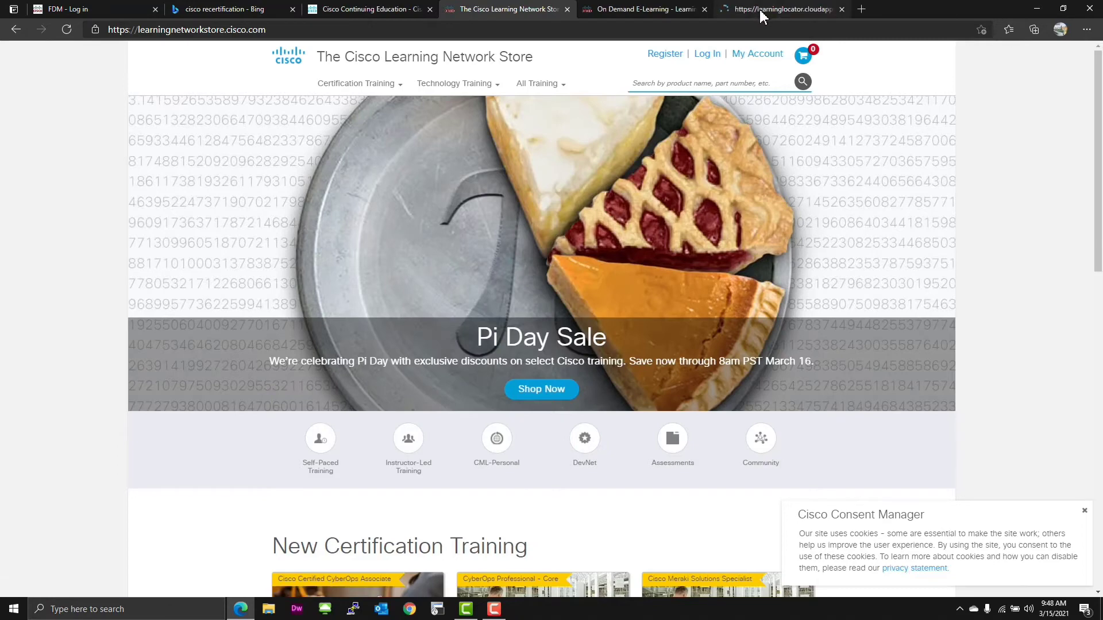
Filter Cisco Delivered Trainings by course name 'dccor' and open the DCCOR course details.
left_click(773, 9)
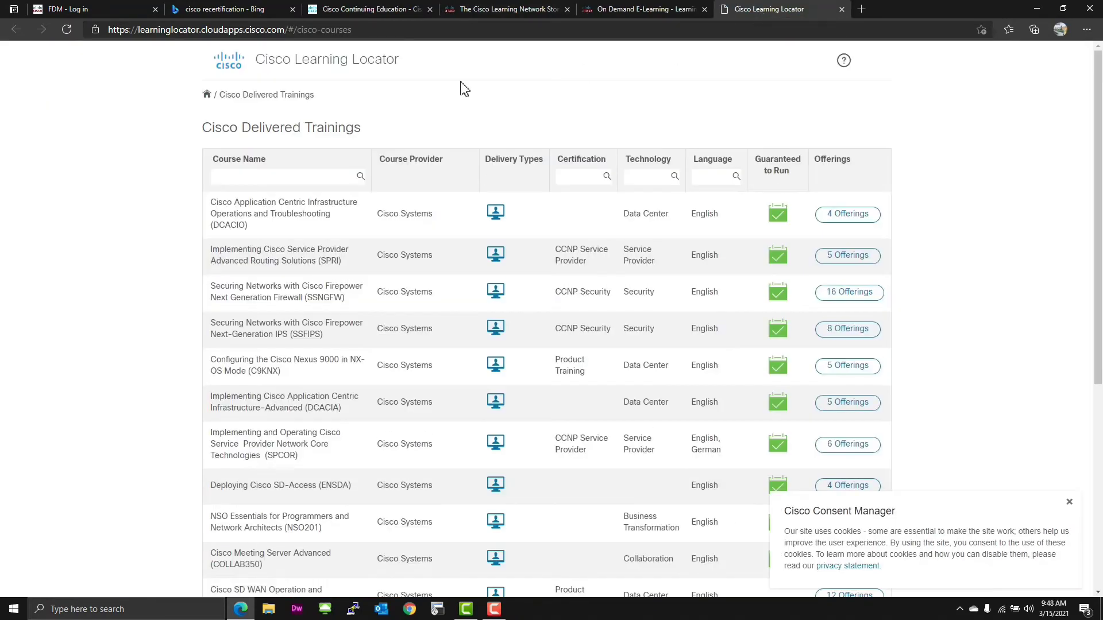
type("d")
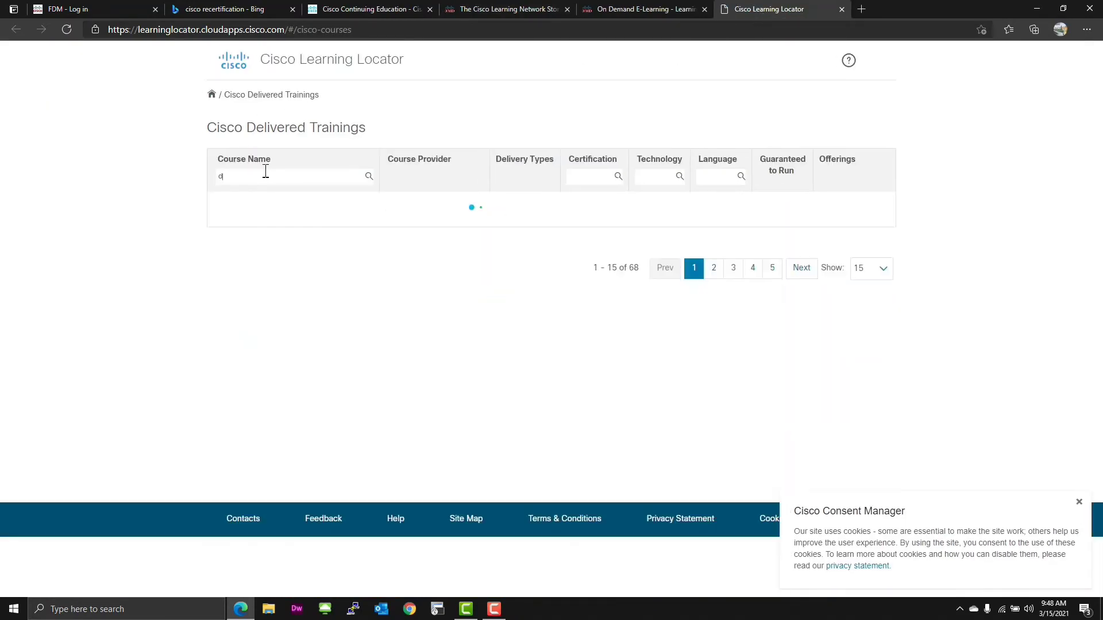
type("ccor")
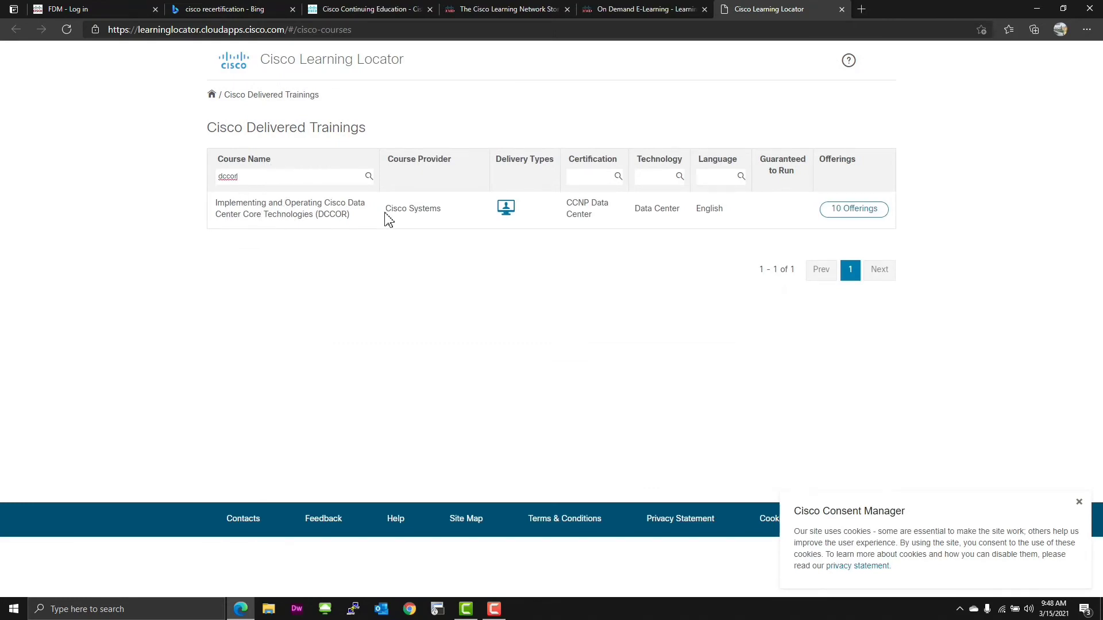
mouse_move(505, 207)
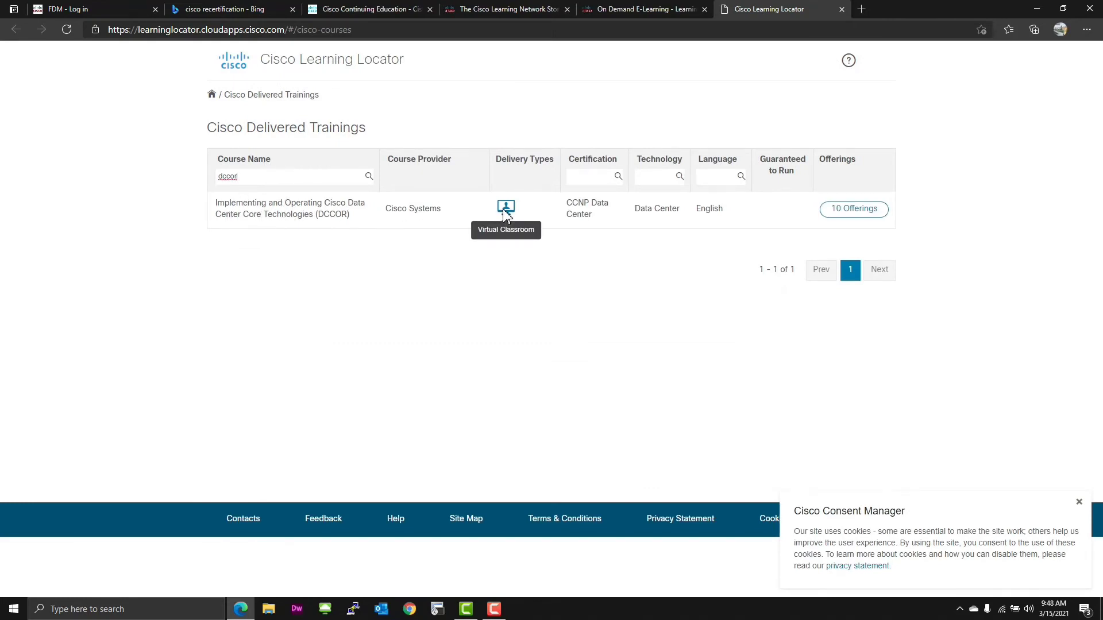
left_click(854, 209)
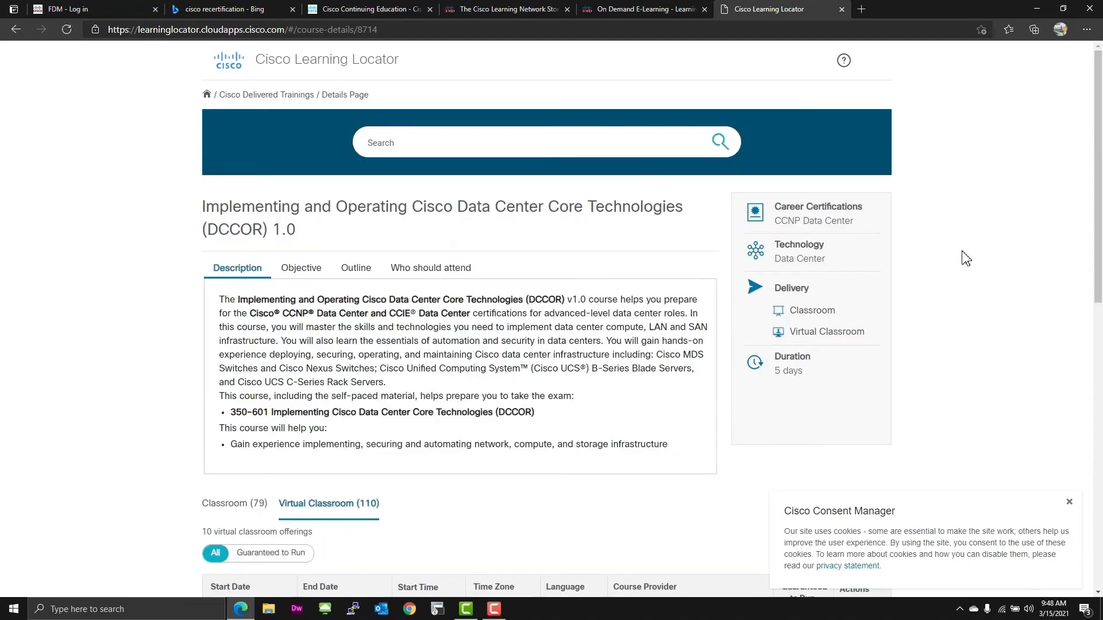
mouse_move(958, 246)
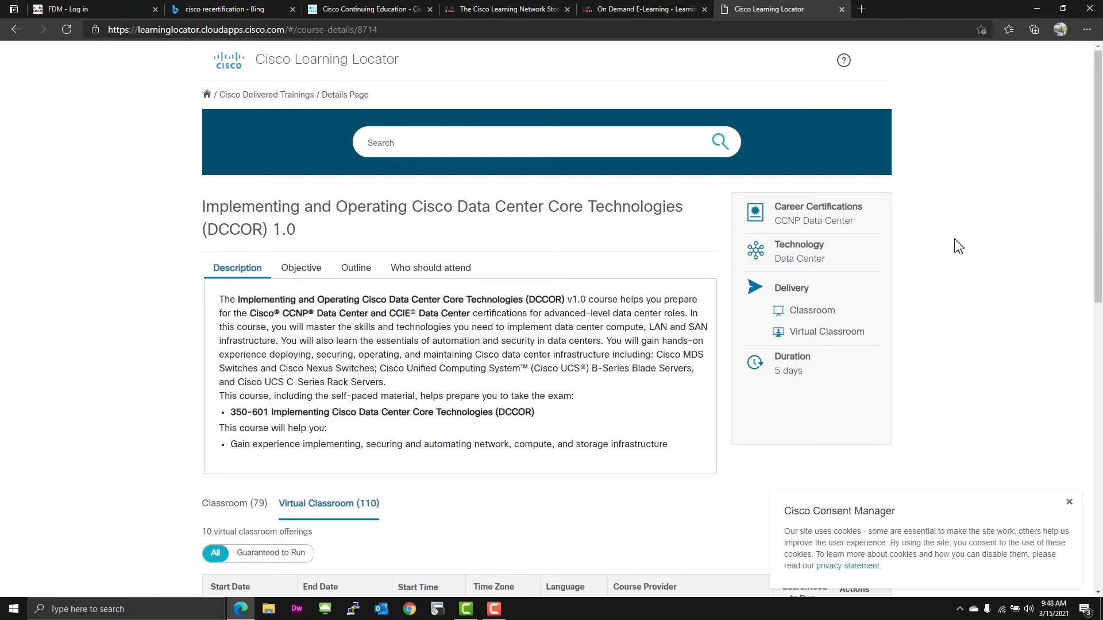
mouse_move(662, 251)
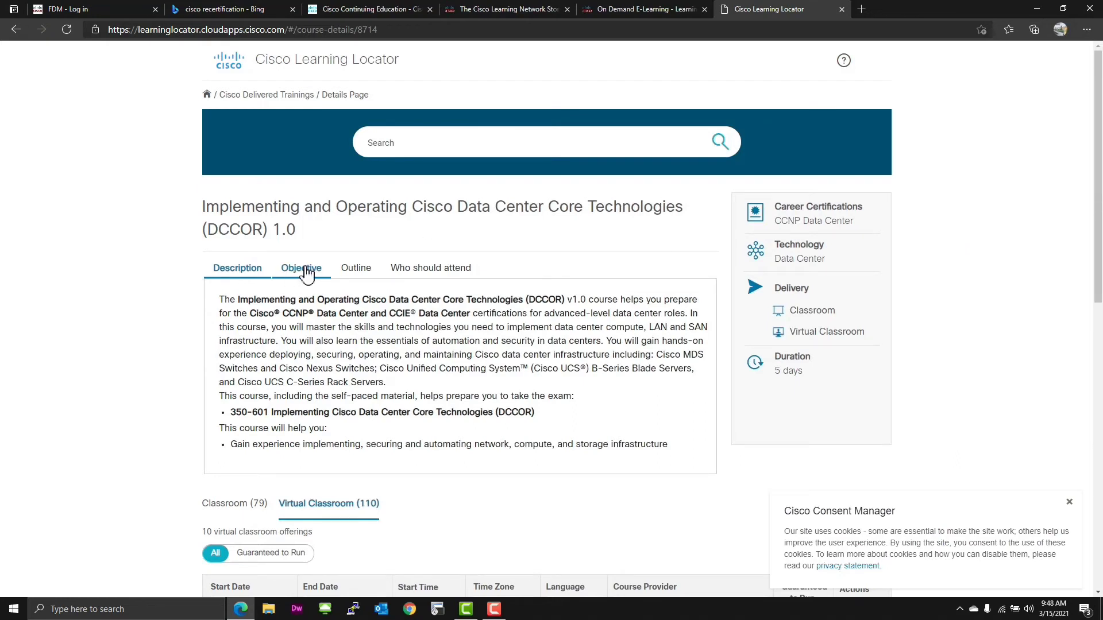
left_click(301, 267)
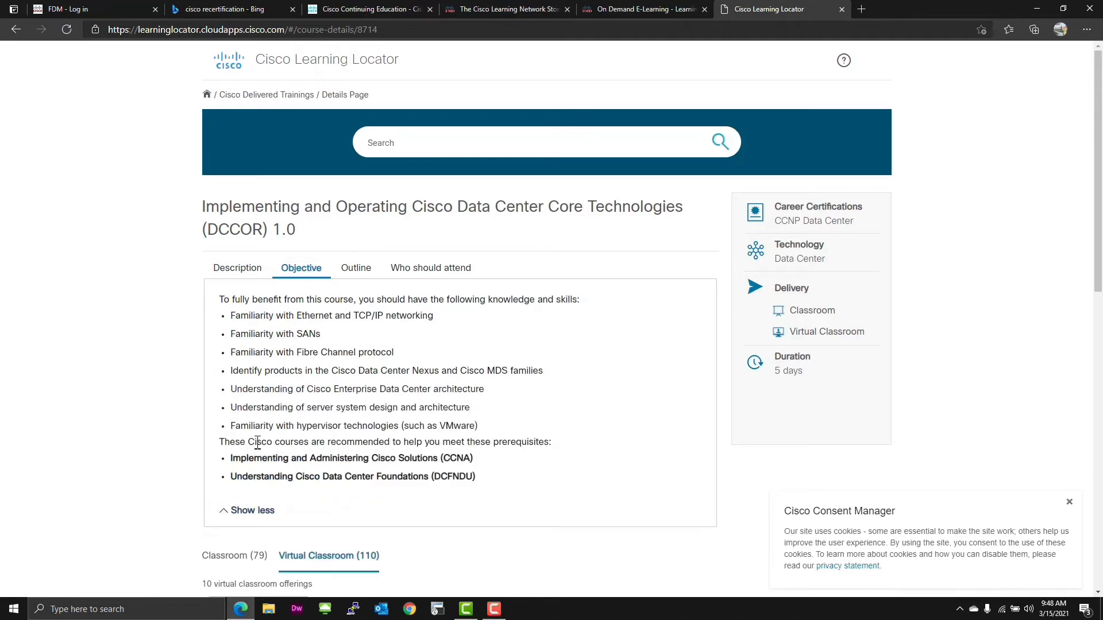
left_click(355, 267)
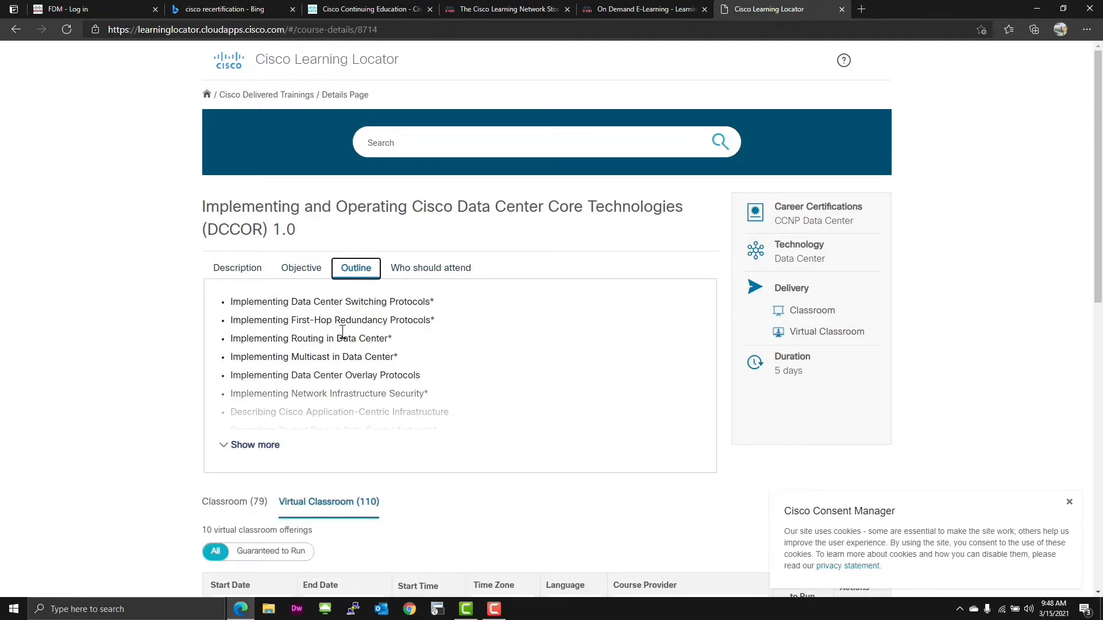
scroll("down", 3)
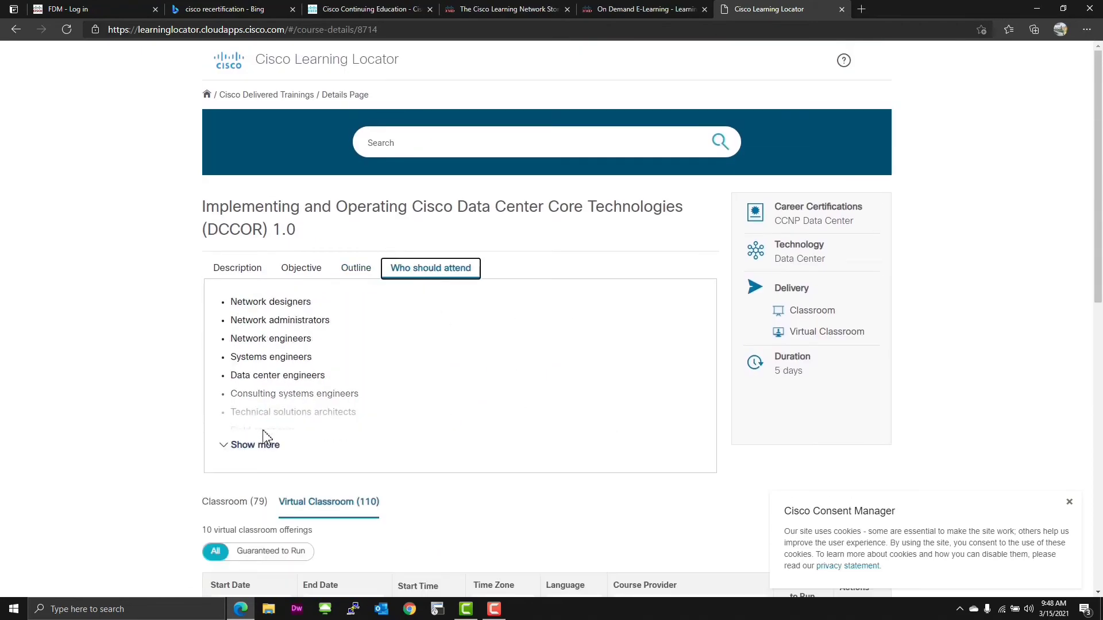
left_click(250, 444)
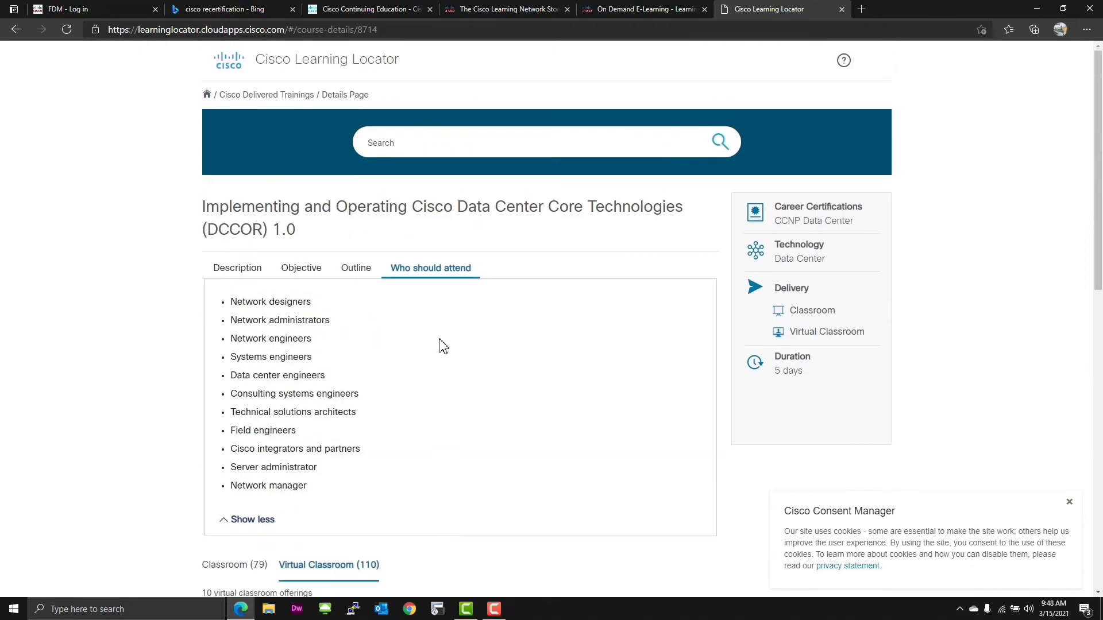
left_click(236, 268)
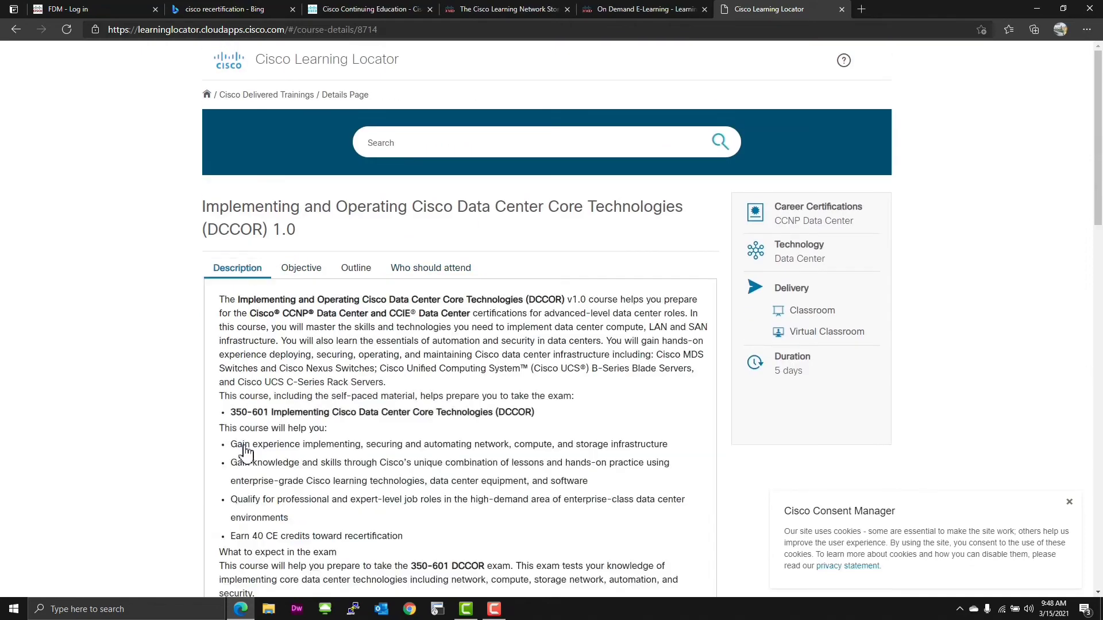
scroll("down", 3)
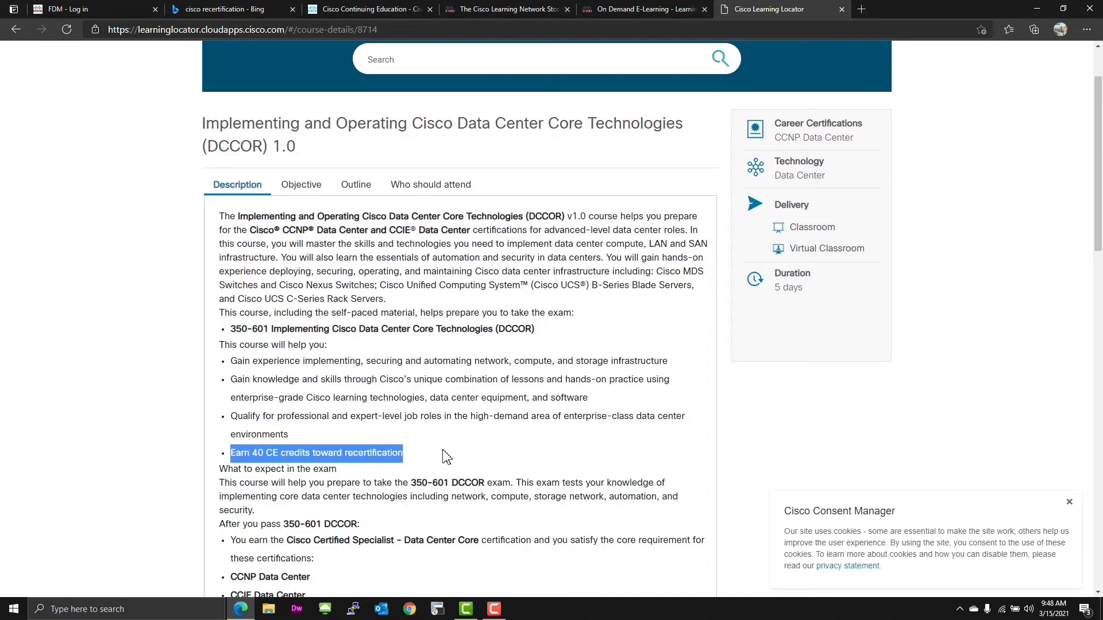
scroll("down", 3)
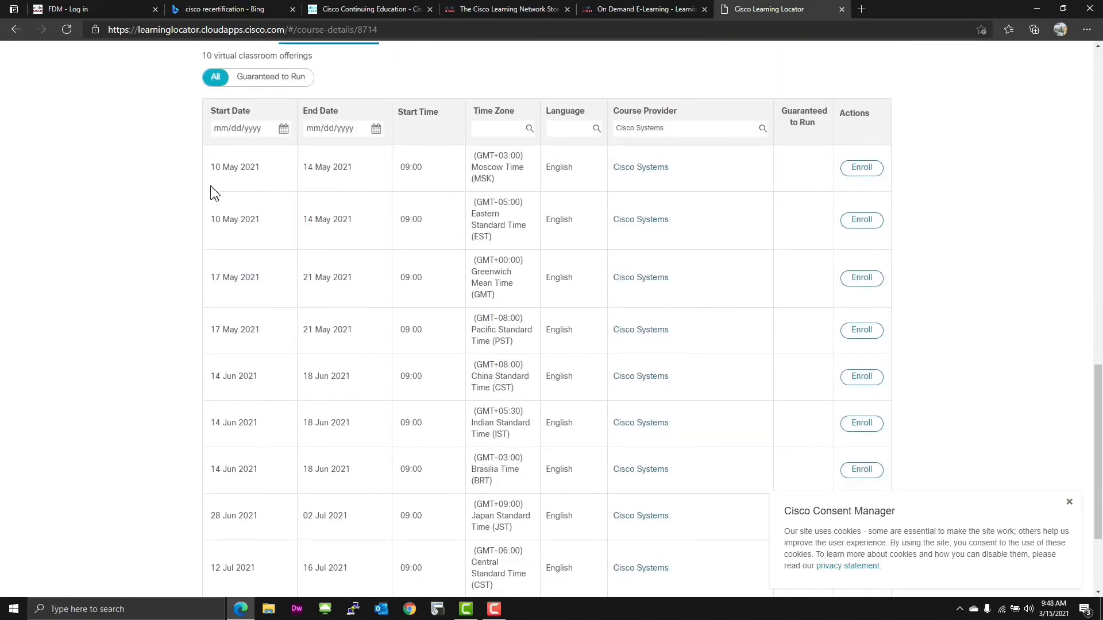
scroll("down", 3)
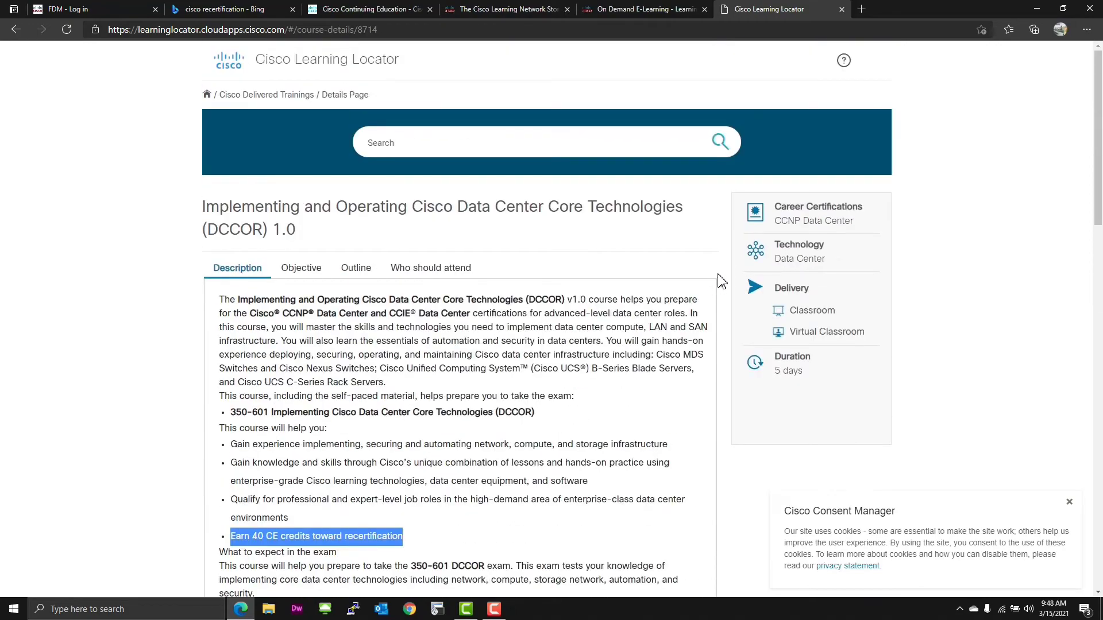
scroll("down", 3)
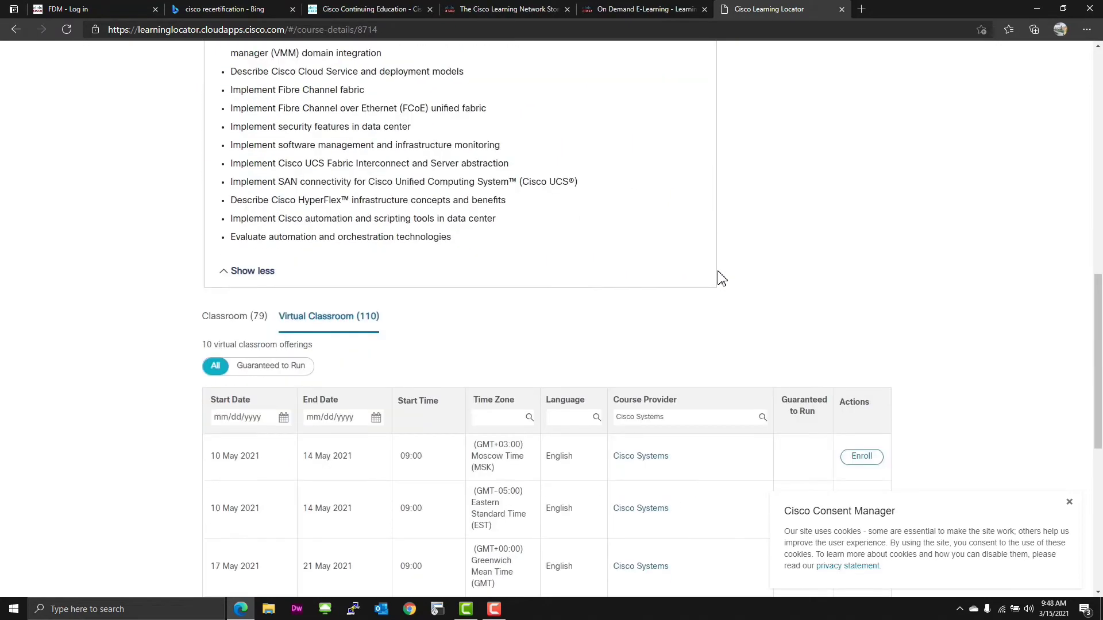
scroll("down", 3)
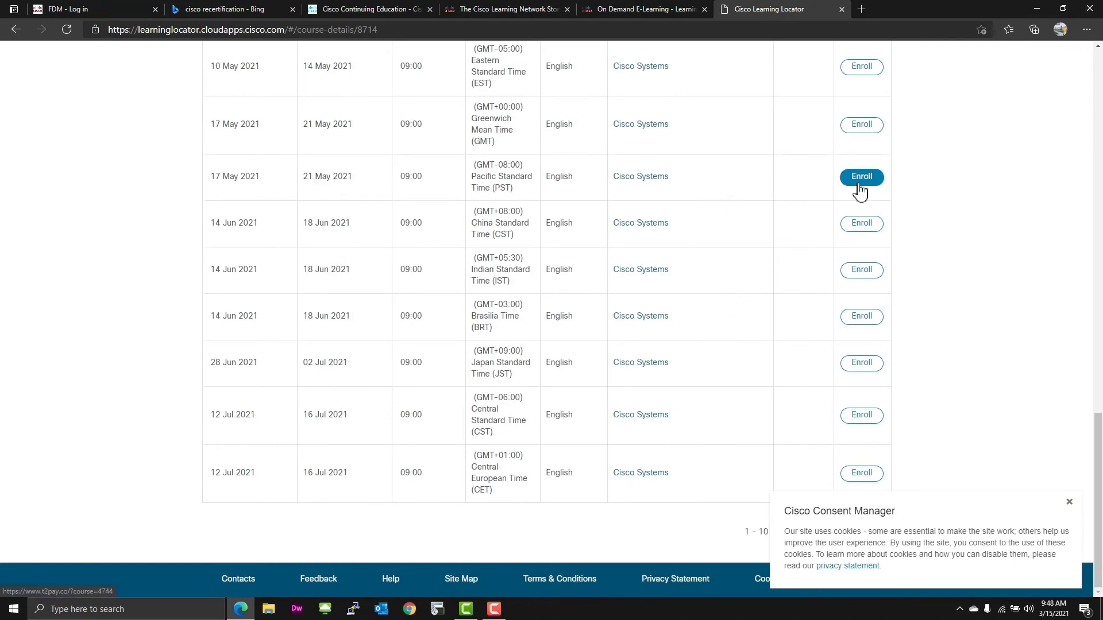
Enroll in the 17 May 2021 Pacific session and highlight its $4,500.00 price in T2pay checkout.
left_click(861, 177)
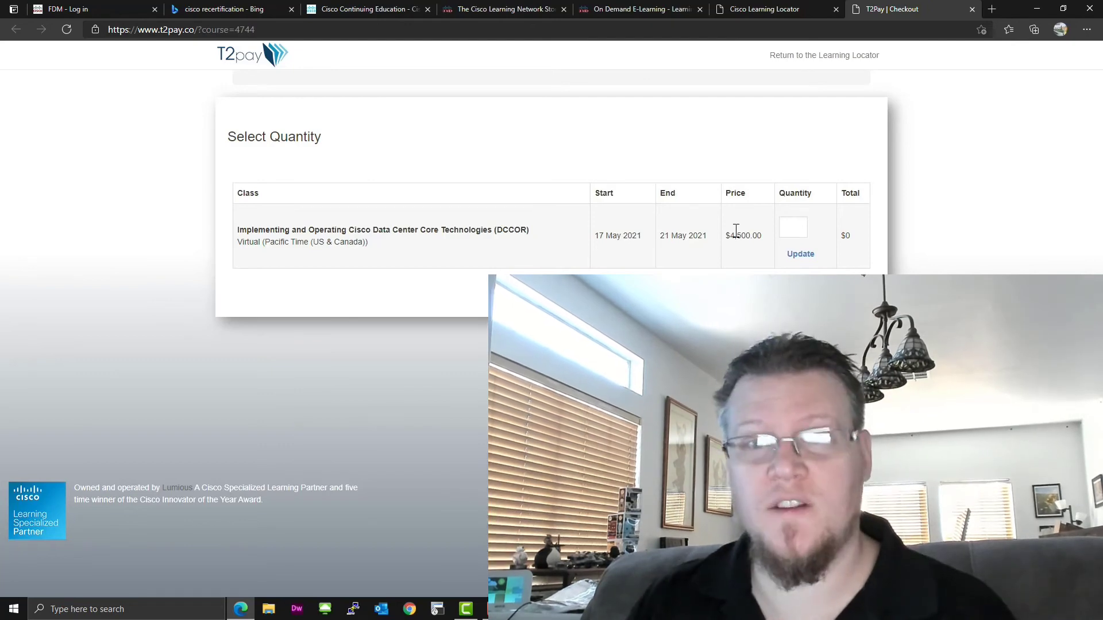
double_click(739, 236)
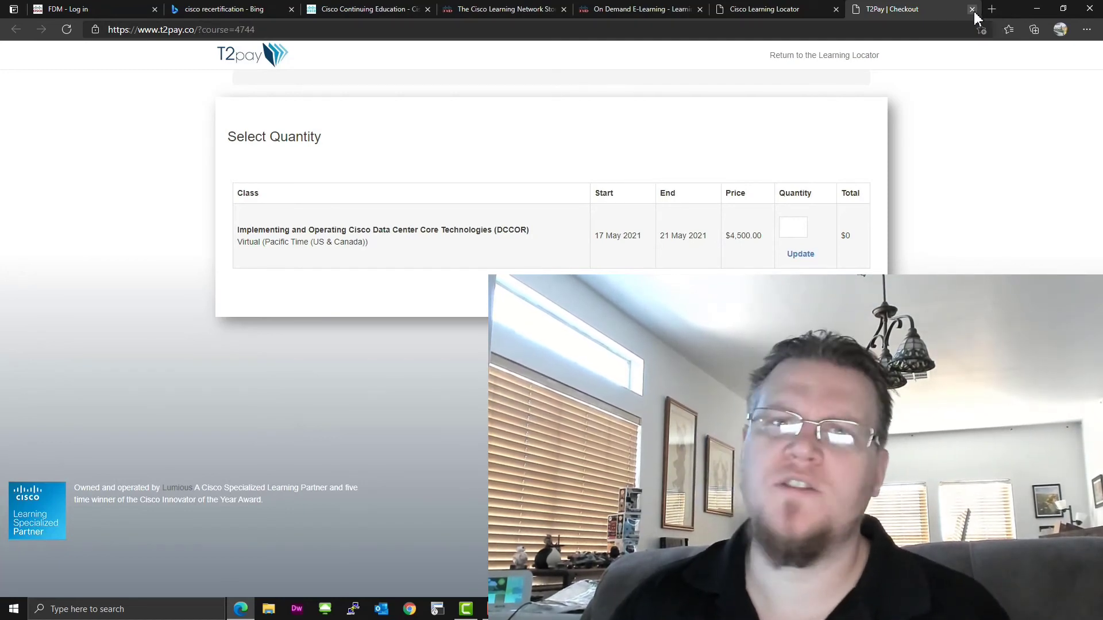
mouse_move(972, 9)
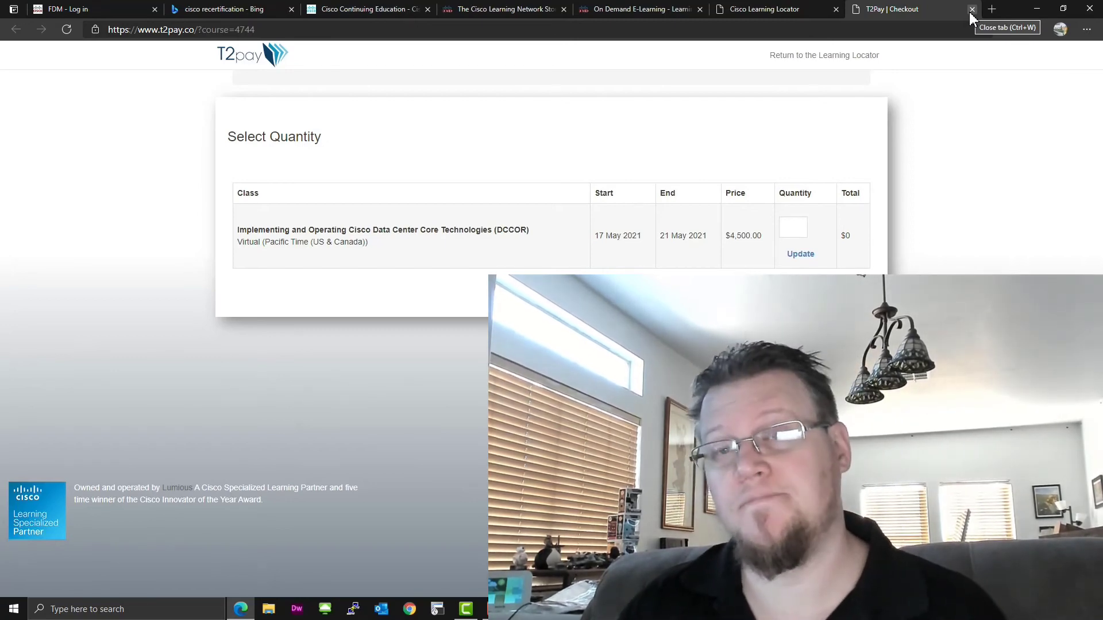
Leave T2pay and filter On Demand E-Learning to CCNP Data Center, reaching the $1,500 DCCOR listings.
left_click(973, 9)
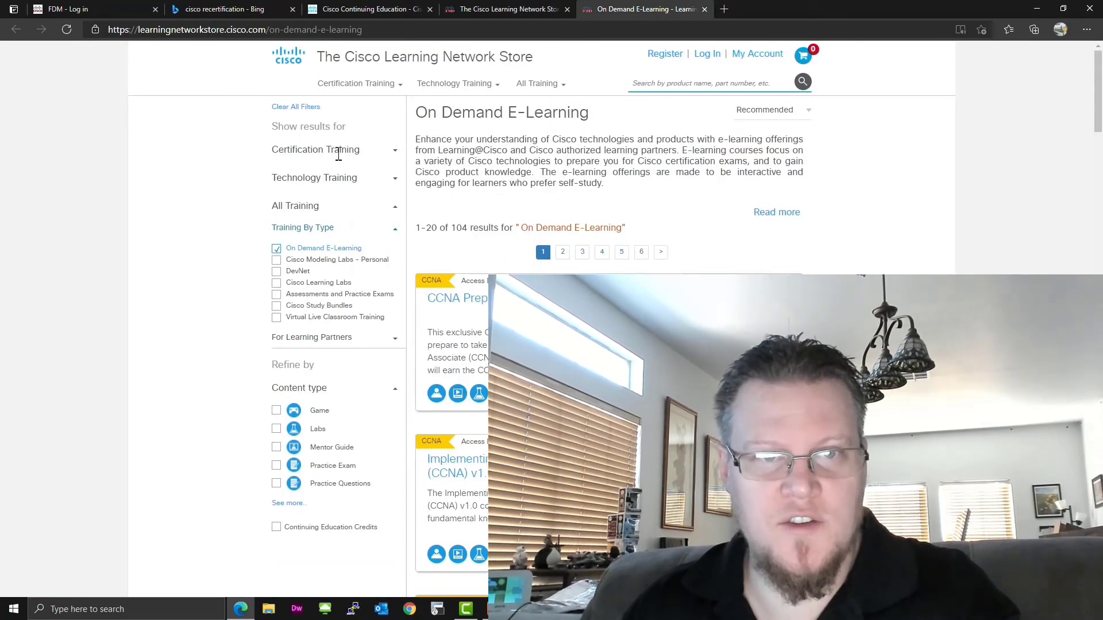
left_click(315, 150)
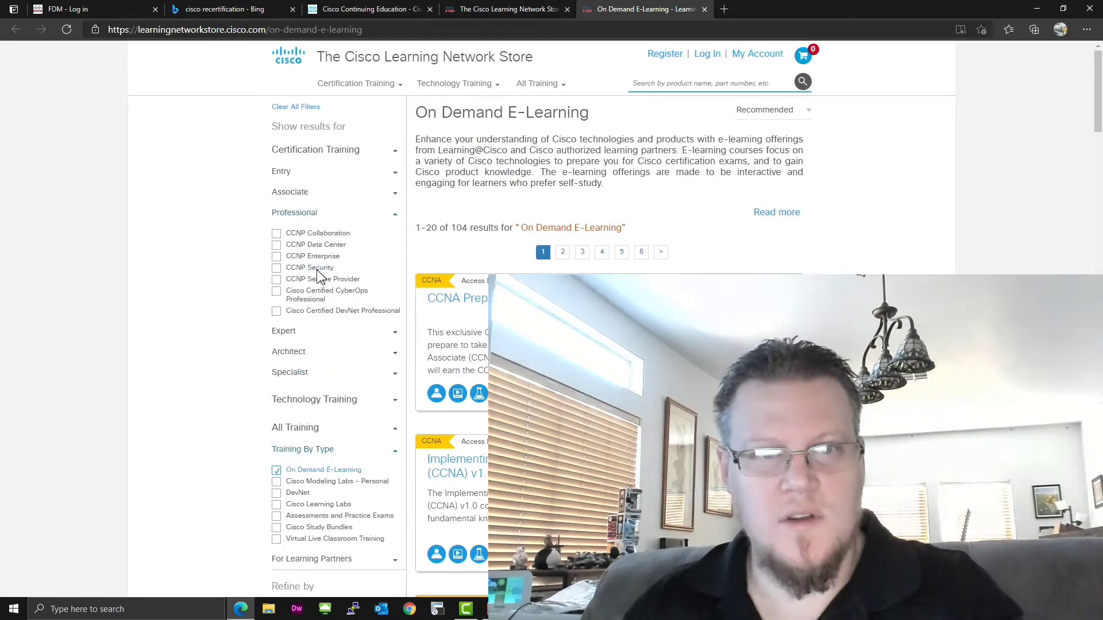
left_click(276, 244)
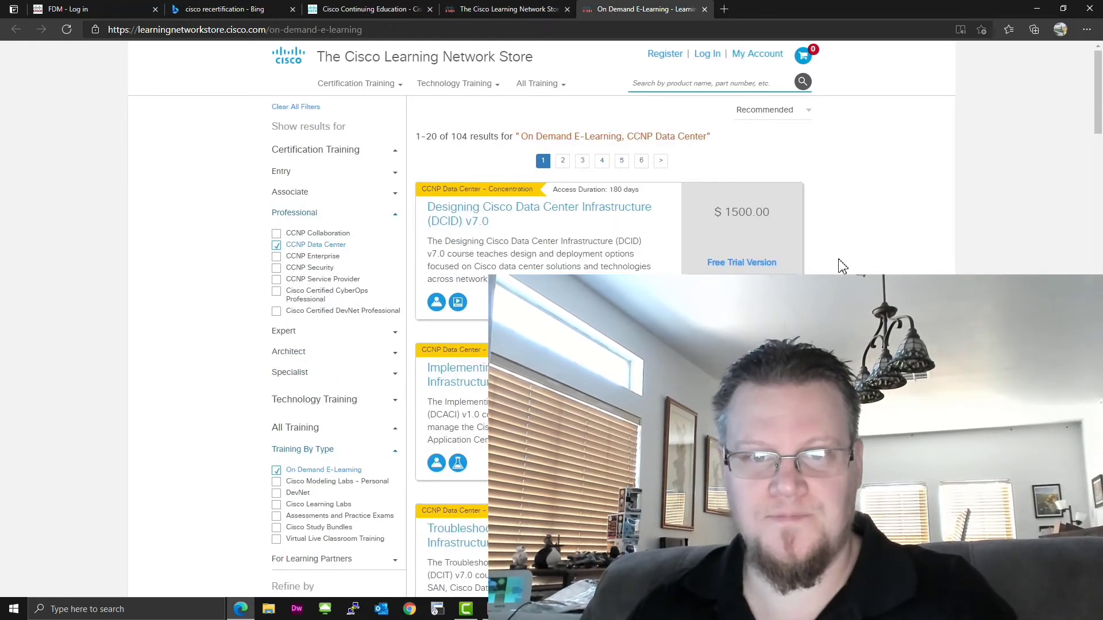
scroll("down", 3)
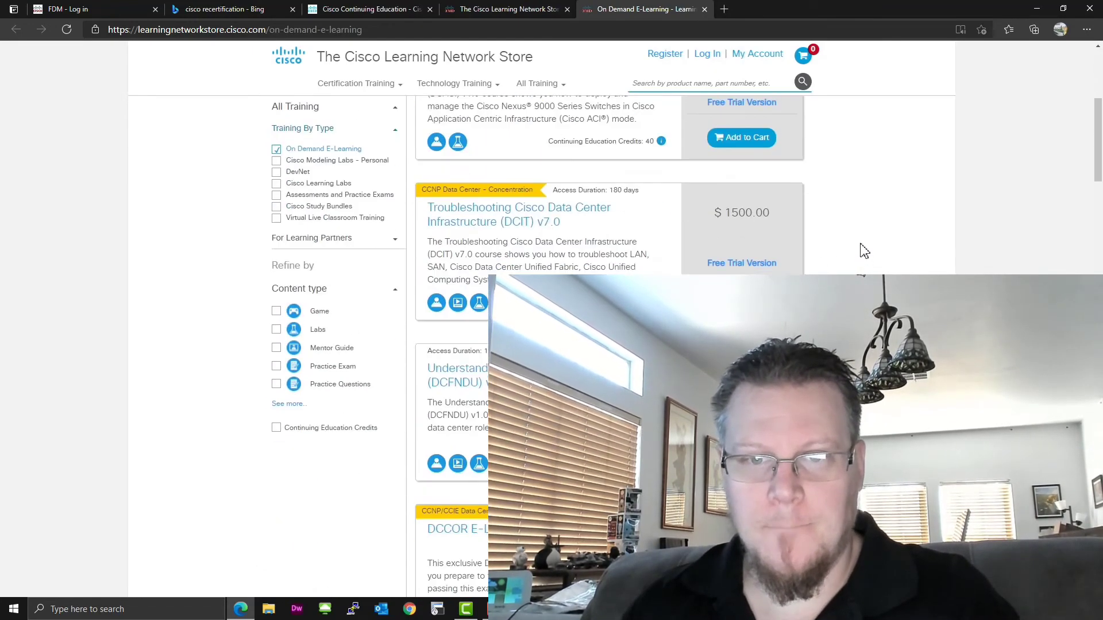
scroll("down", 3)
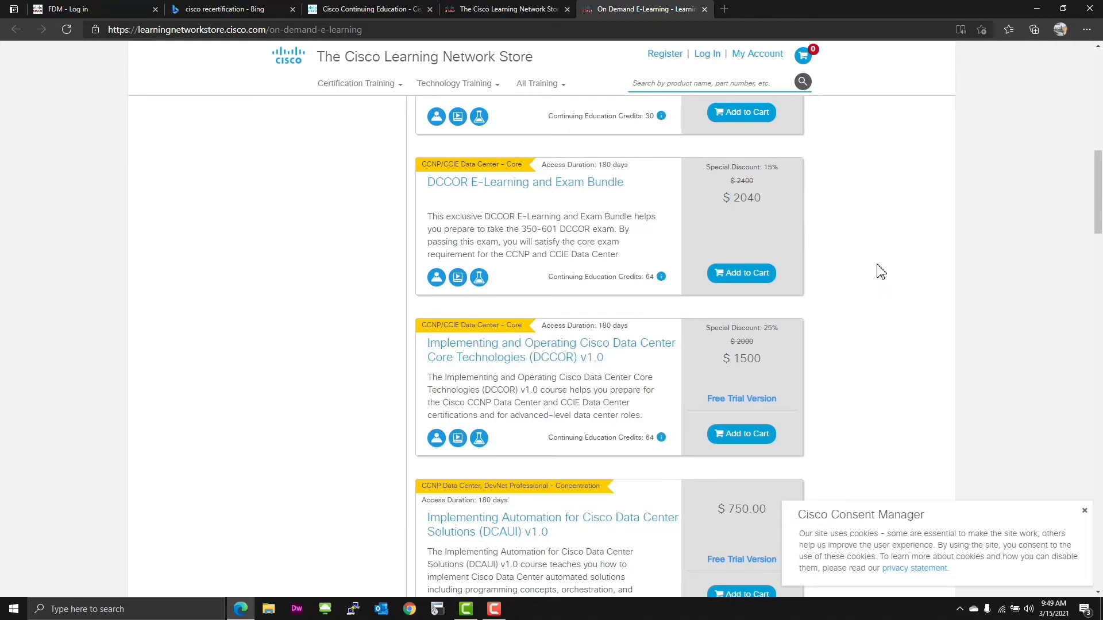
mouse_move(835, 299)
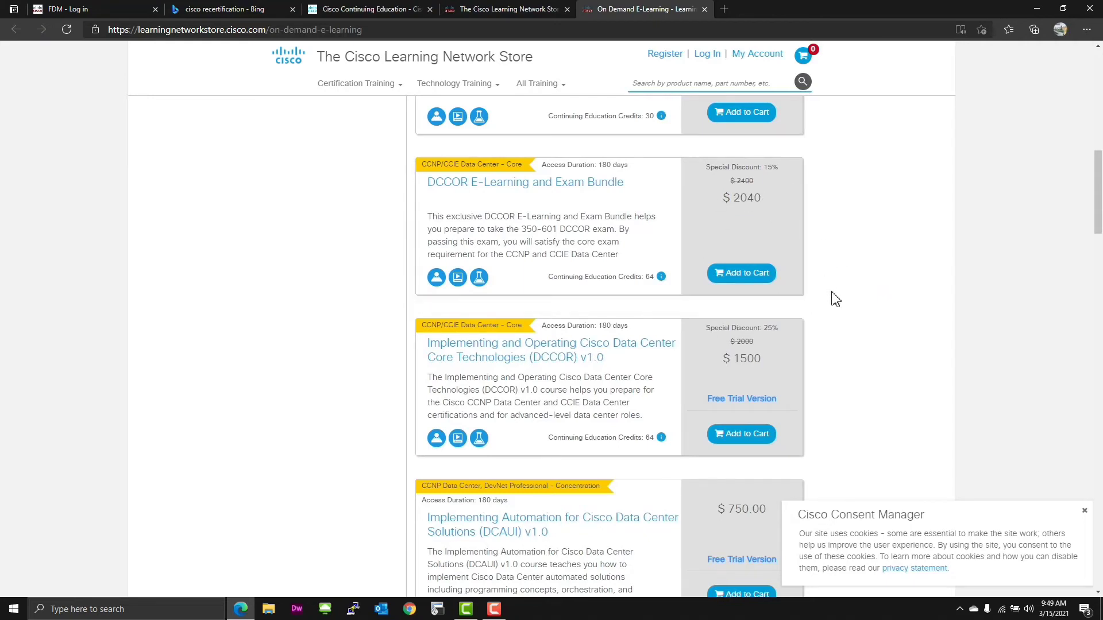
mouse_move(838, 299)
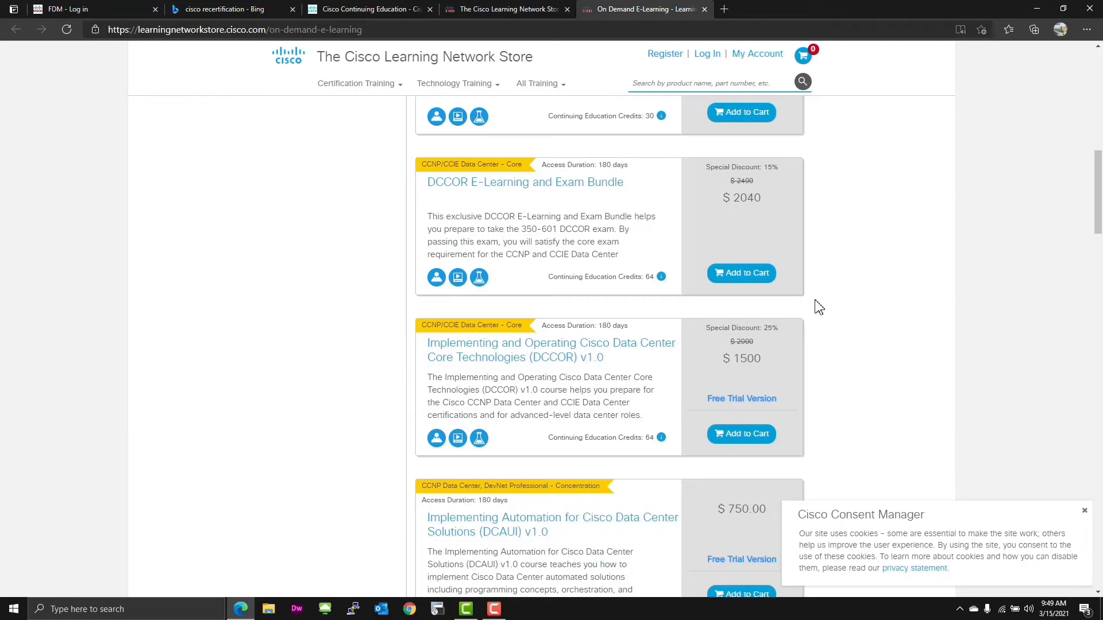
mouse_move(856, 396)
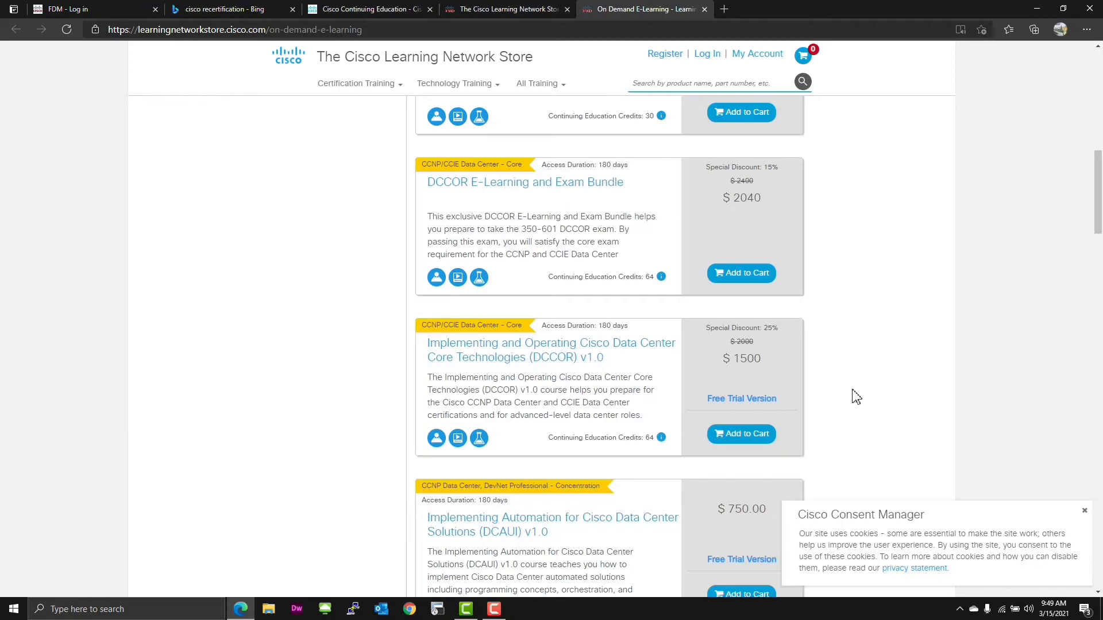
mouse_move(834, 273)
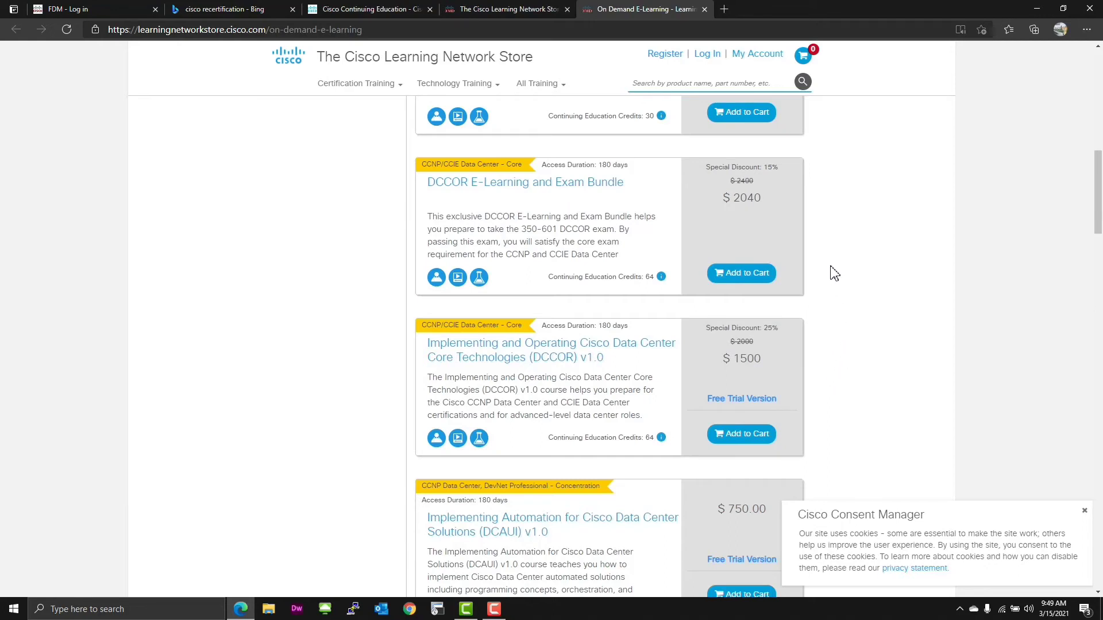
mouse_move(847, 244)
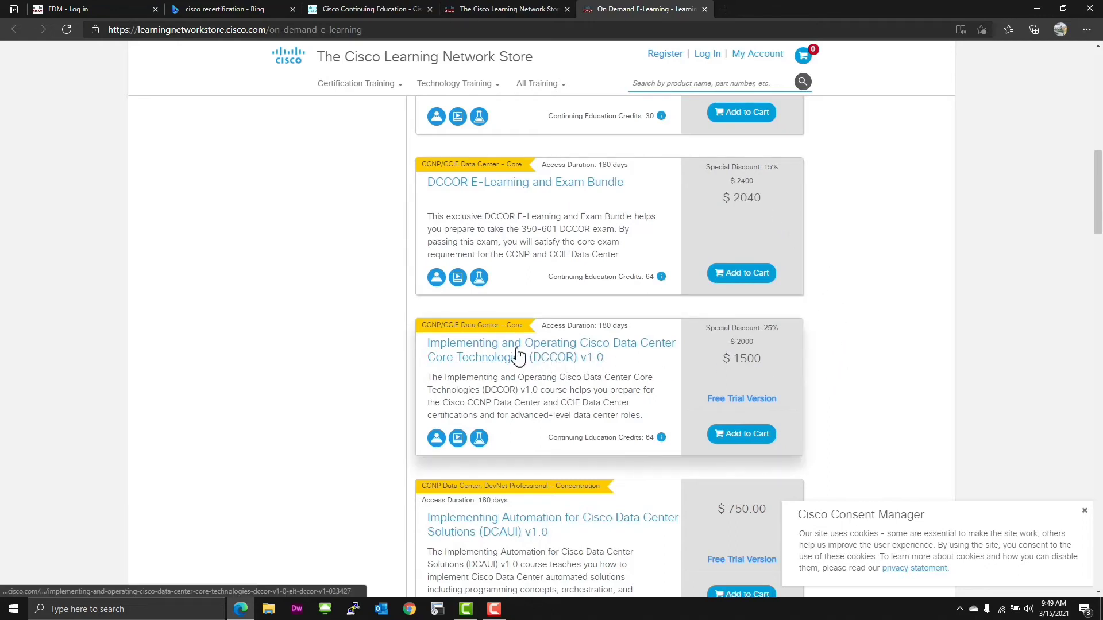
View the DCCOR v1.0 product page details: $1,500, 180-day access, 64 CE credits.
left_click(550, 350)
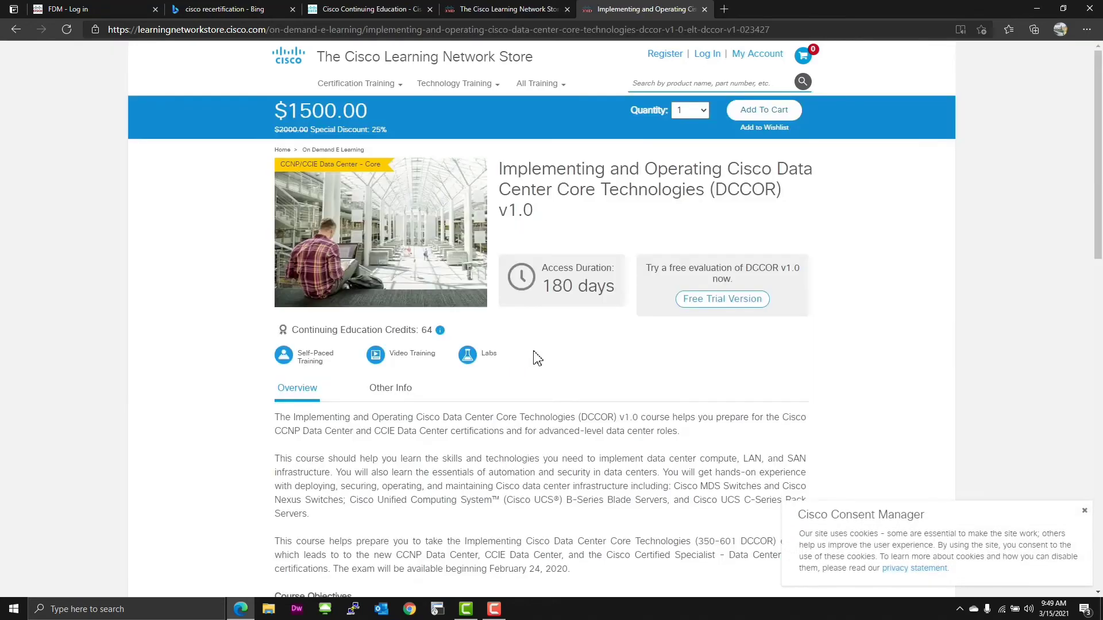
scroll("down", 3)
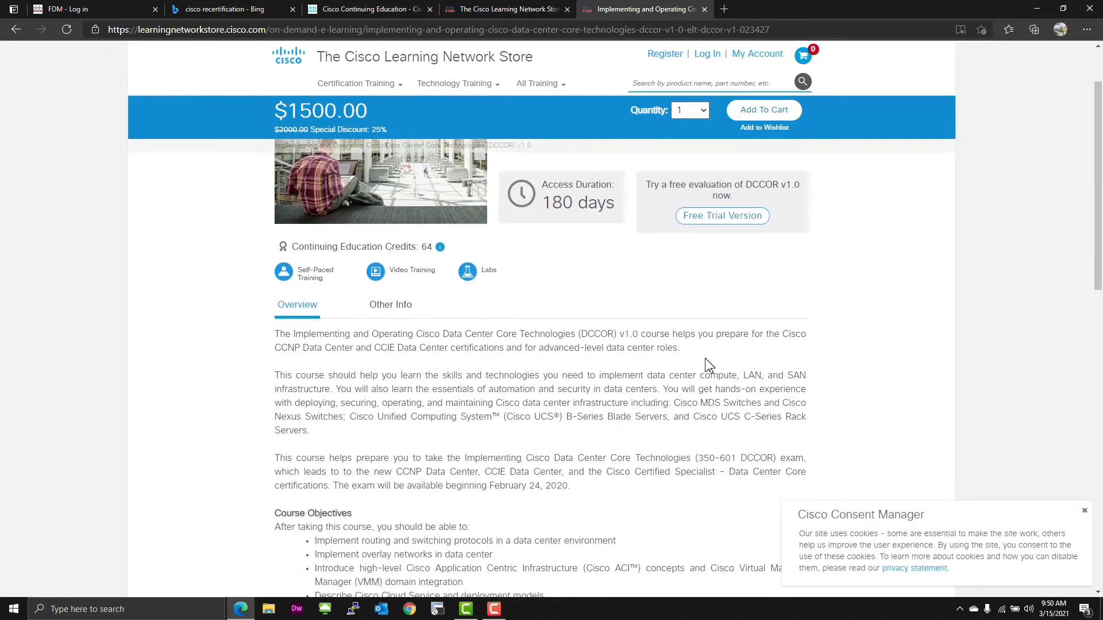
mouse_move(440, 247)
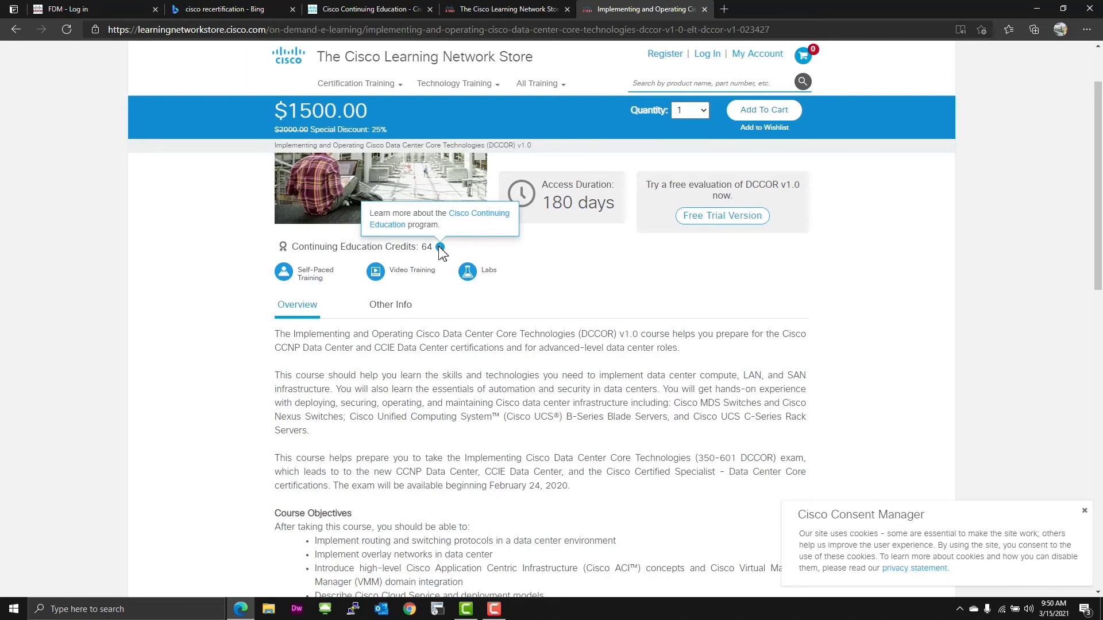
mouse_move(866, 362)
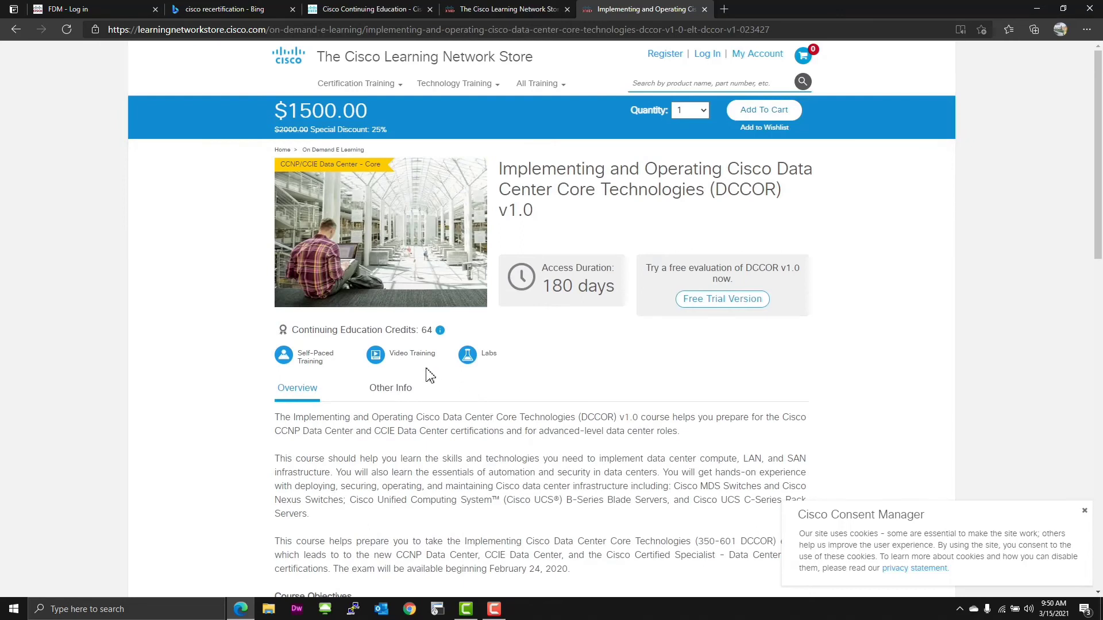
mouse_move(842, 401)
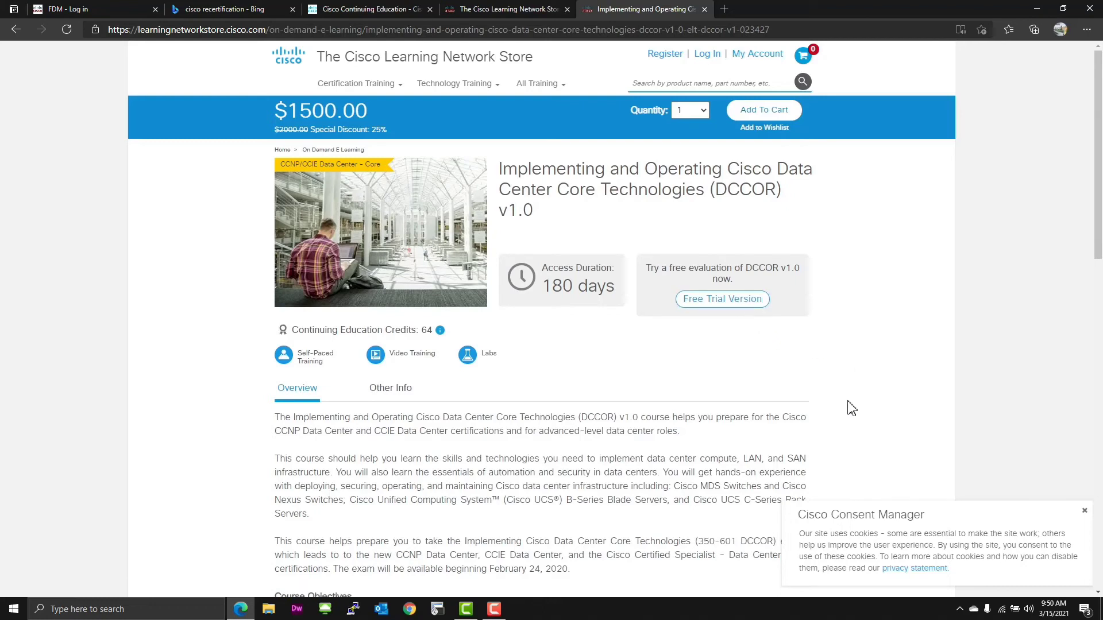
mouse_move(463, 386)
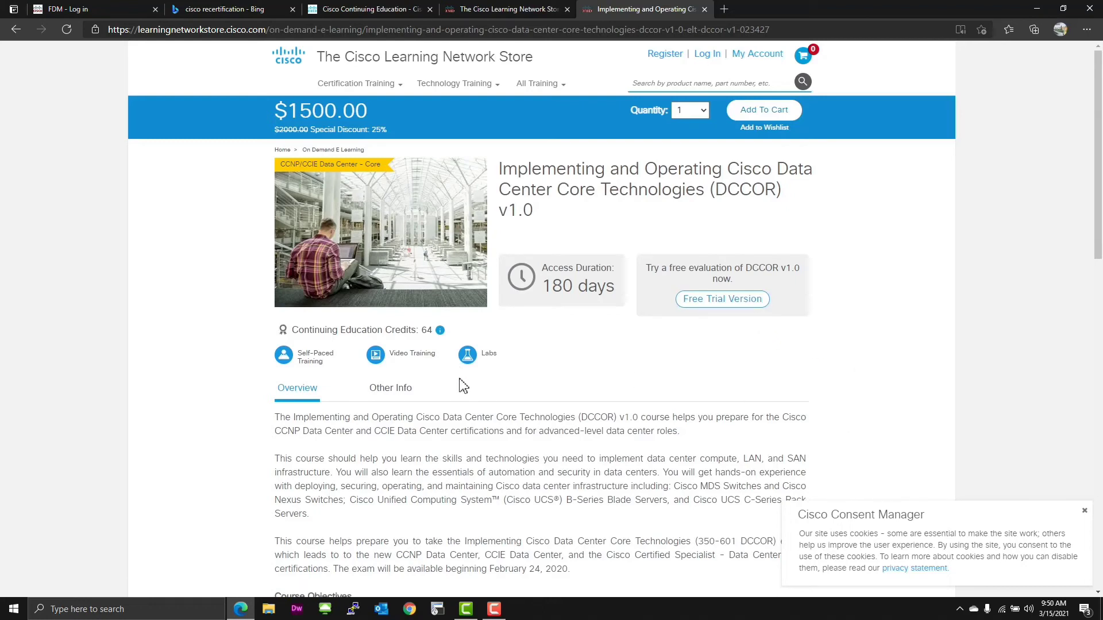
mouse_move(502, 364)
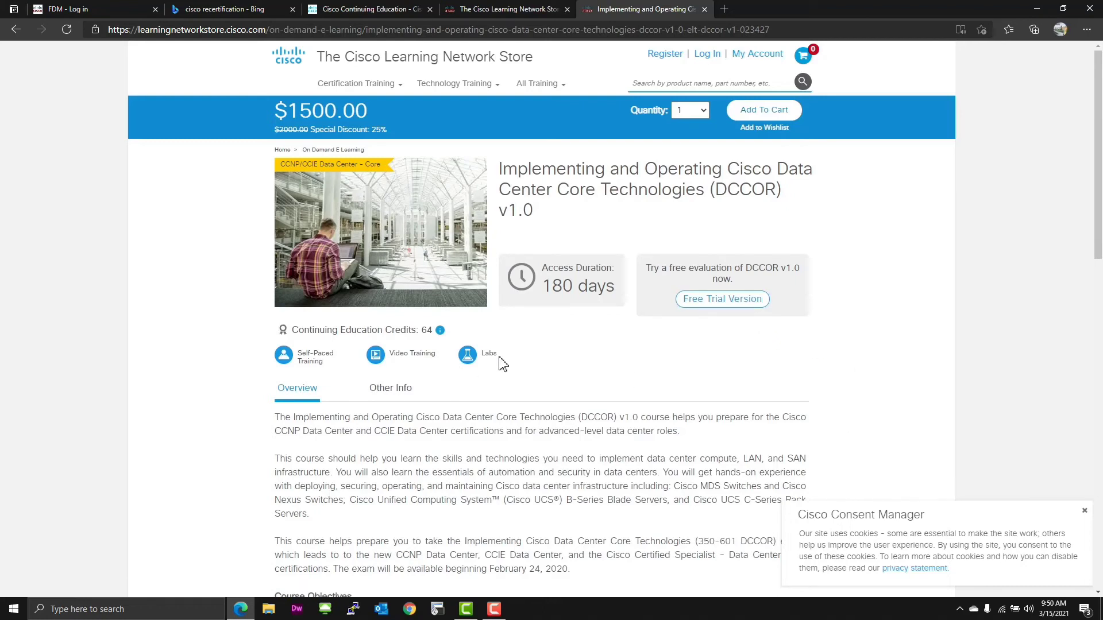
mouse_move(849, 412)
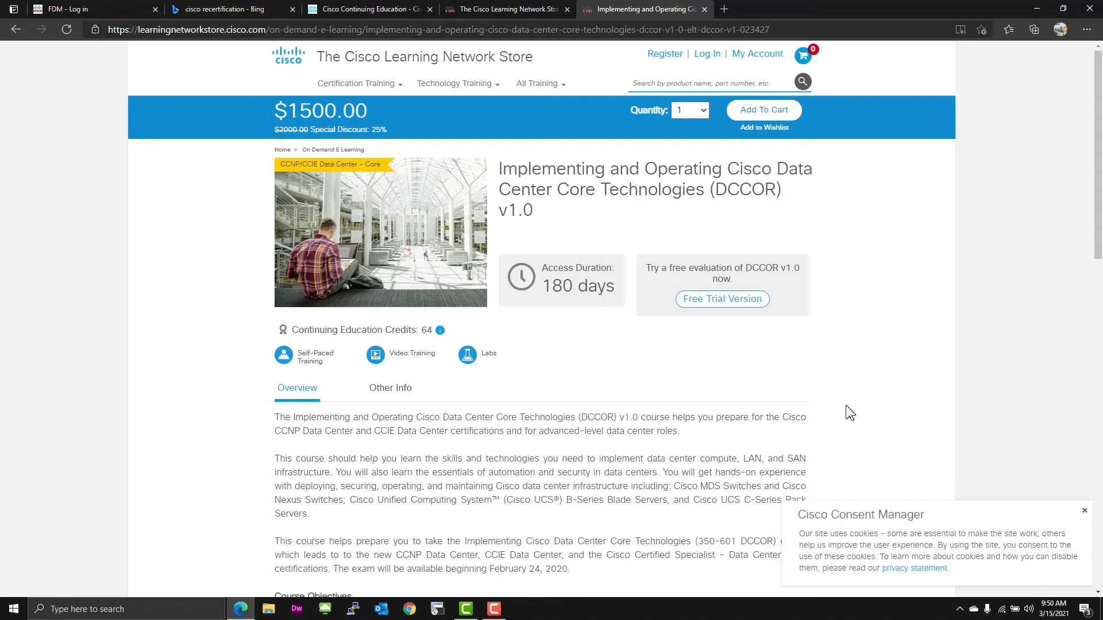
mouse_move(857, 411)
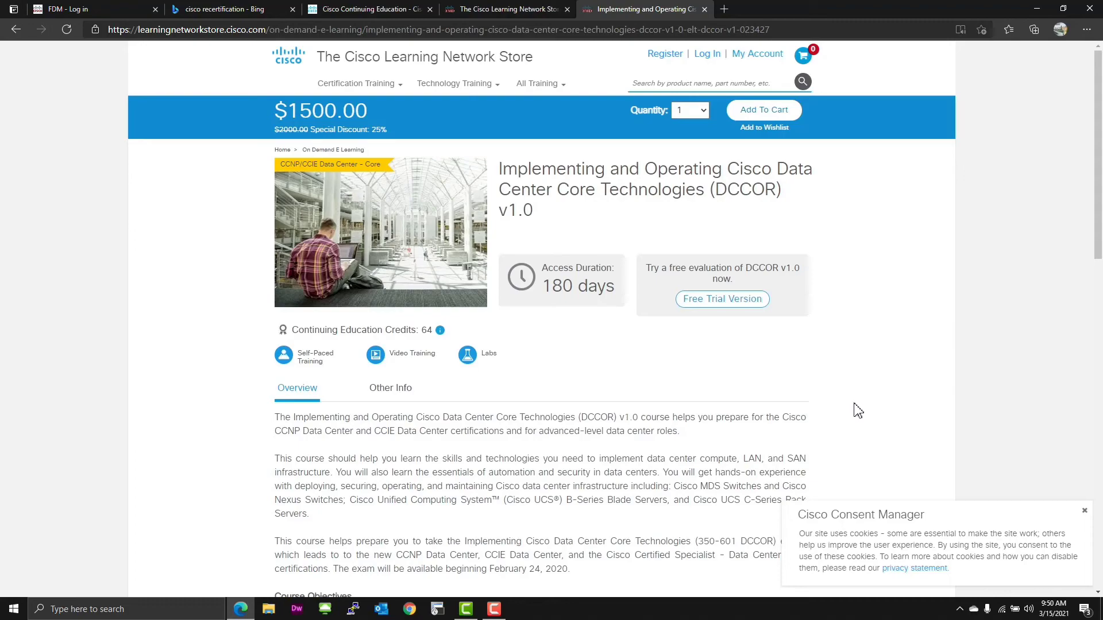
scroll("down", 3)
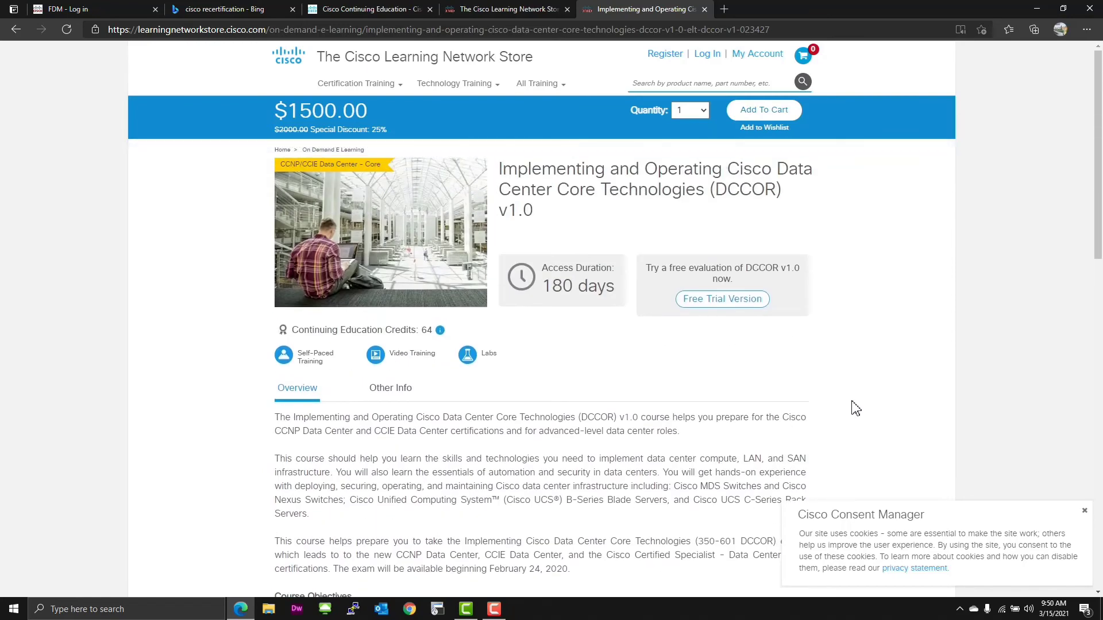
mouse_move(862, 415)
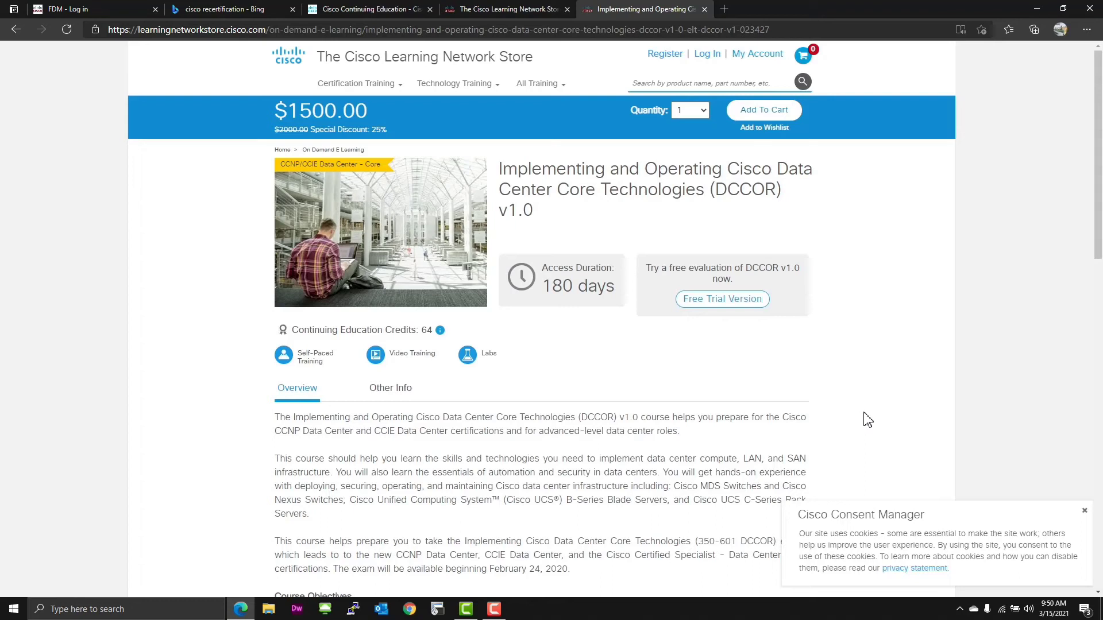
mouse_move(854, 428)
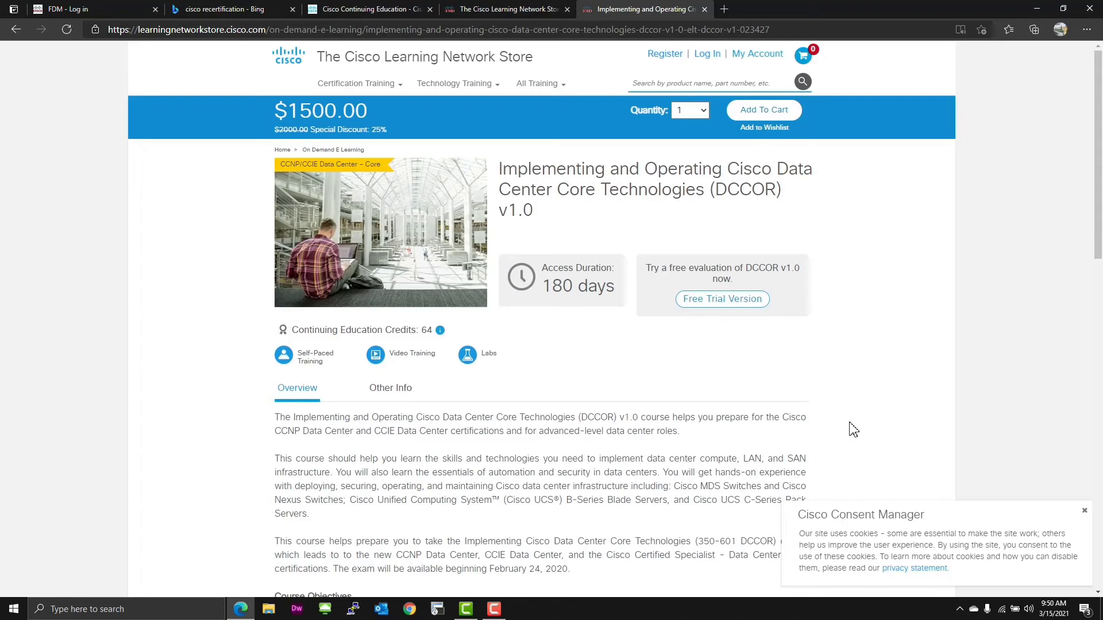
mouse_move(851, 449)
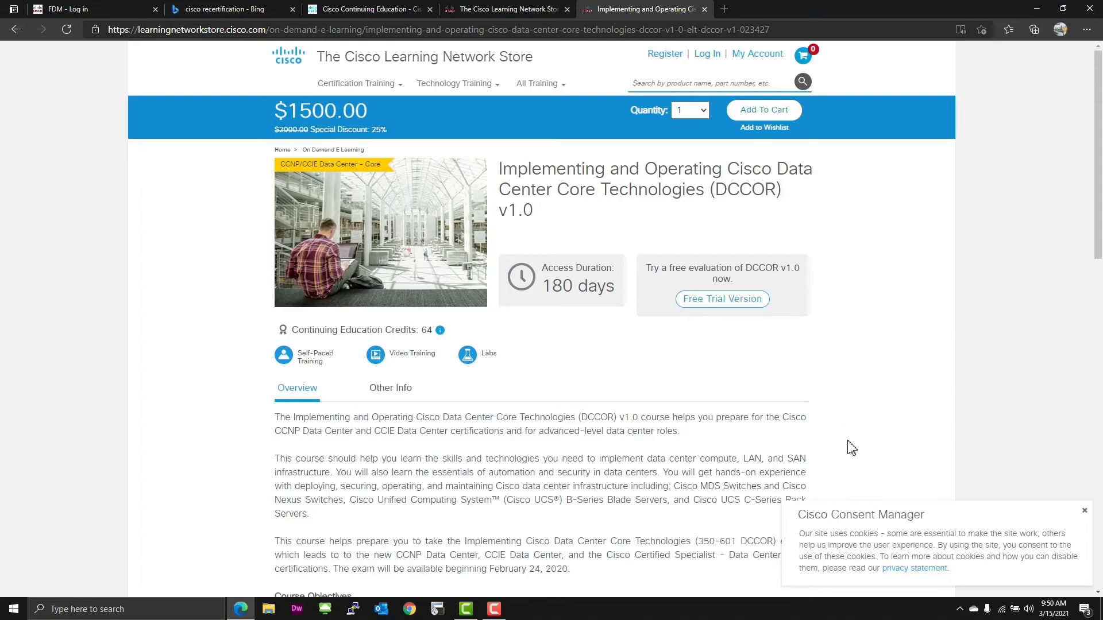
mouse_move(854, 409)
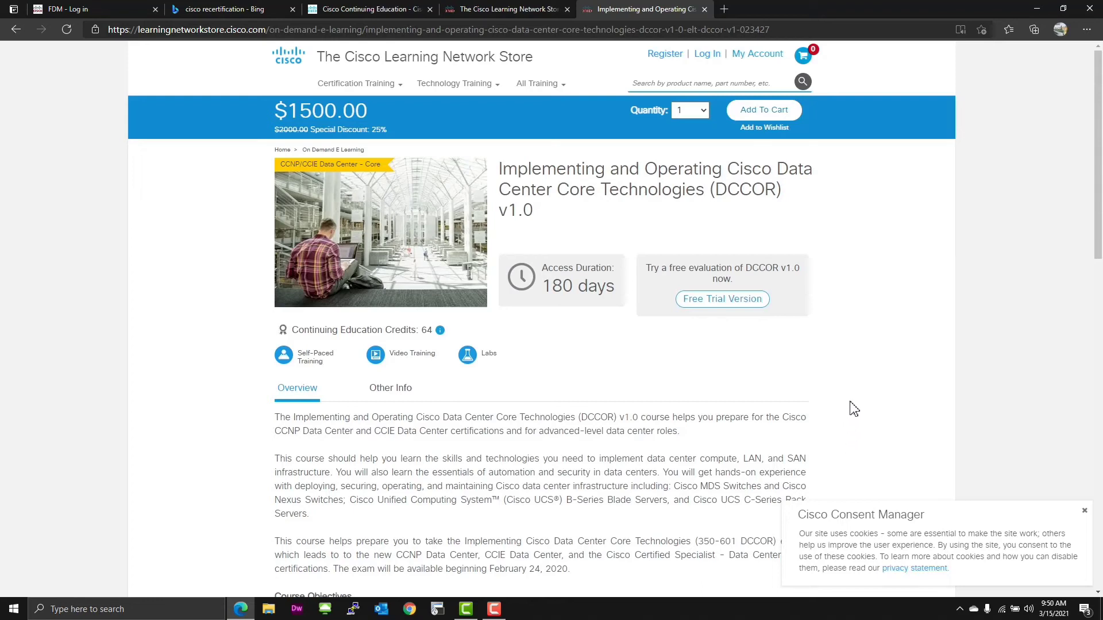
mouse_move(857, 418)
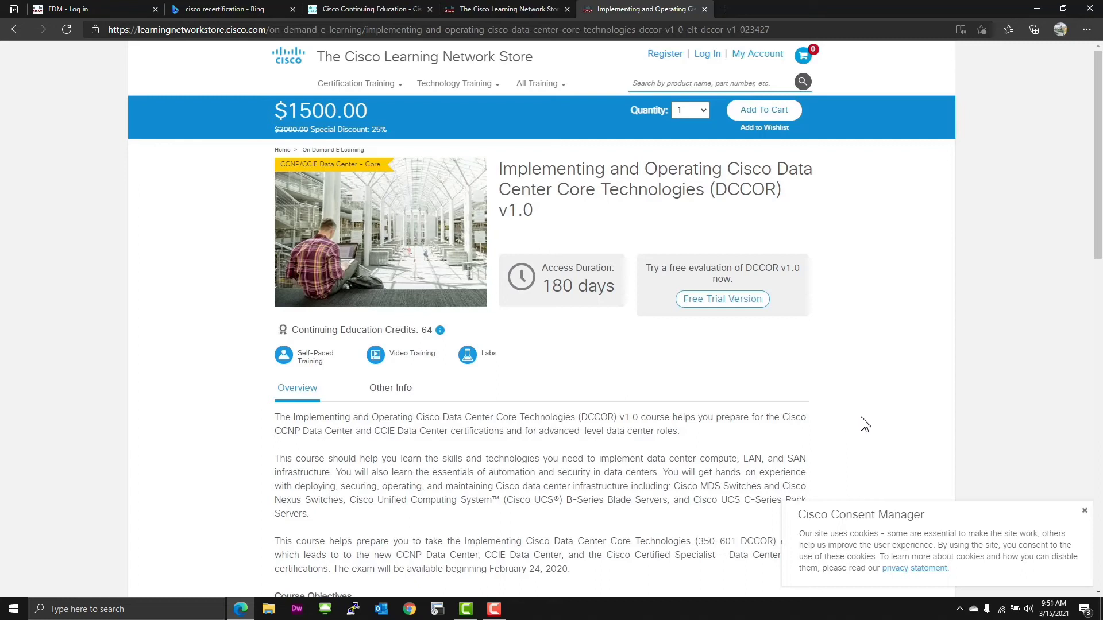
mouse_move(866, 380)
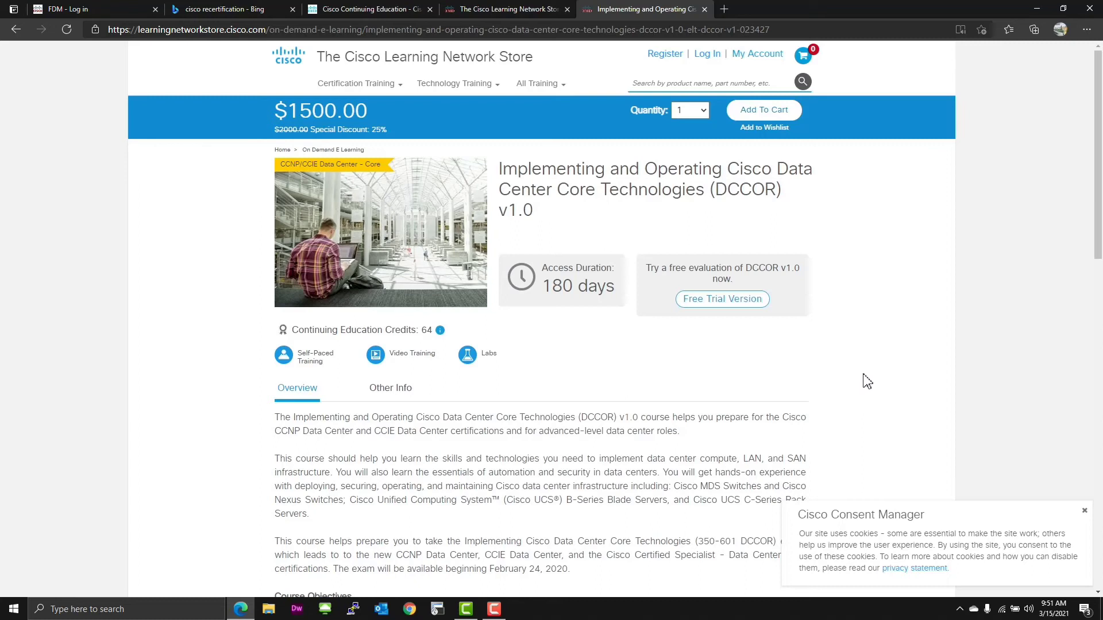
mouse_move(858, 355)
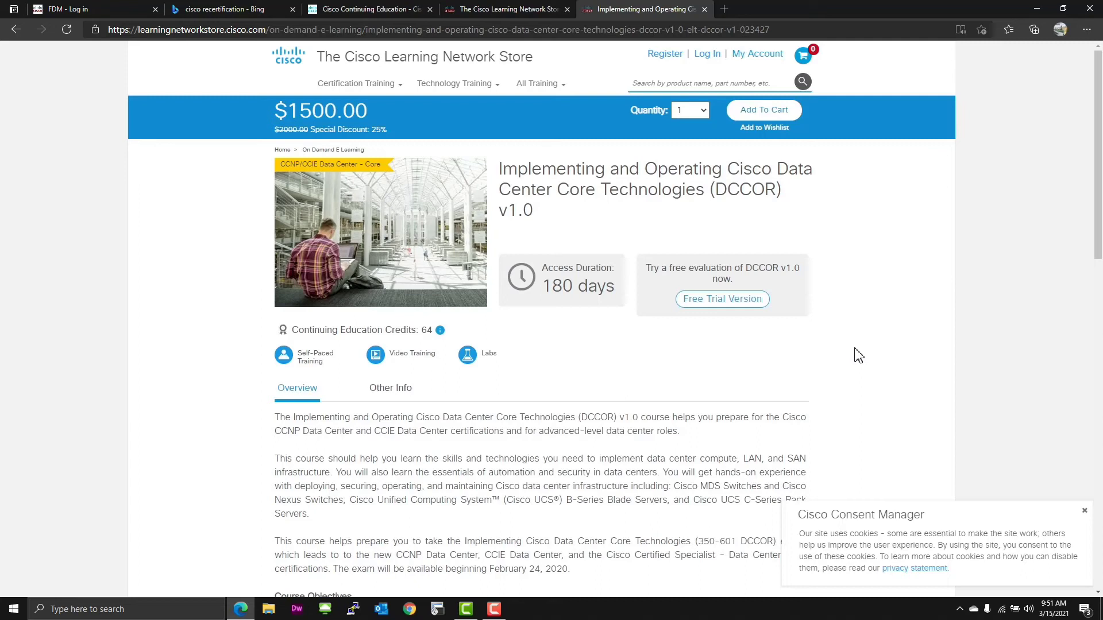
mouse_move(858, 342)
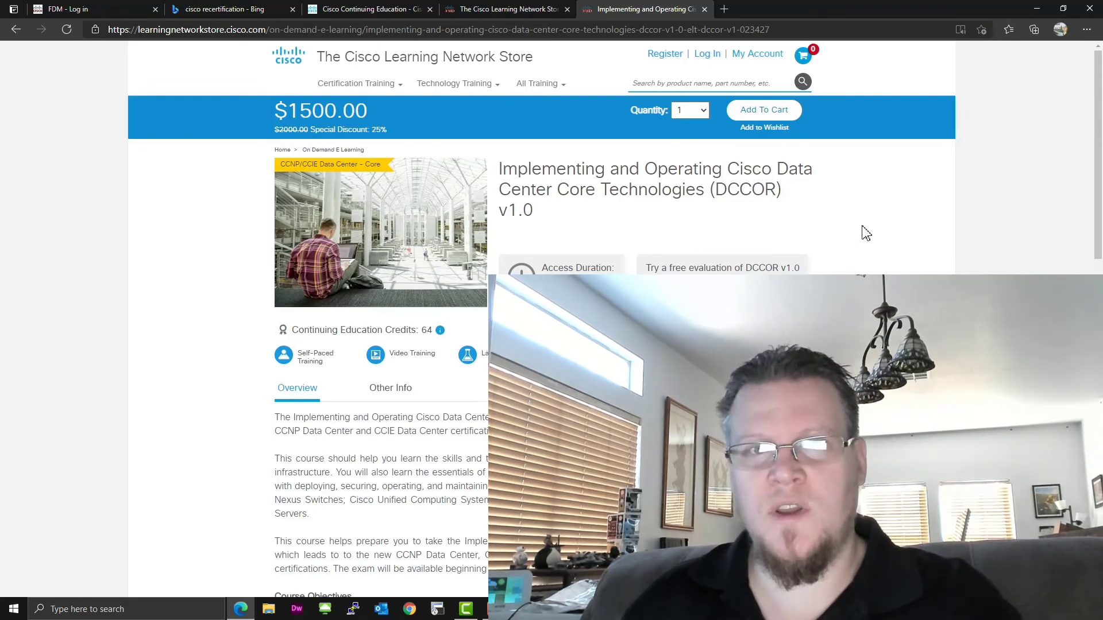
Back on the Continuing Education page, collapse Eligible courses and review the Qualifying Options section.
left_click(365, 9)
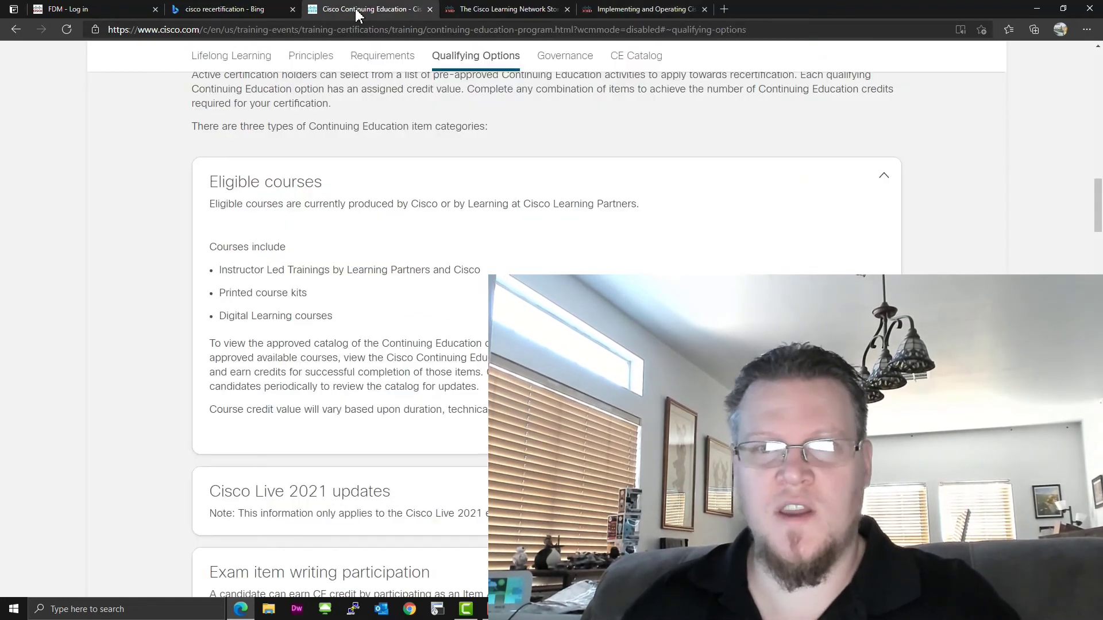
left_click(884, 175)
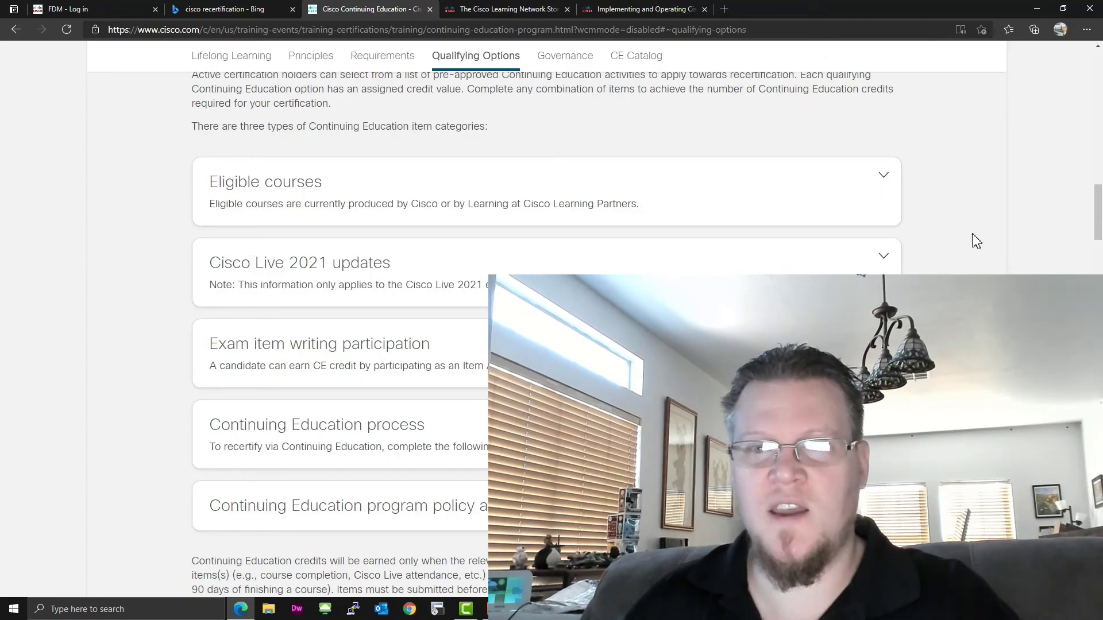
left_click(230, 56)
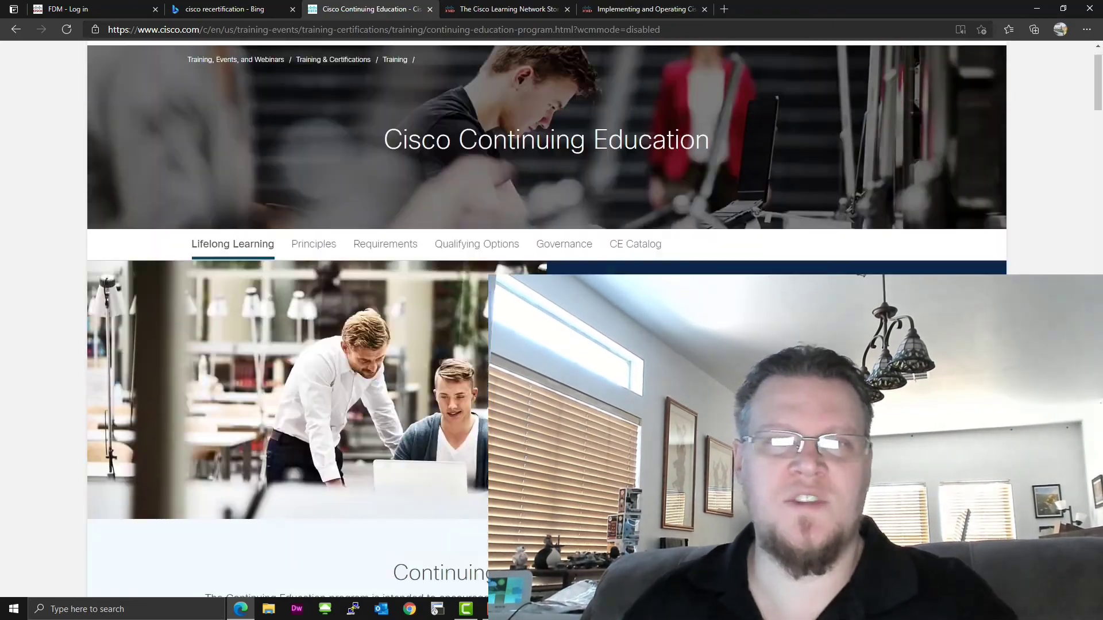
left_click(475, 243)
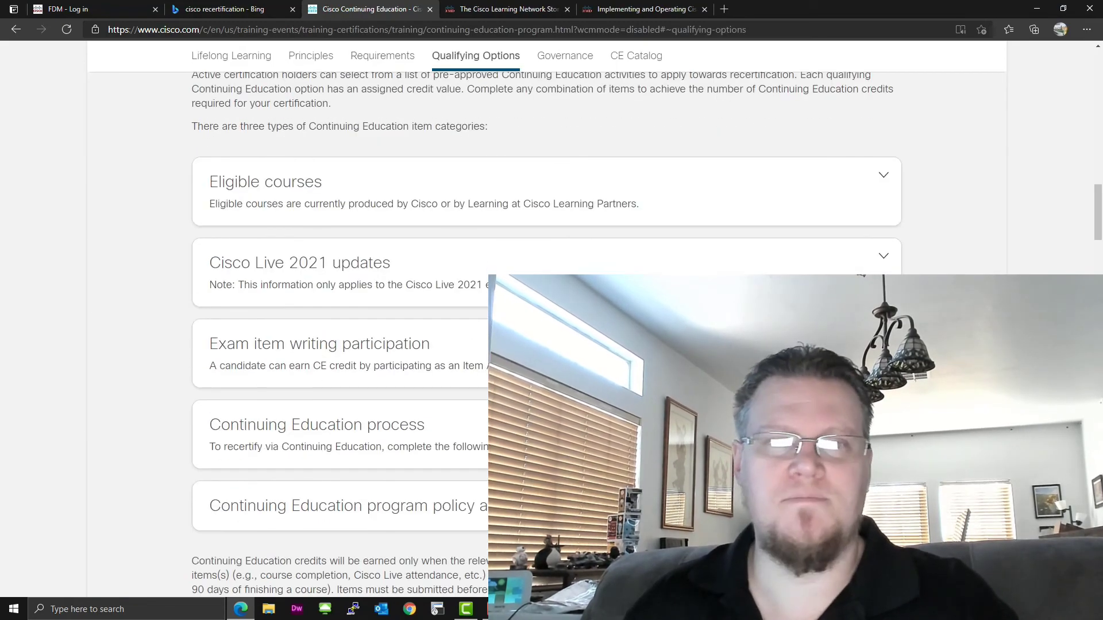
scroll("down", 3)
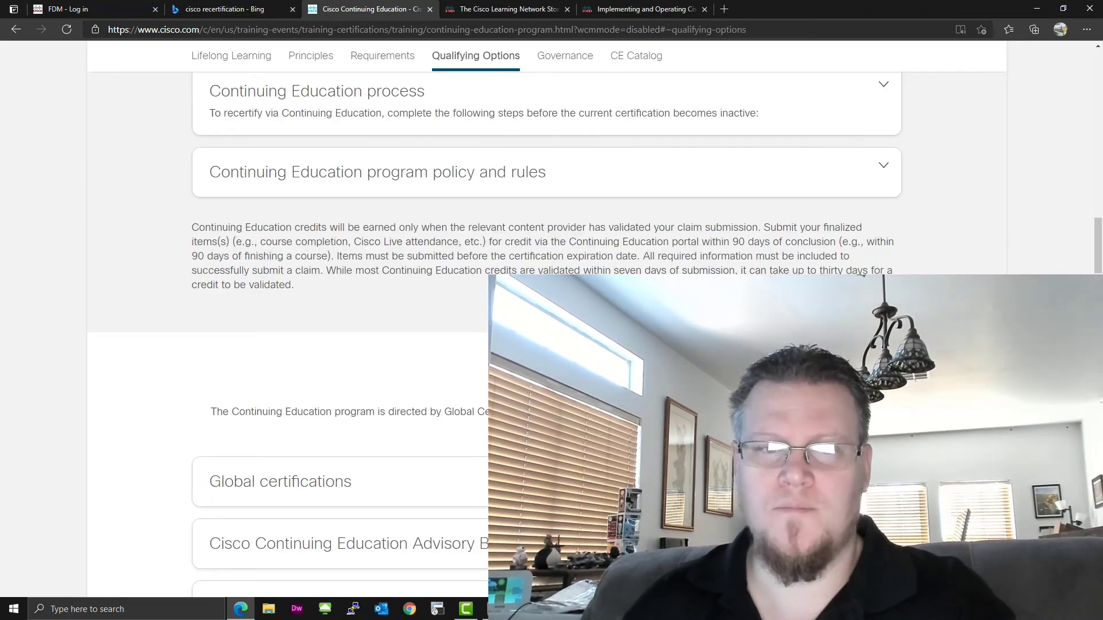
Skim the CE Catalog course list, then return to the Bing 'cisco recertification' results.
left_click(632, 55)
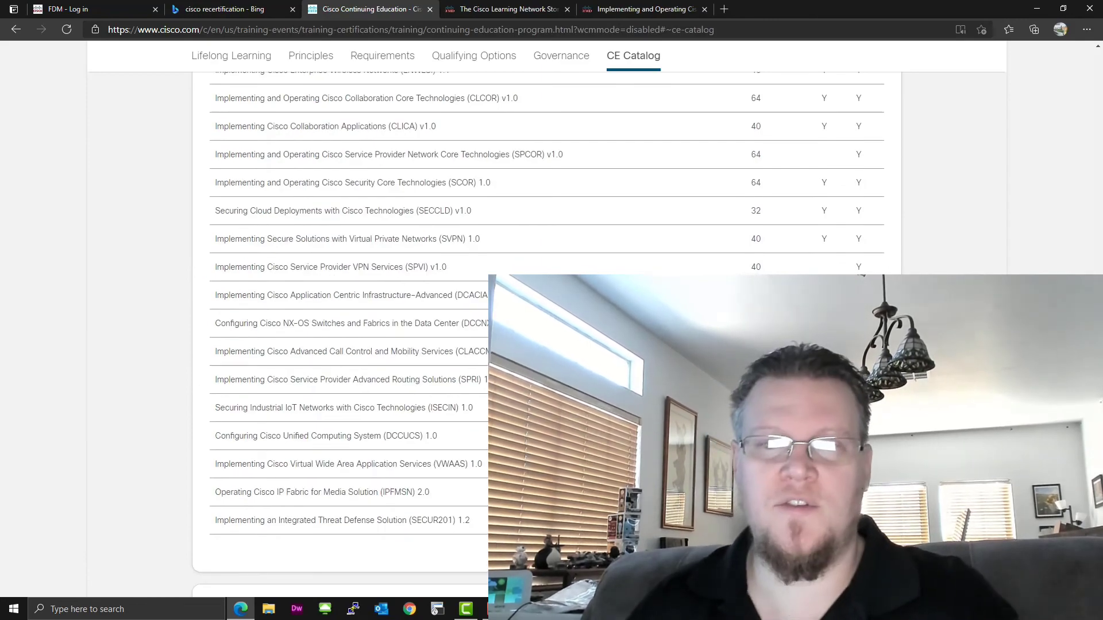
scroll("down", 3)
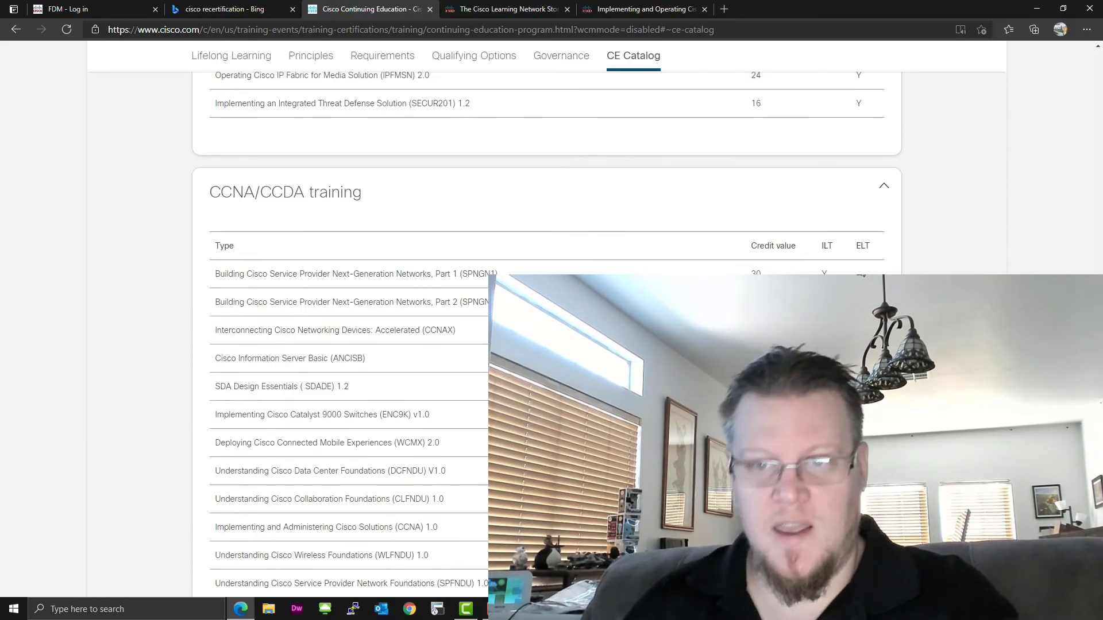
scroll("up", 3)
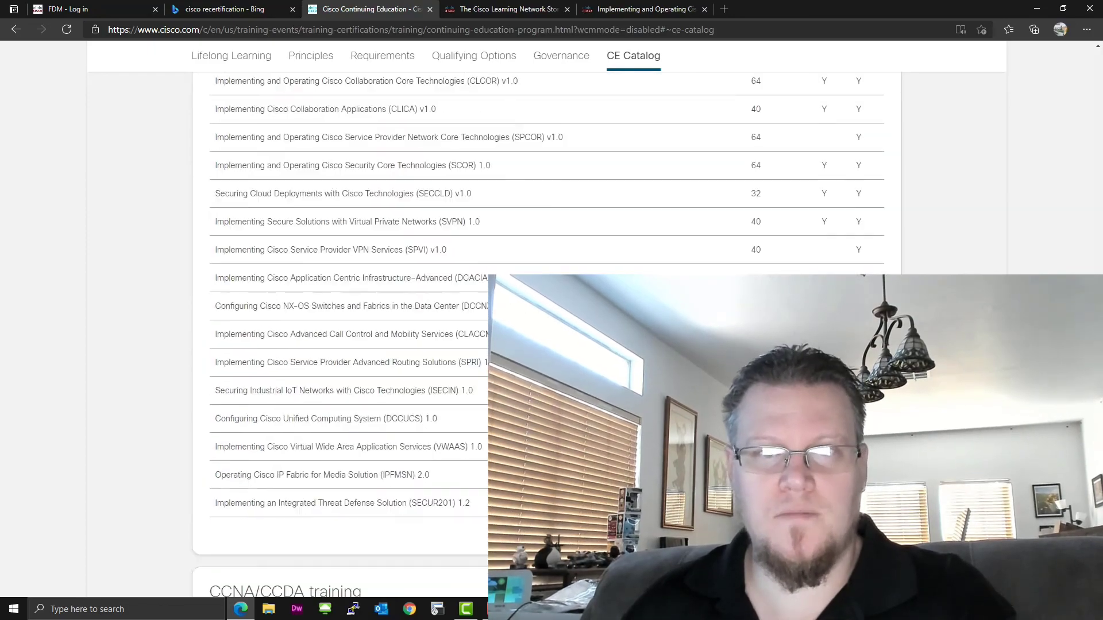
left_click(475, 55)
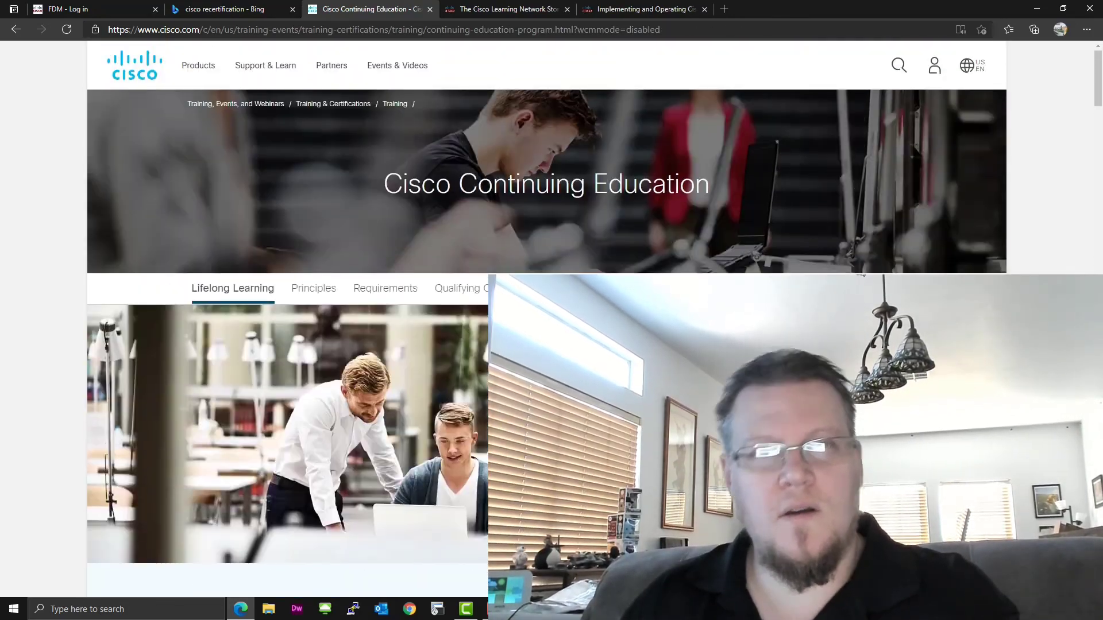
left_click(225, 9)
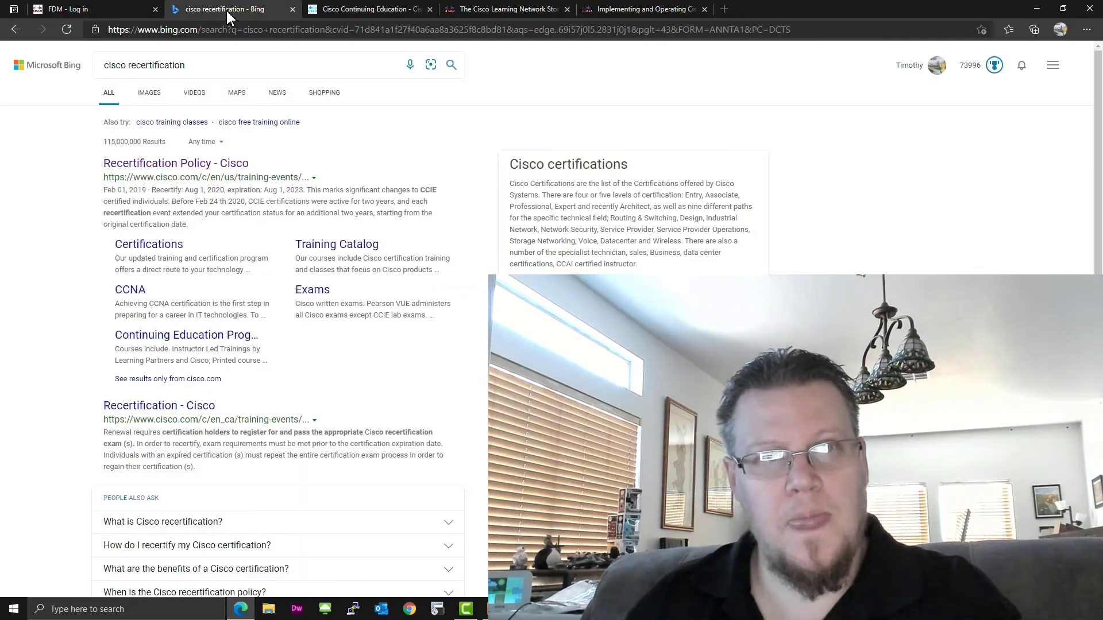